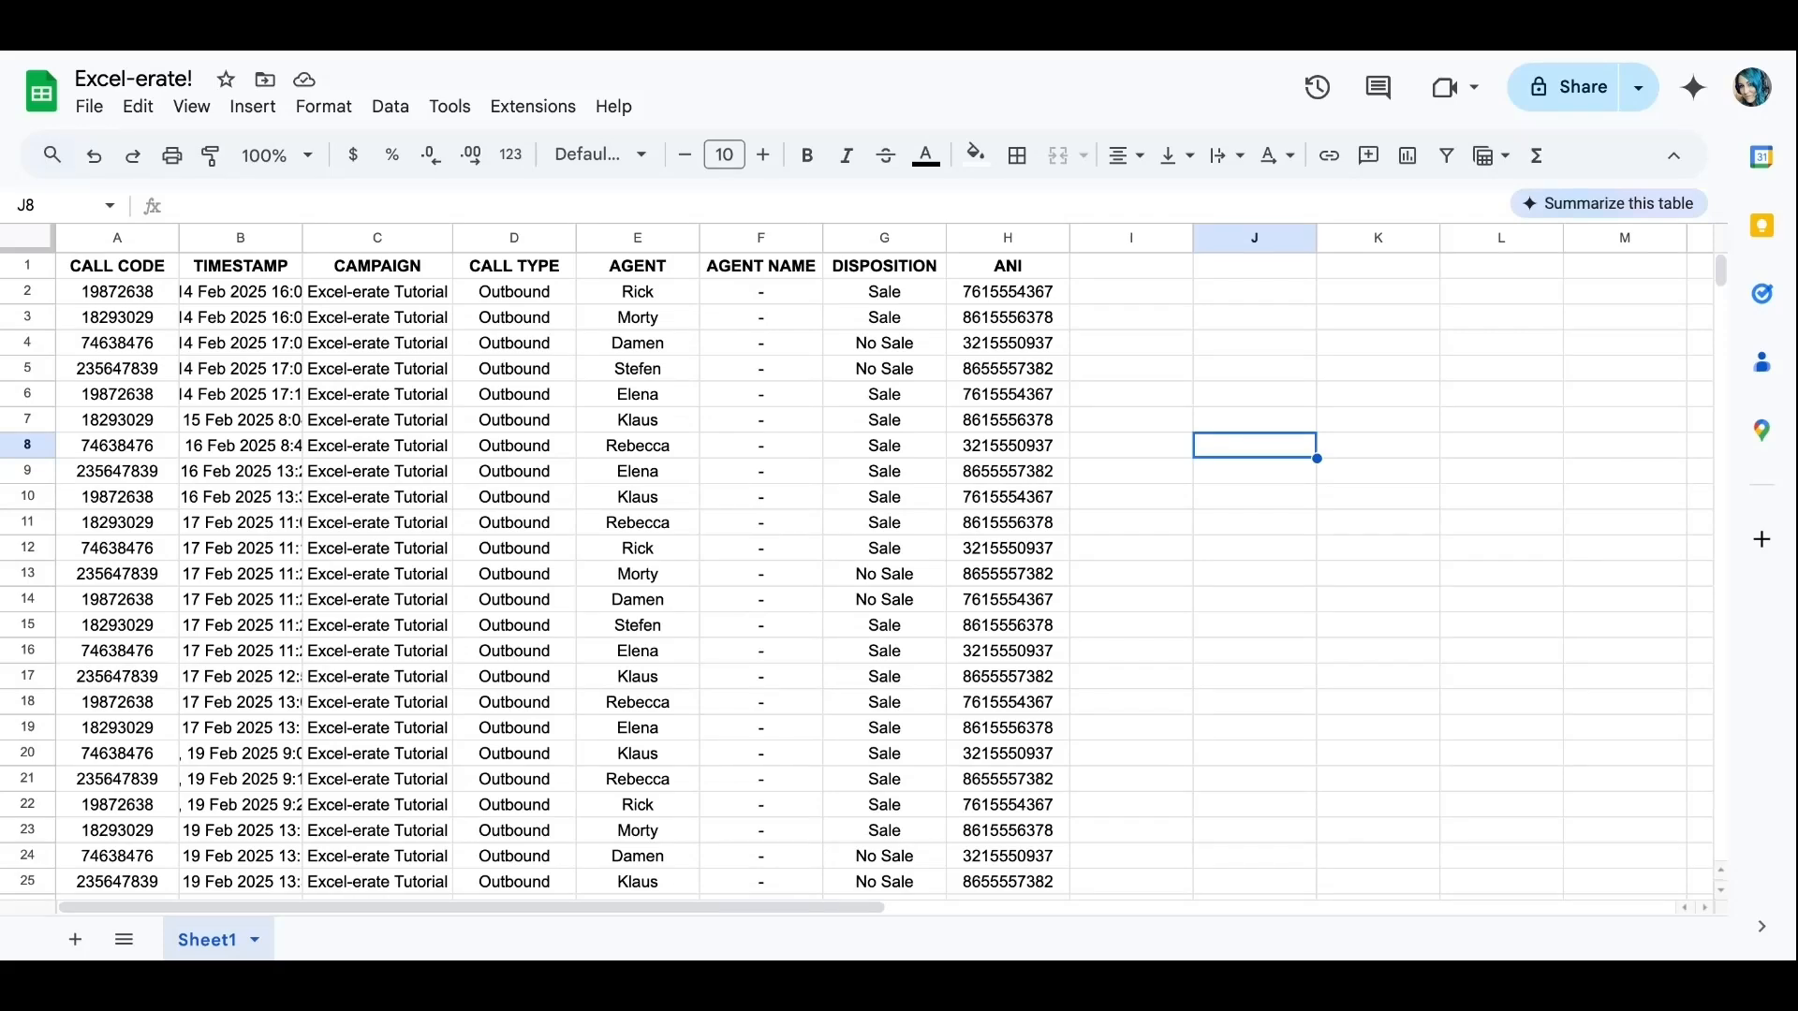
{"action": "mouse_move", "coordinate": [1344, 511]}
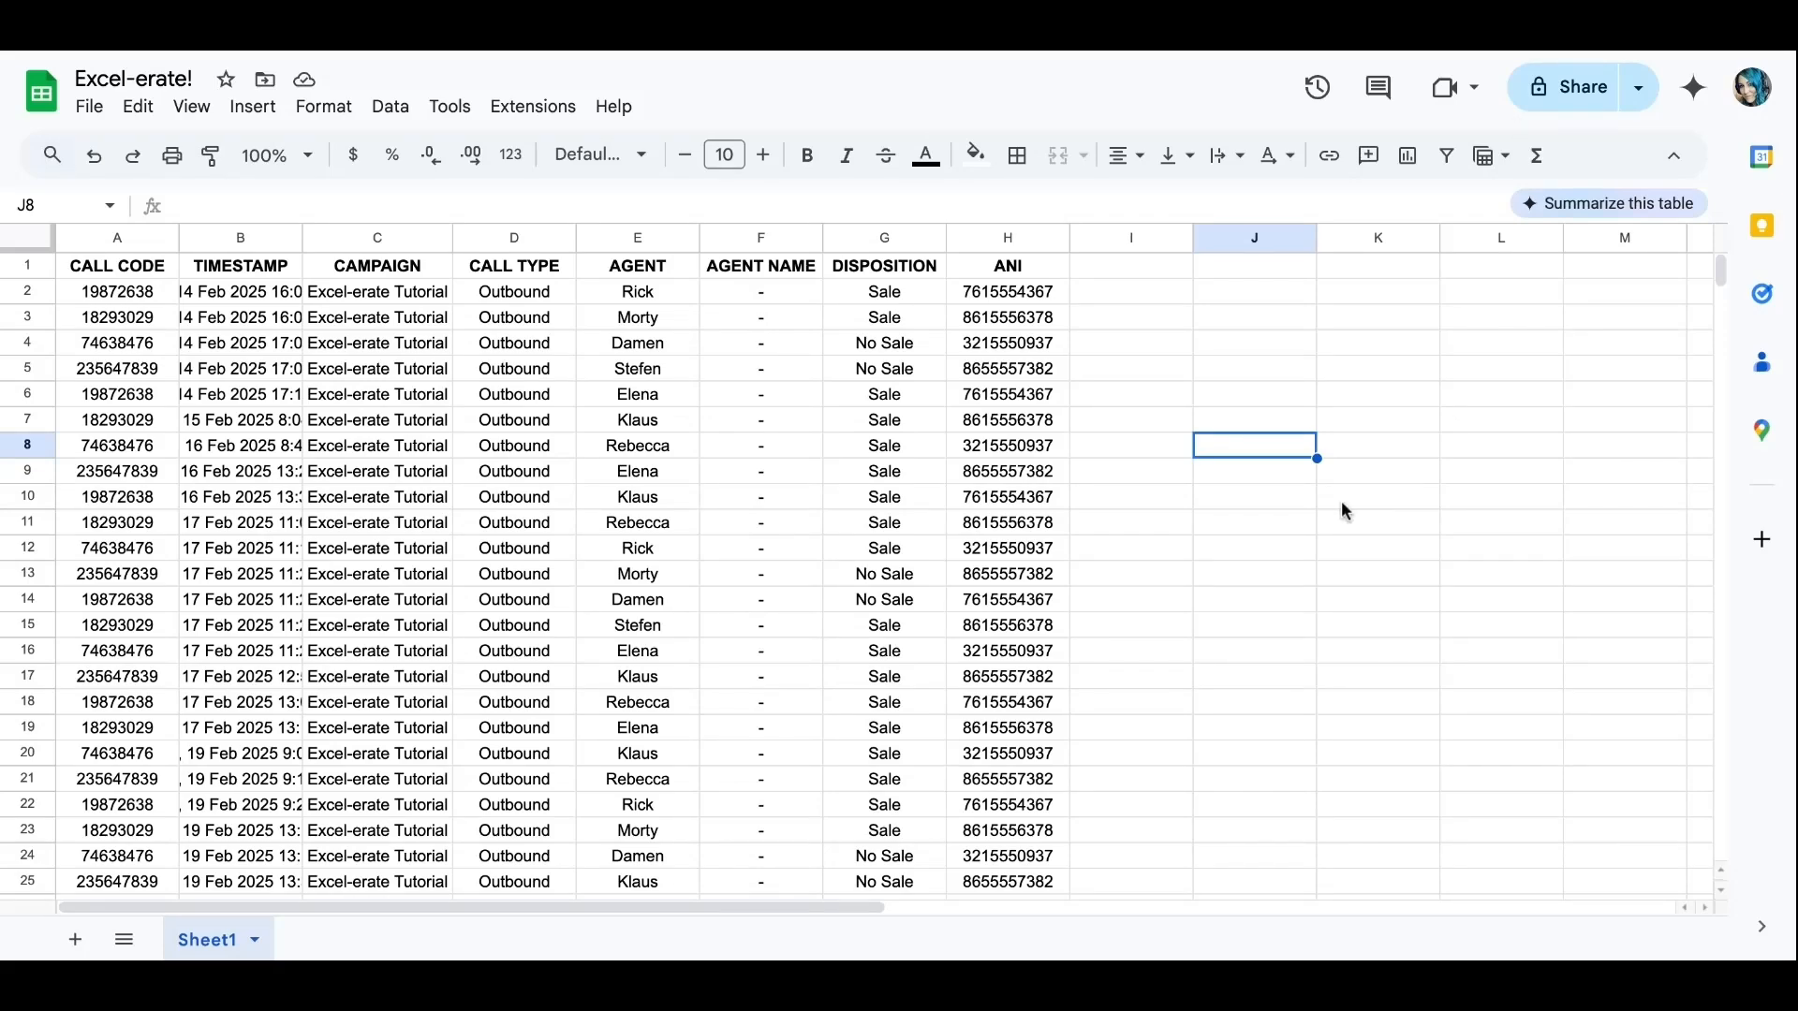
{"action": "mouse_move", "coordinate": [1345, 513]}
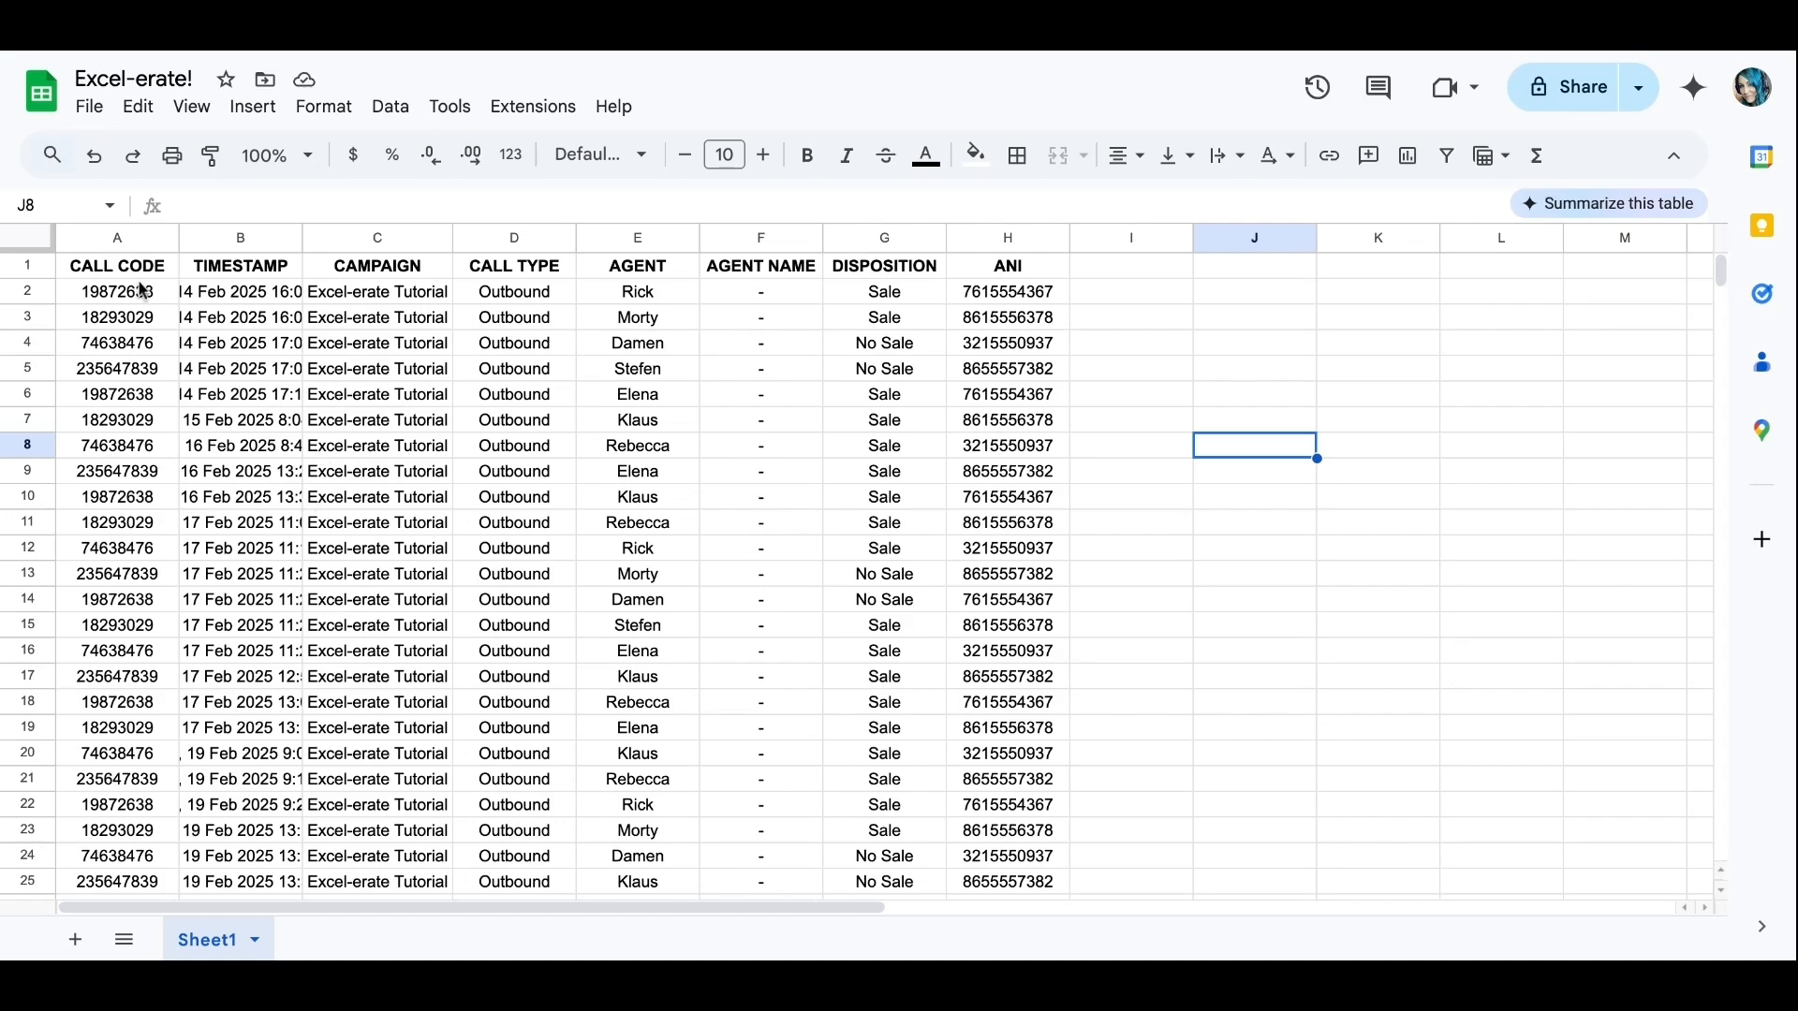
- Select the whole sheet including the ANI column H and show the Data cleanup options
{"action": "left_click", "coordinate": [116, 238]}
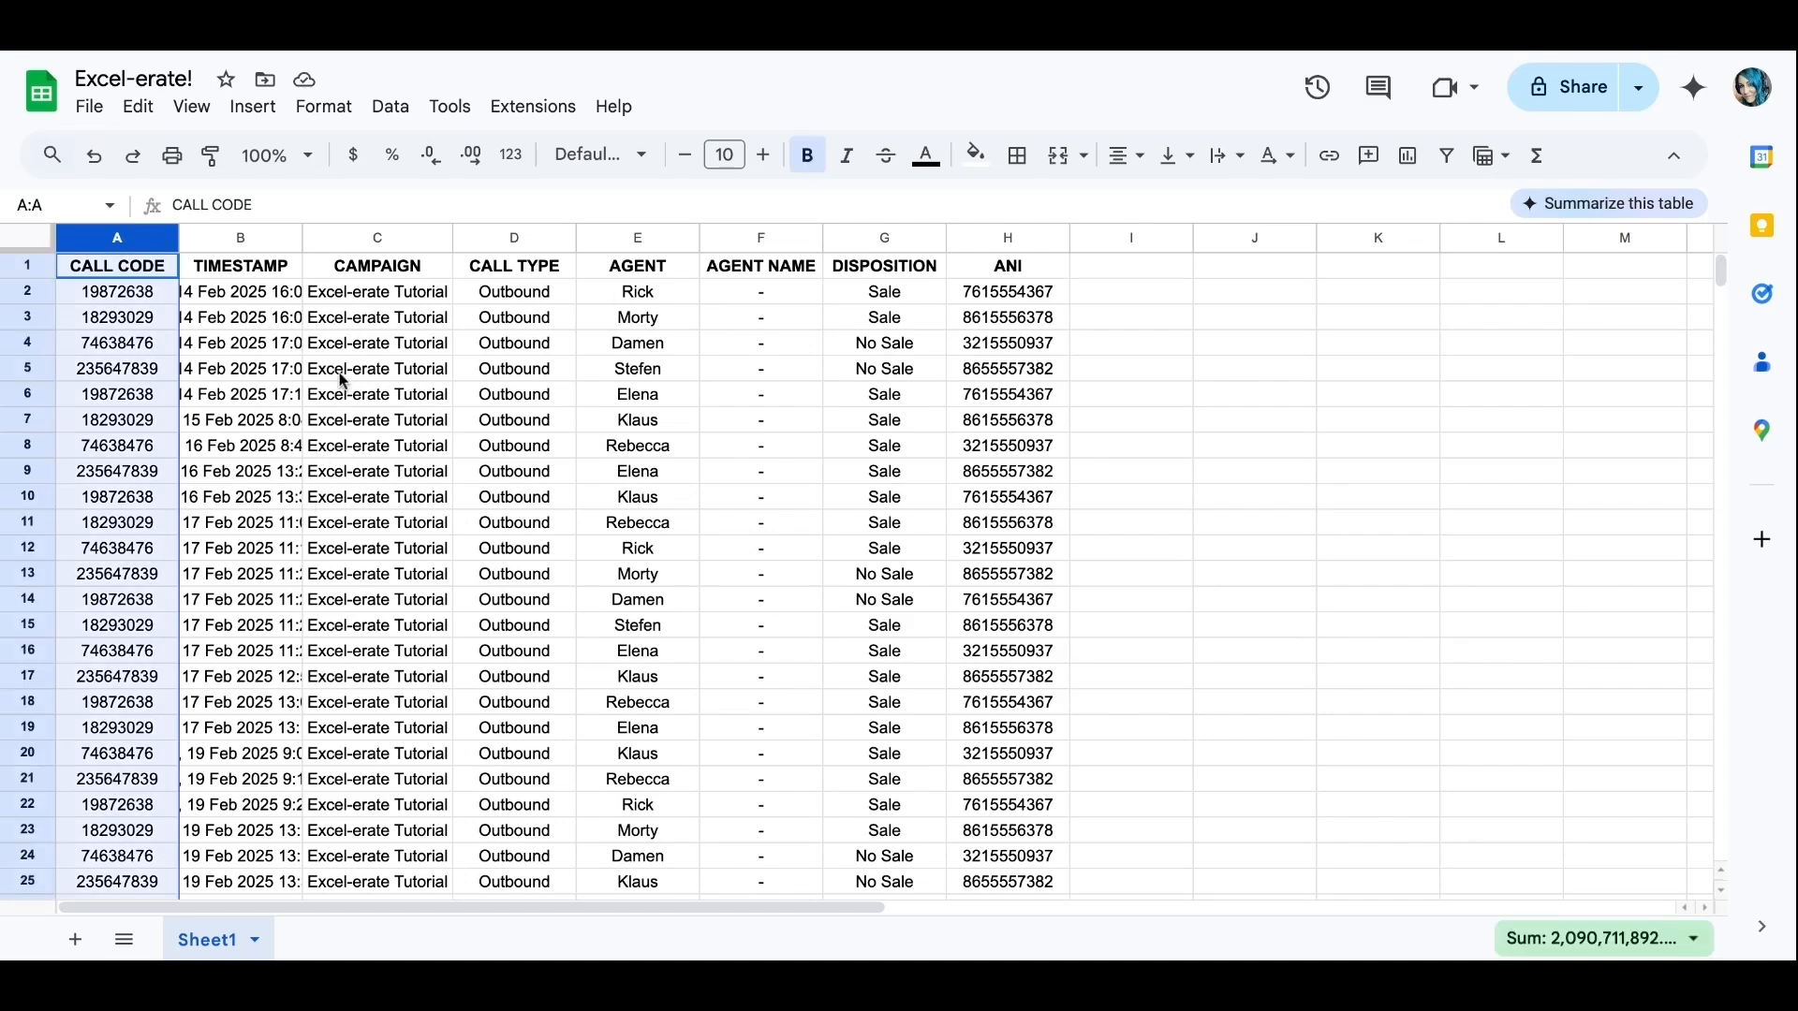
{"action": "mouse_move", "coordinate": [406, 554]}
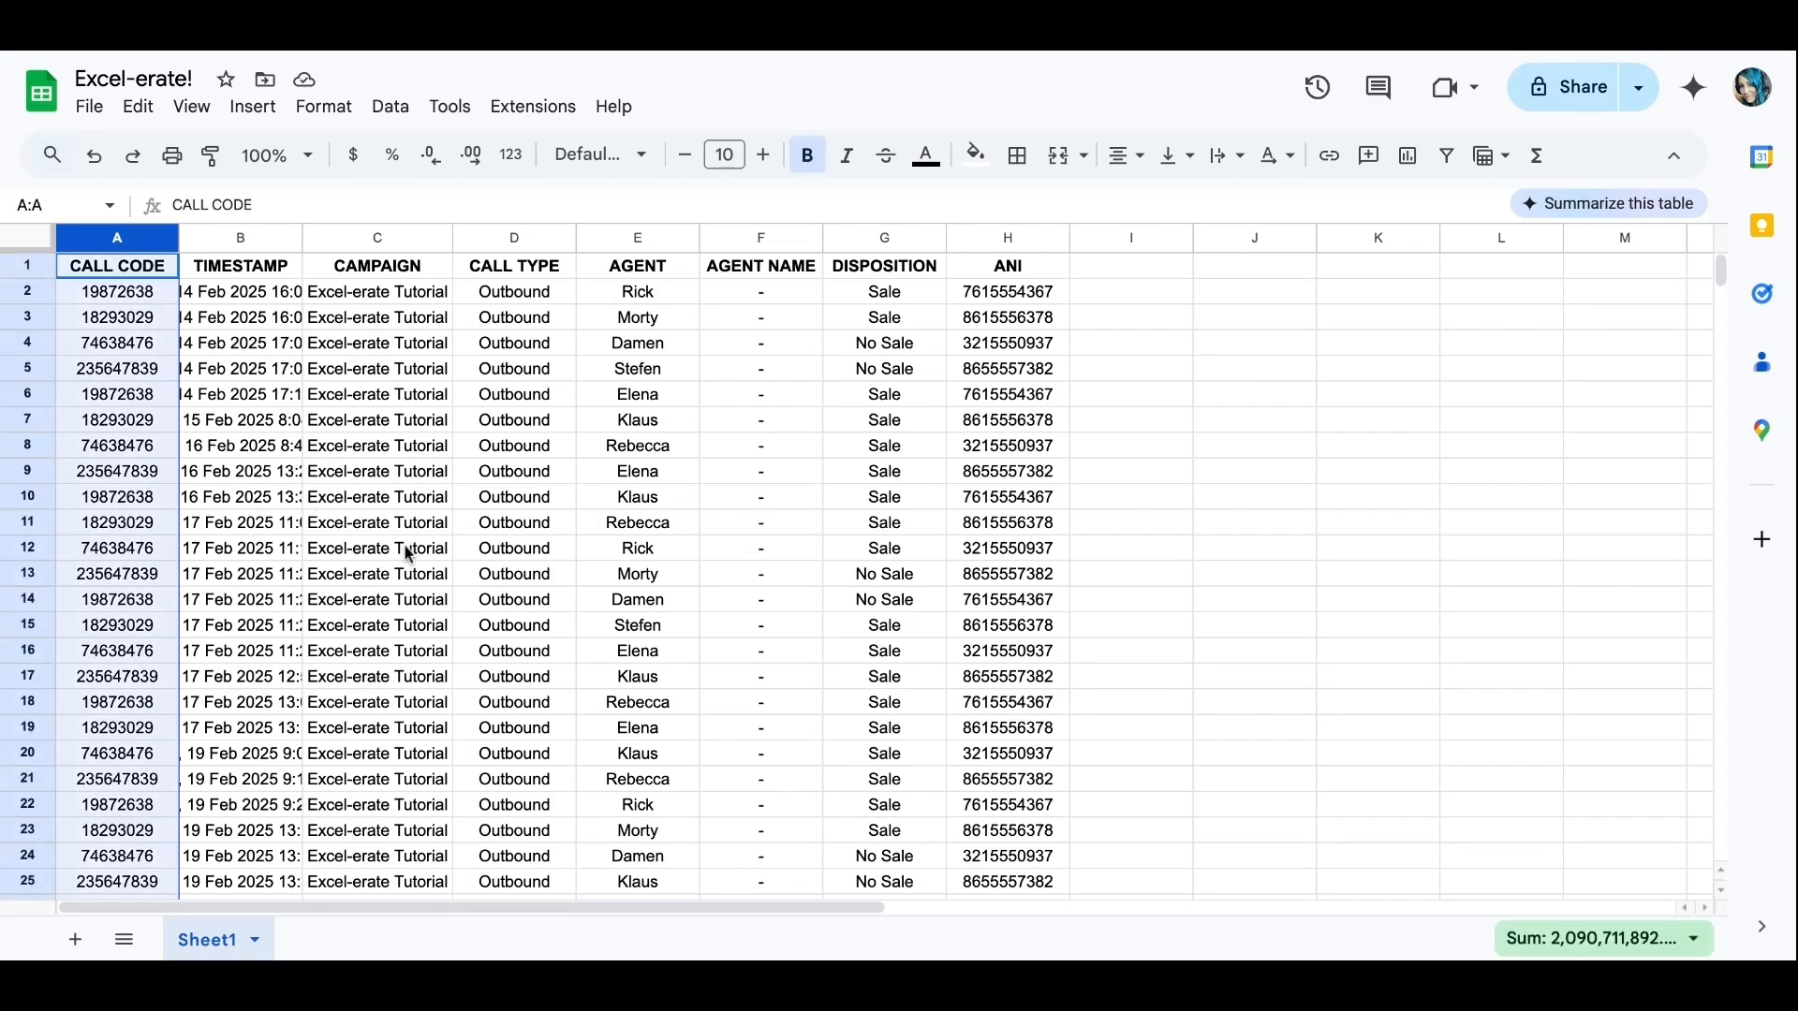
{"action": "left_click", "coordinate": [1007, 238]}
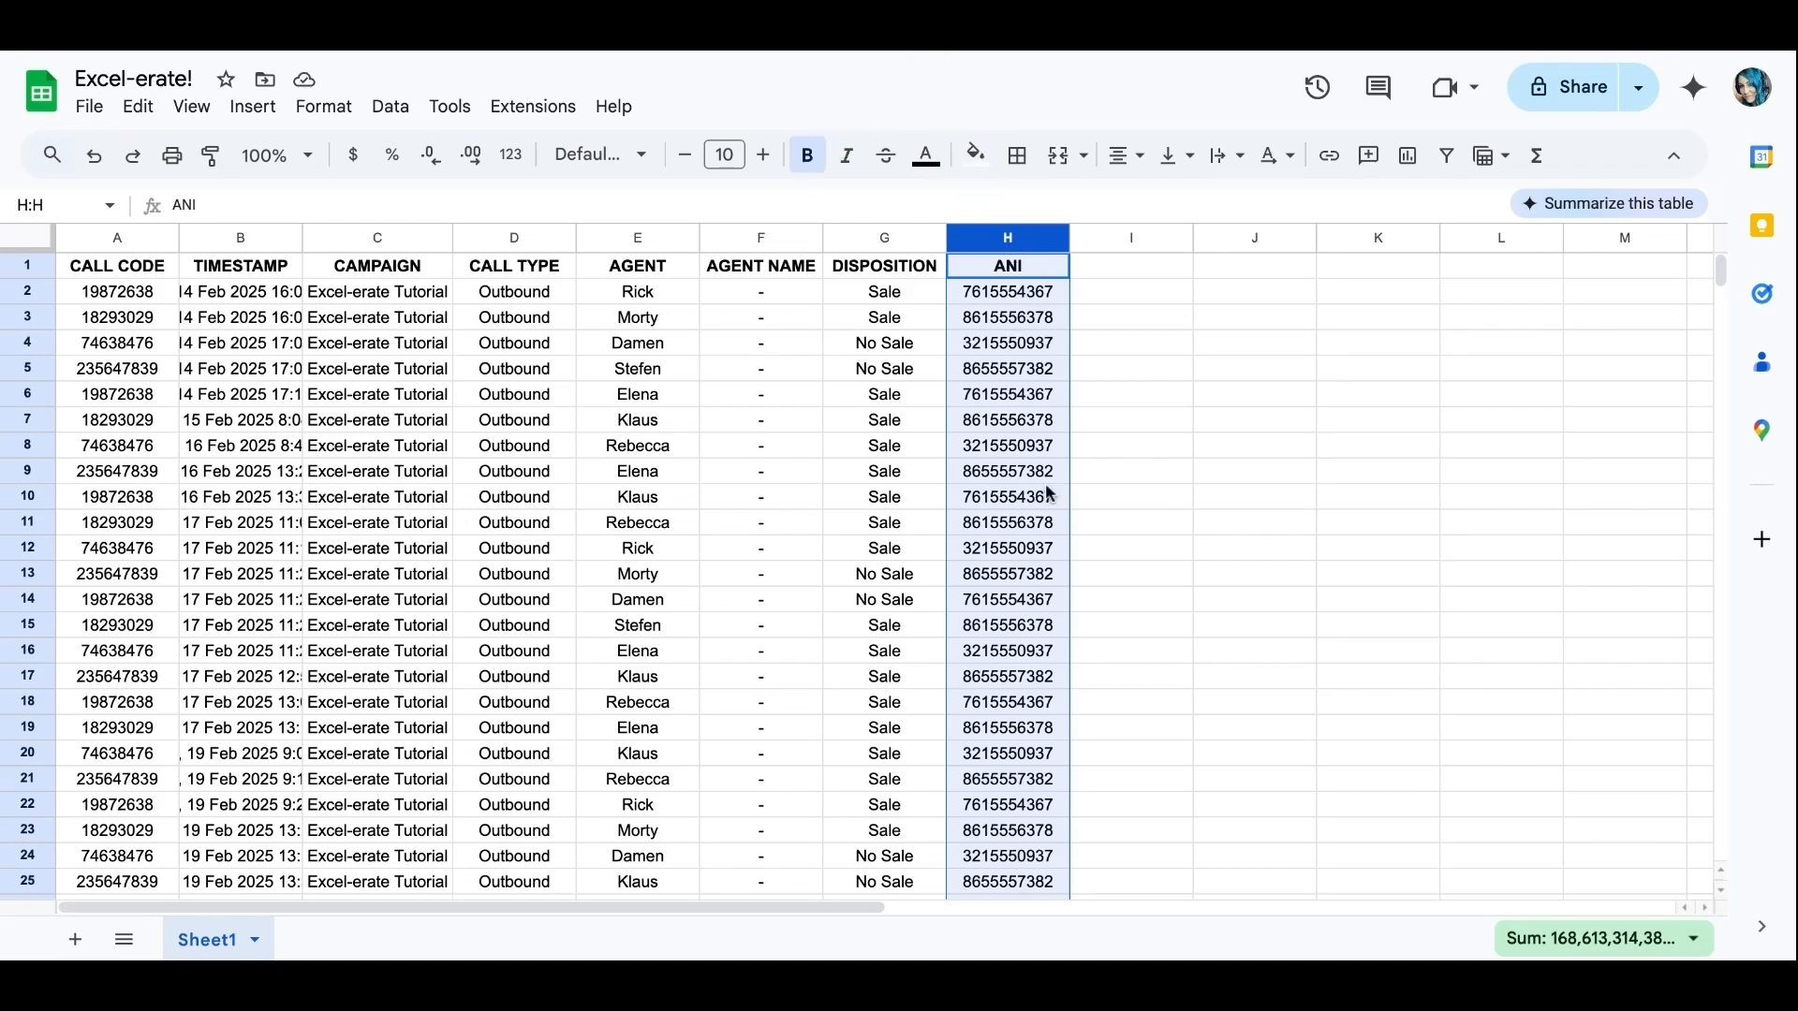
{"action": "mouse_move", "coordinate": [1123, 677]}
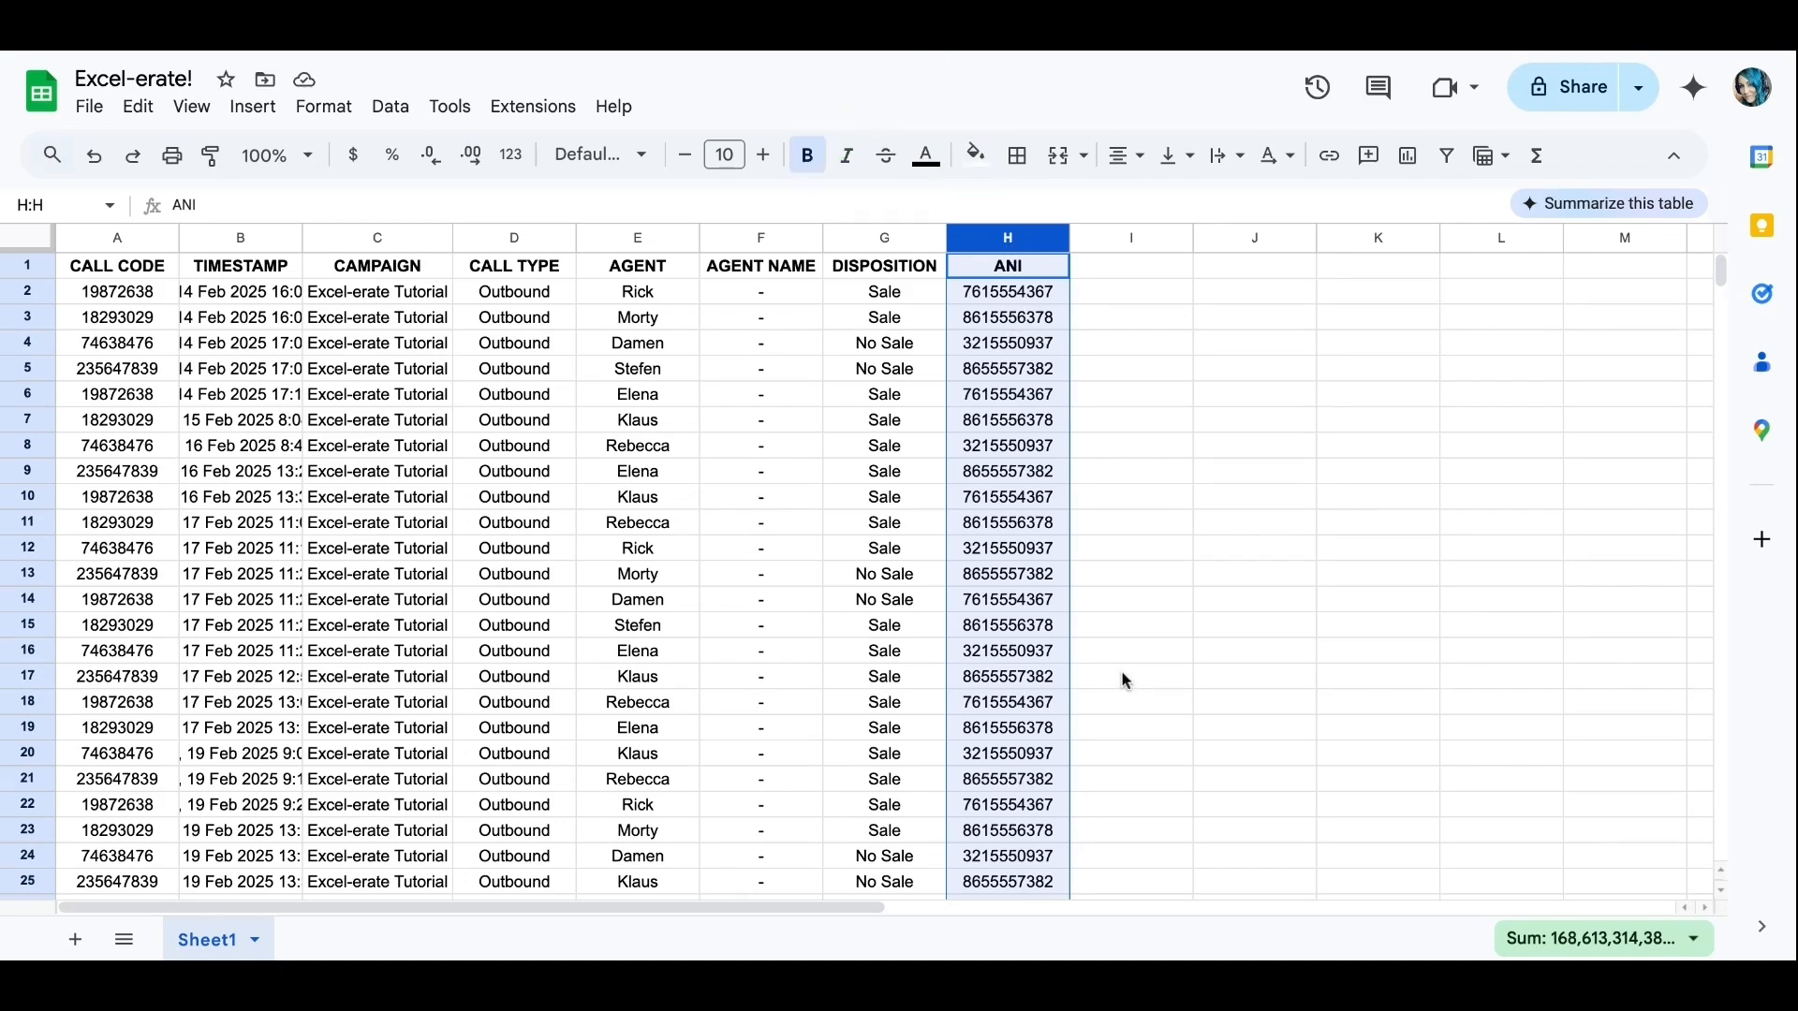
{"action": "mouse_move", "coordinate": [1123, 678]}
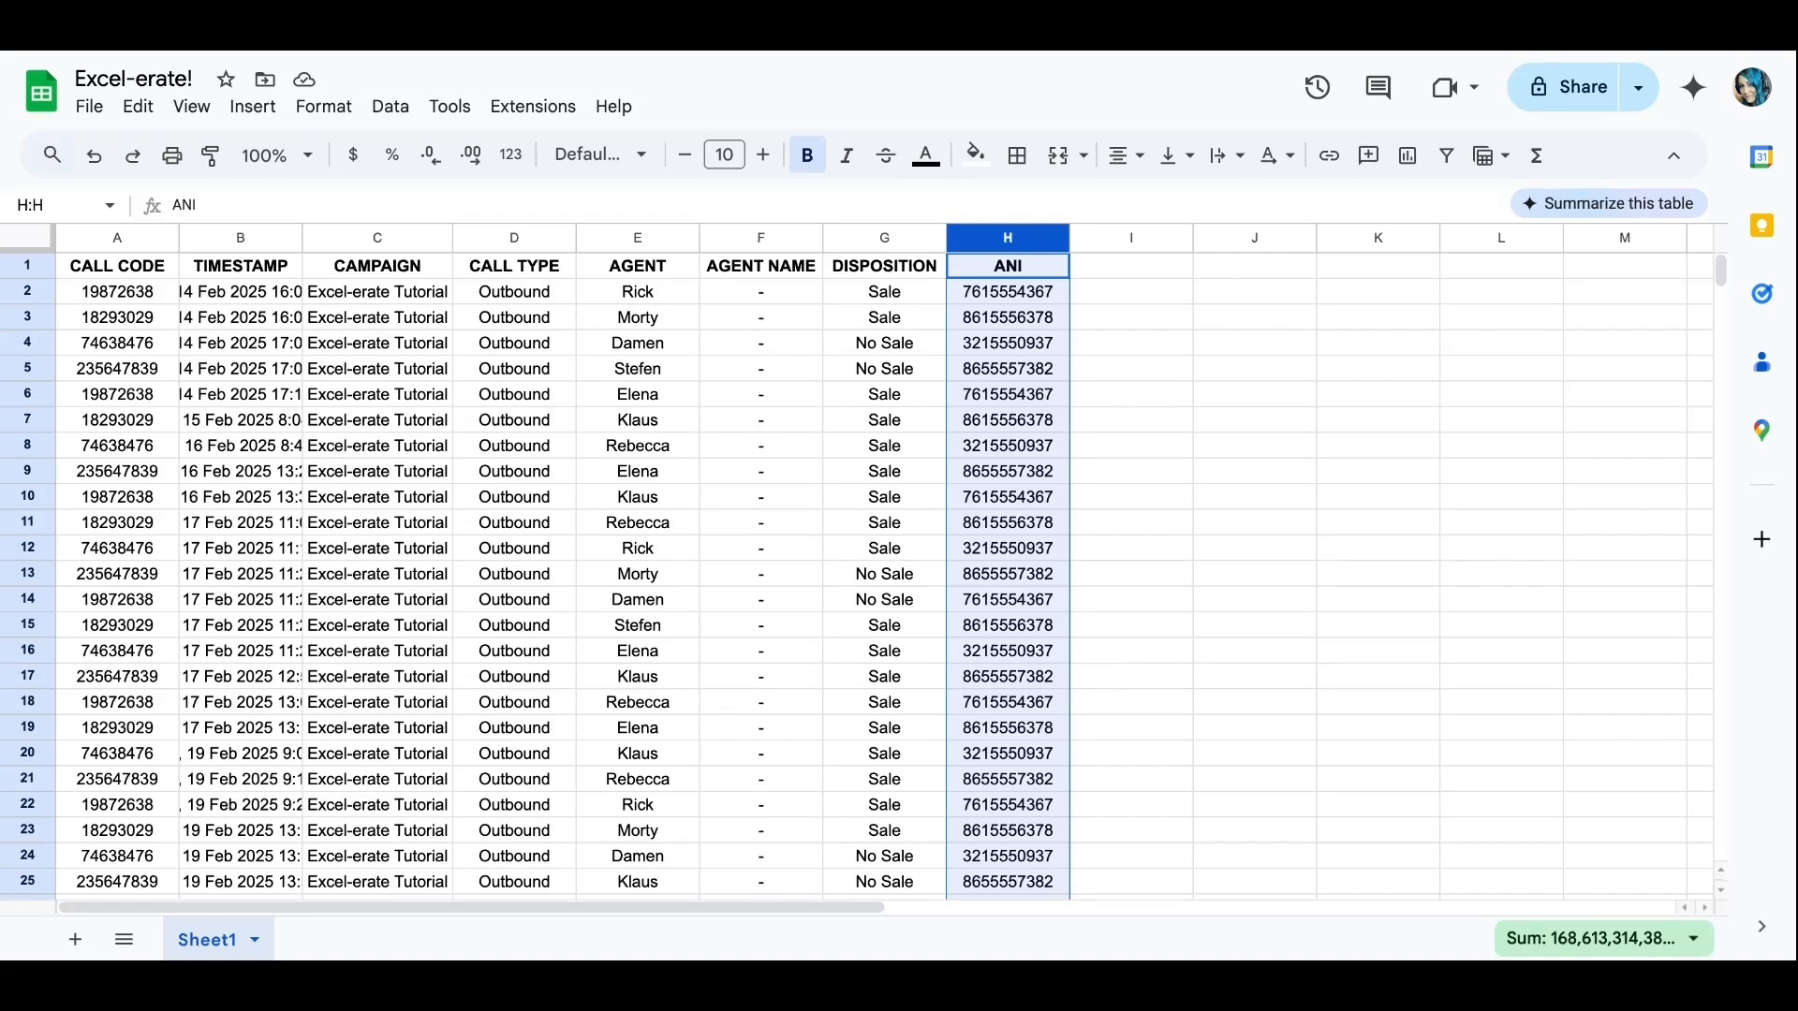
{"action": "scroll", "scroll_direction": "down", "scroll_amount": 3}
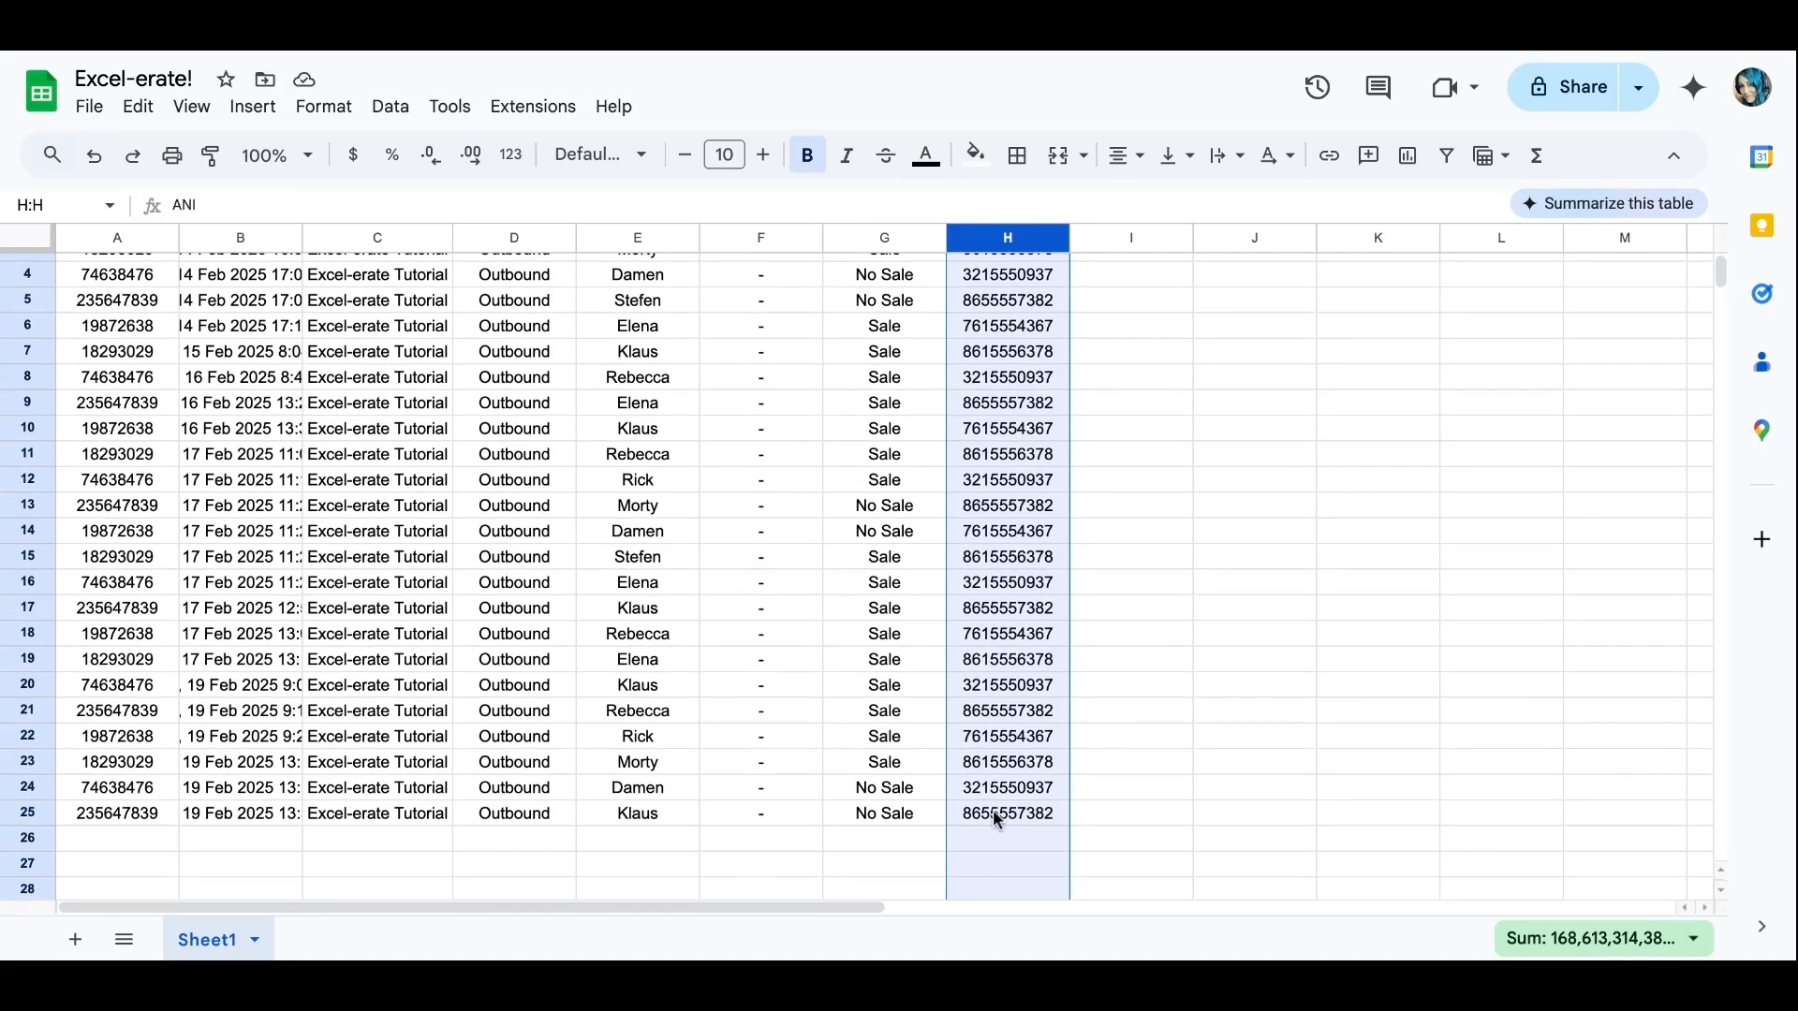
{"action": "scroll", "scroll_direction": "up", "scroll_amount": 3}
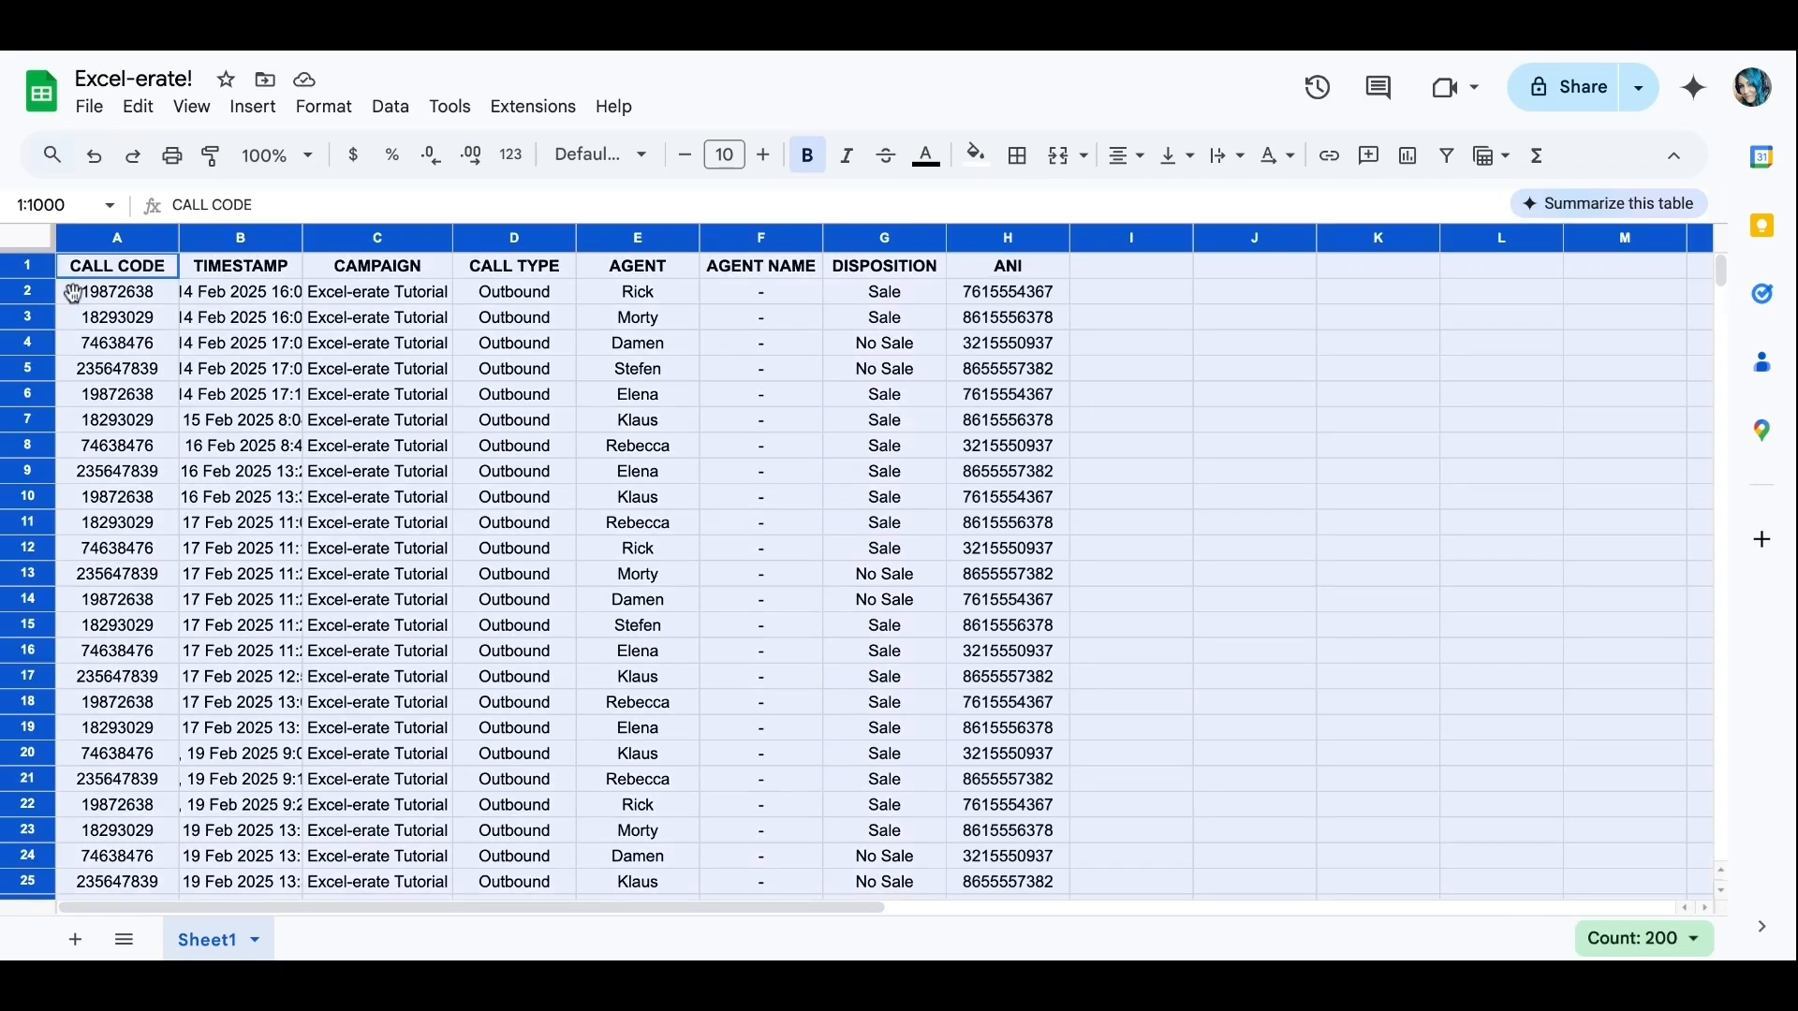
{"action": "mouse_move", "coordinate": [487, 498]}
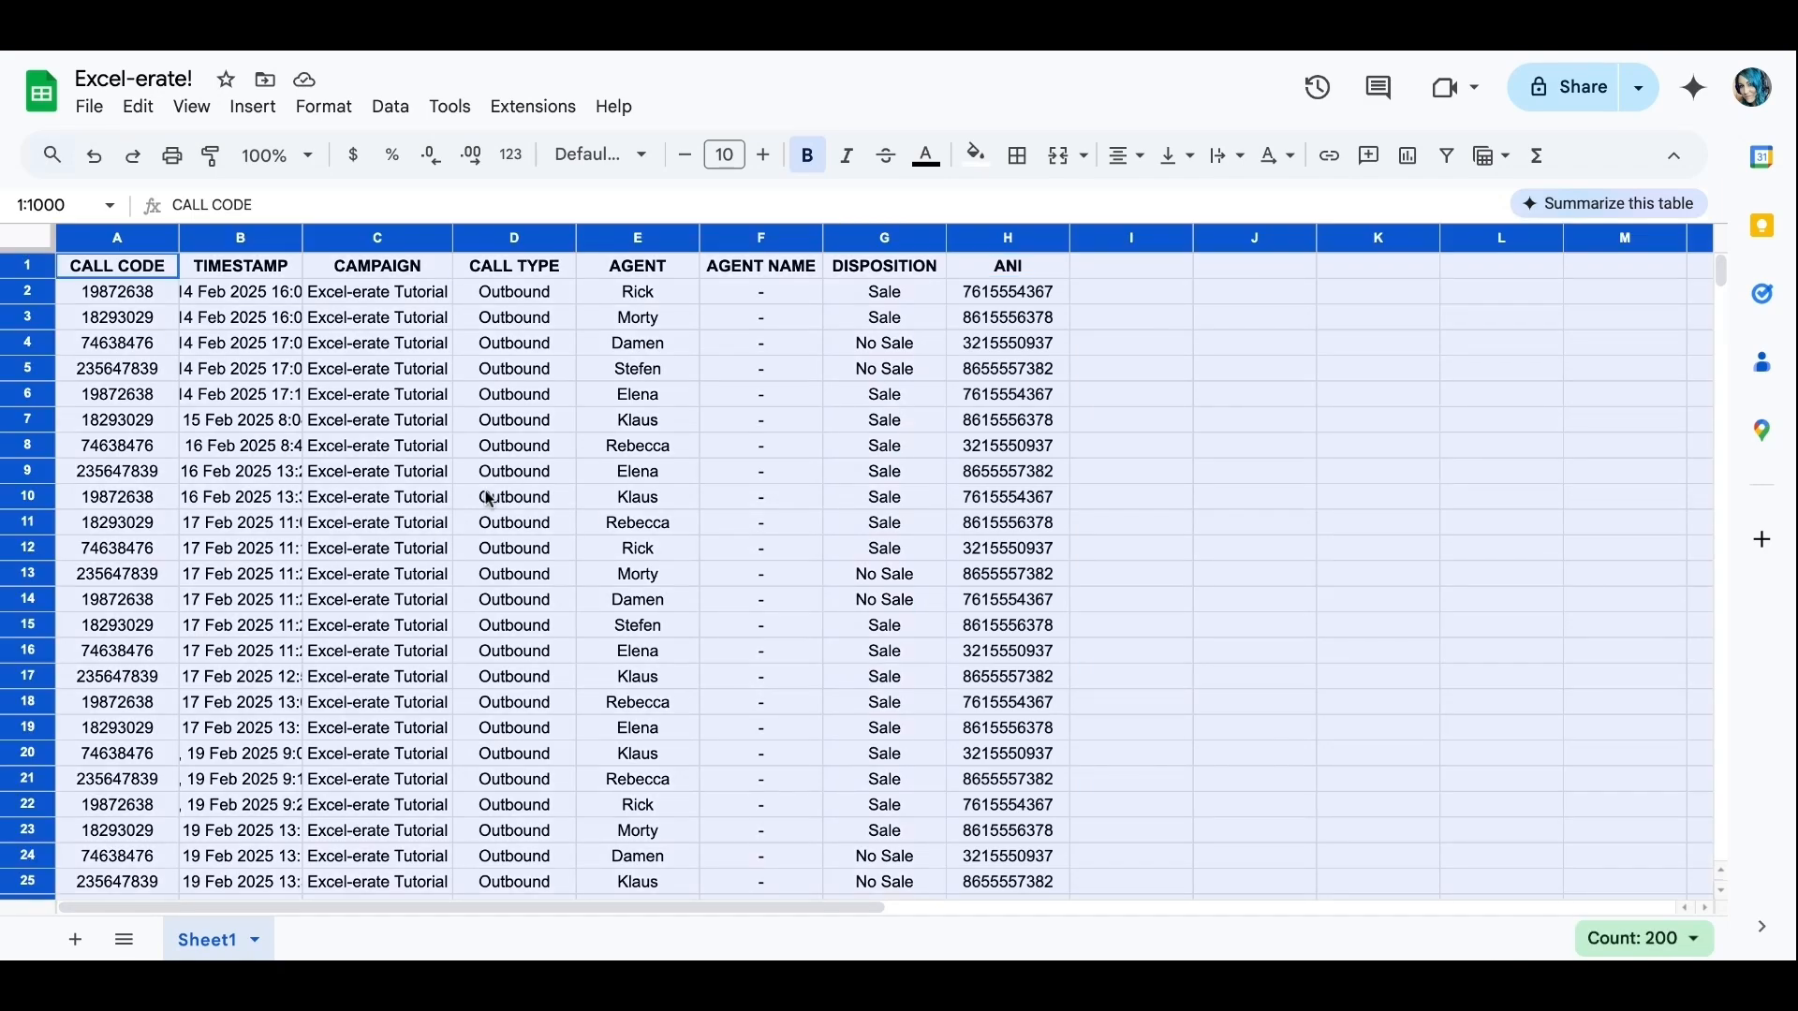
{"action": "mouse_move", "coordinate": [389, 107]}
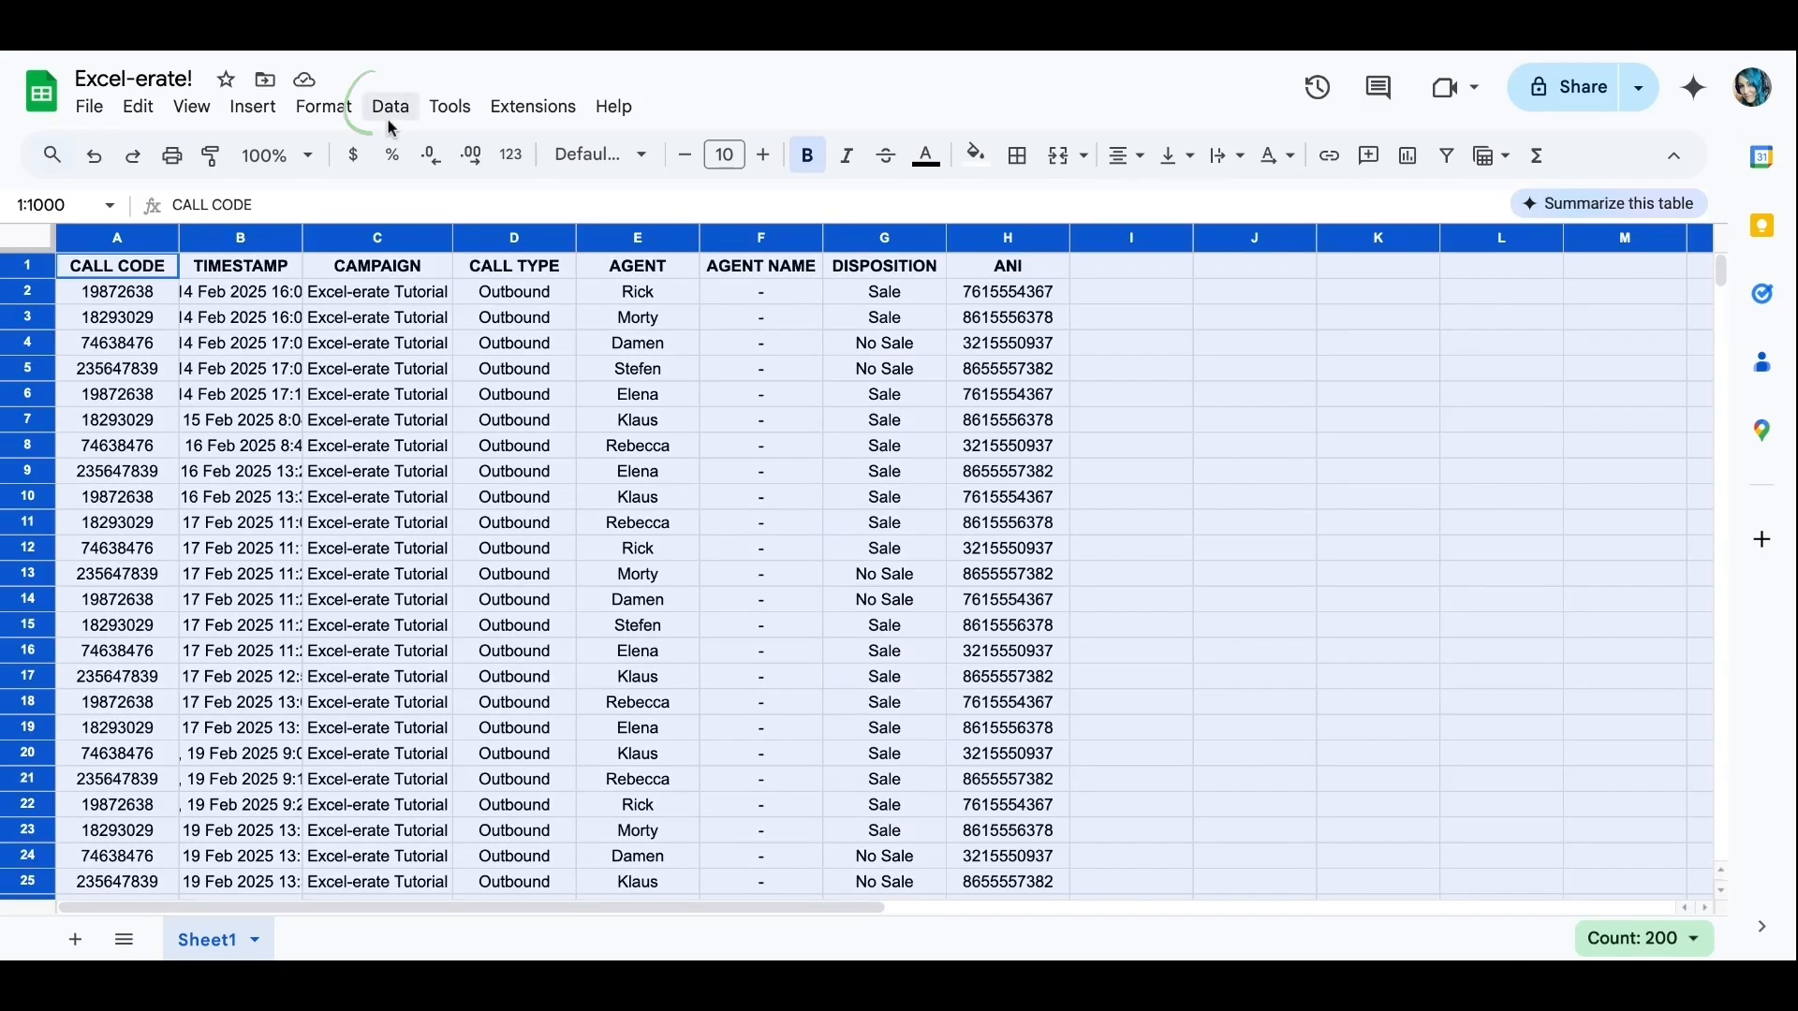
{"action": "left_click", "coordinate": [389, 105]}
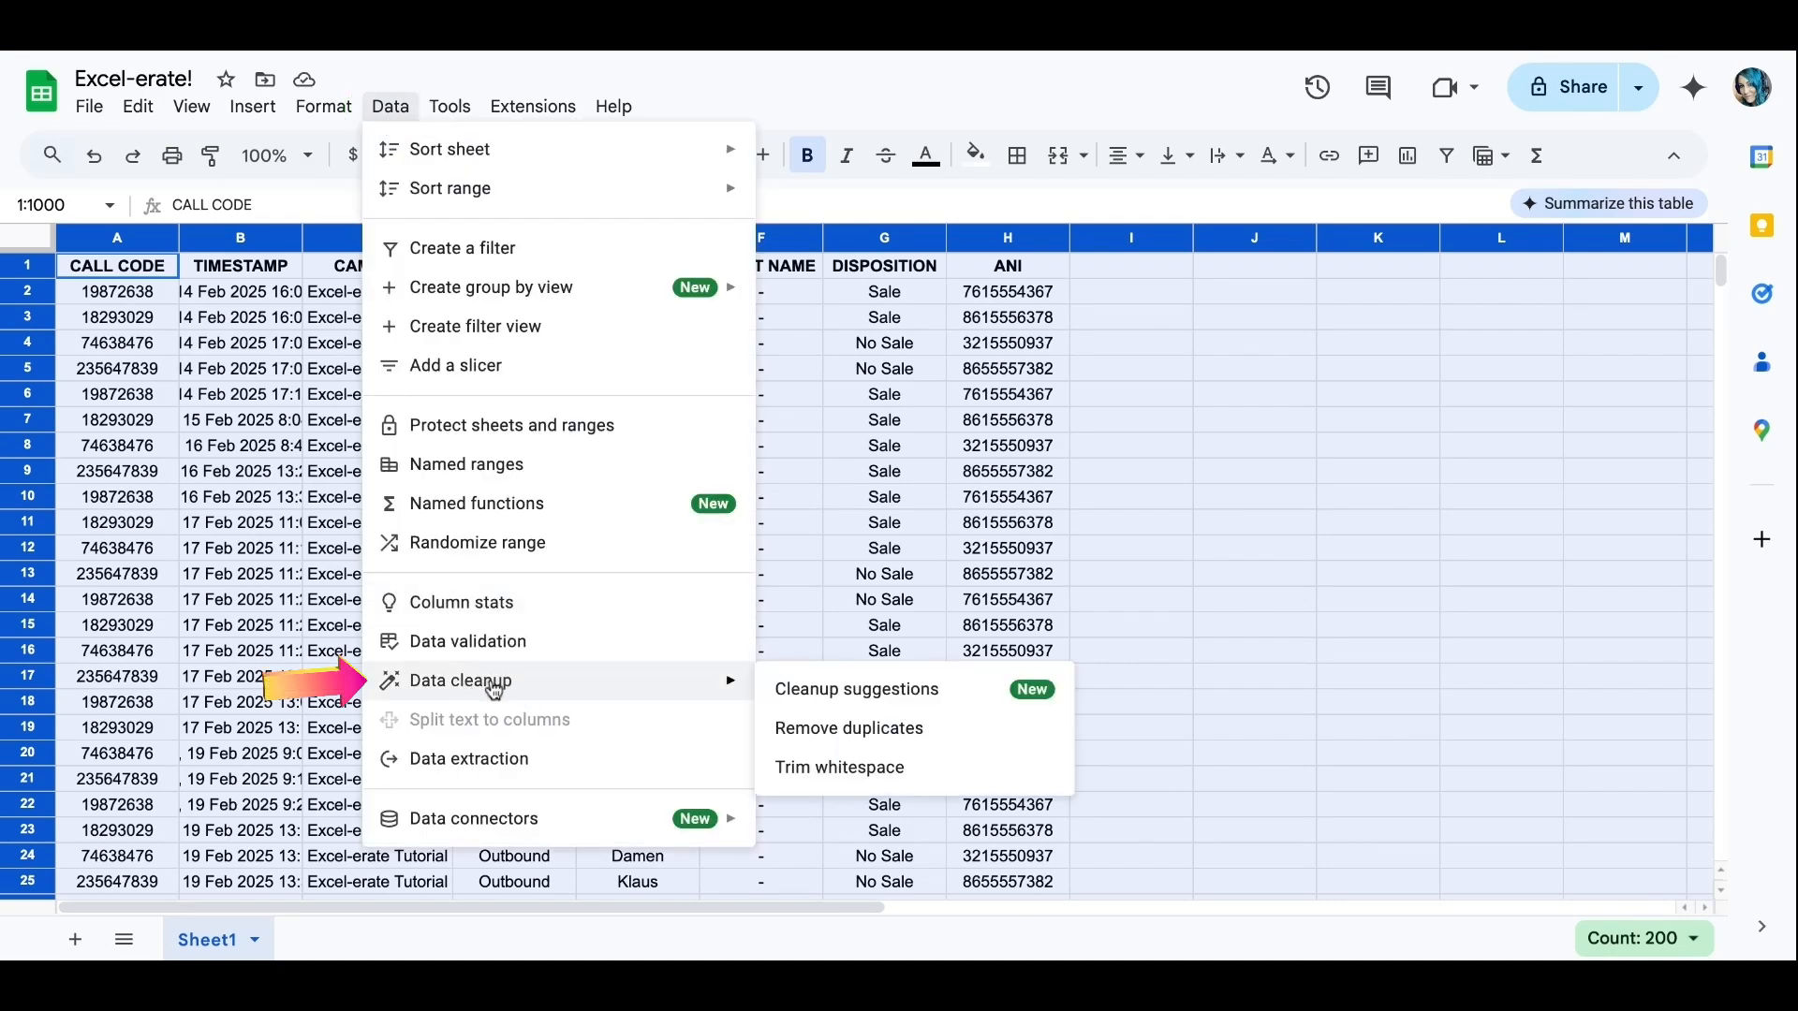
{"action": "mouse_move", "coordinate": [848, 728]}
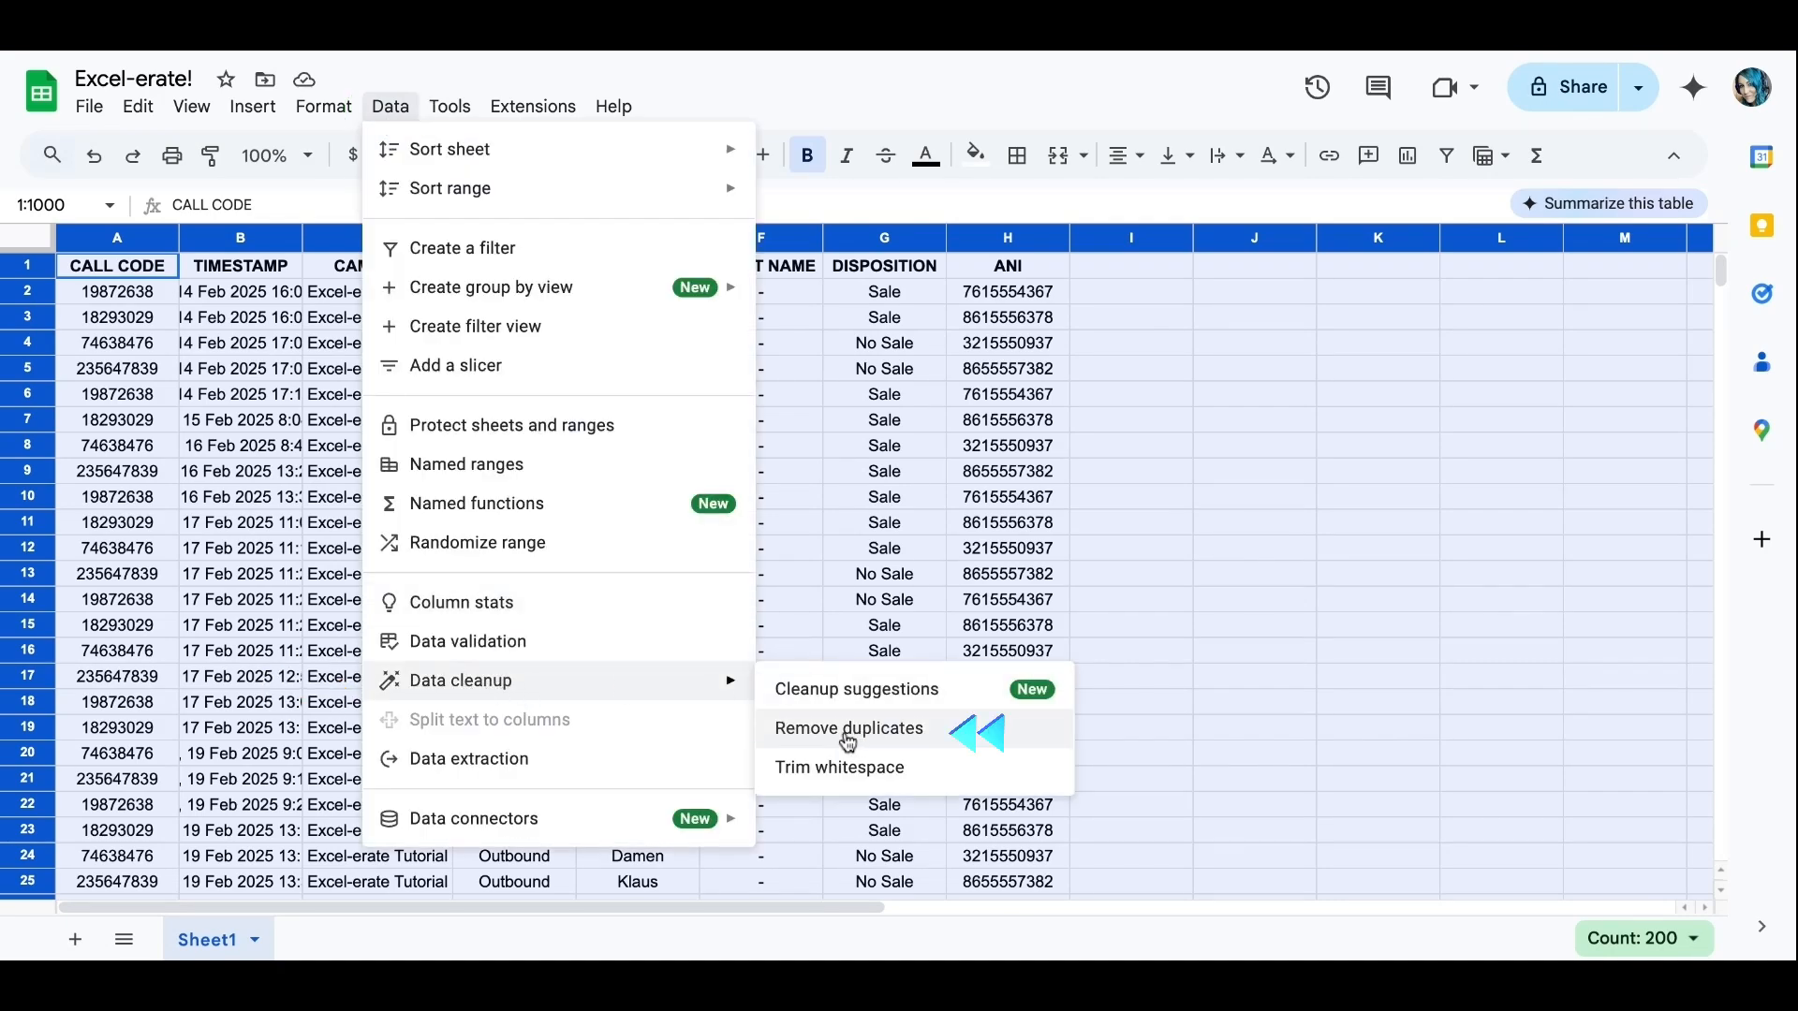
- Start Remove duplicates and mark row 1 as a header row
{"action": "left_click", "coordinate": [848, 729]}
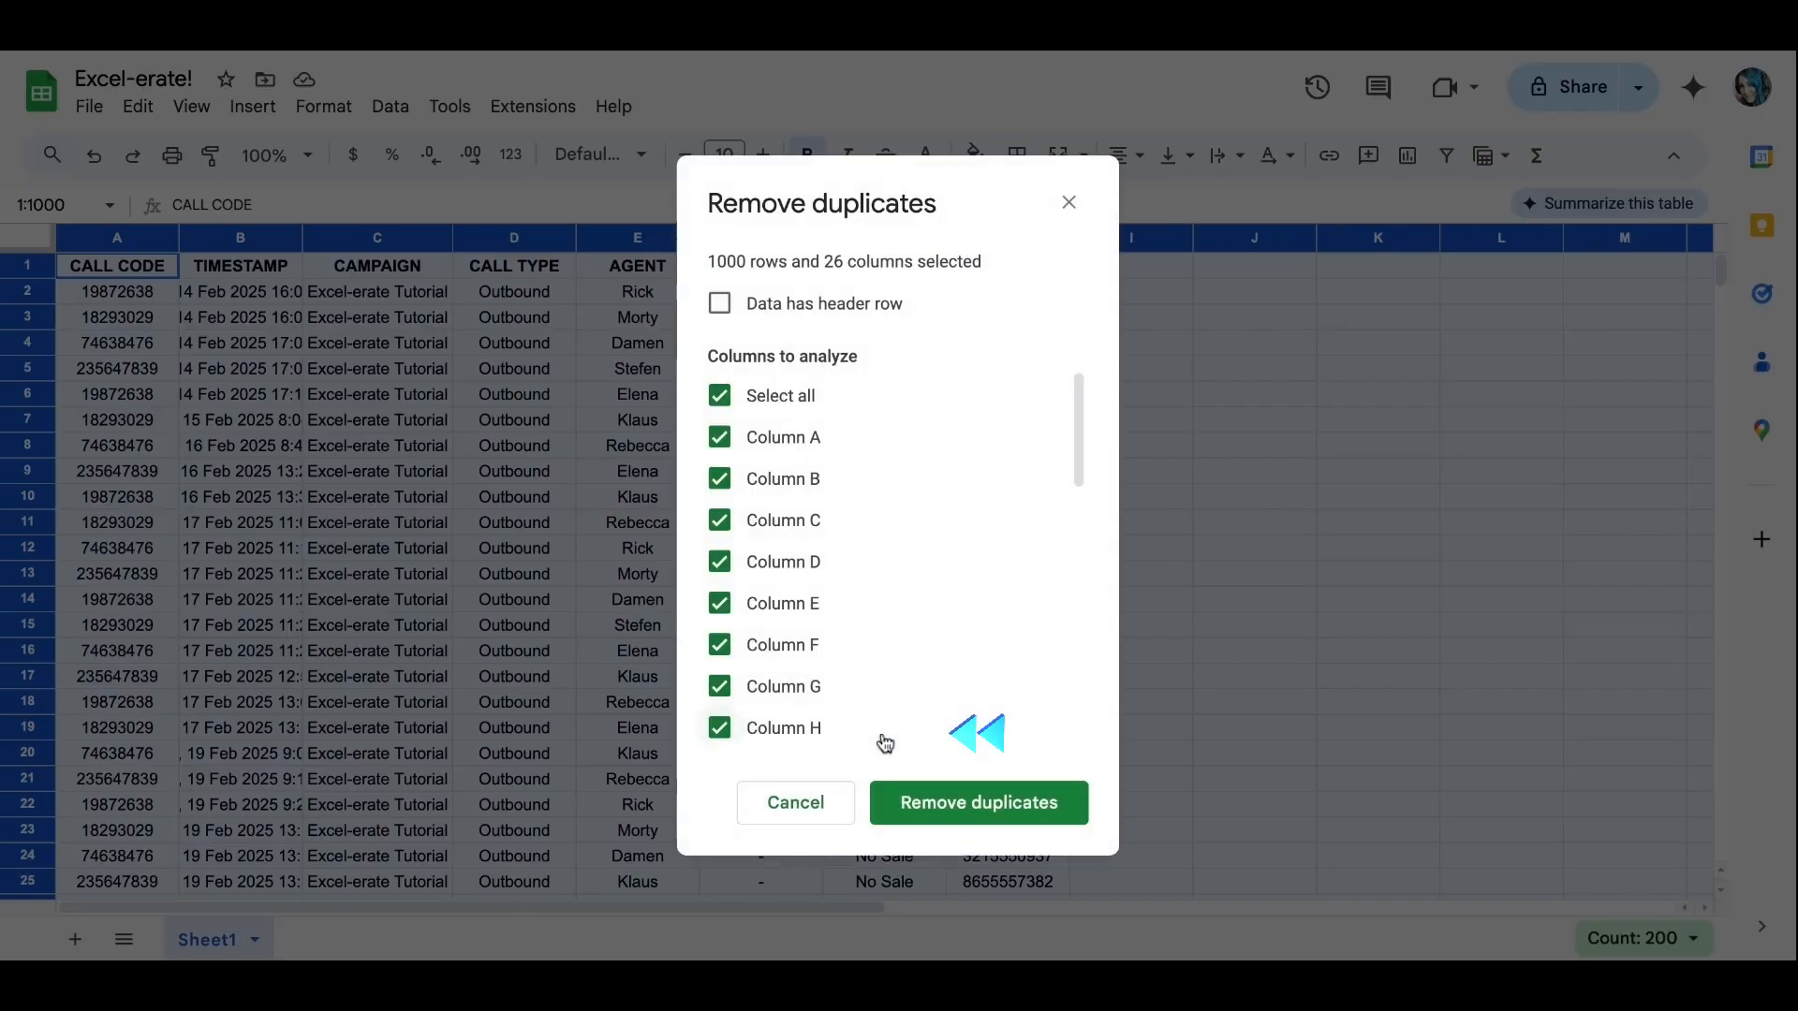
{"action": "mouse_move", "coordinate": [826, 318]}
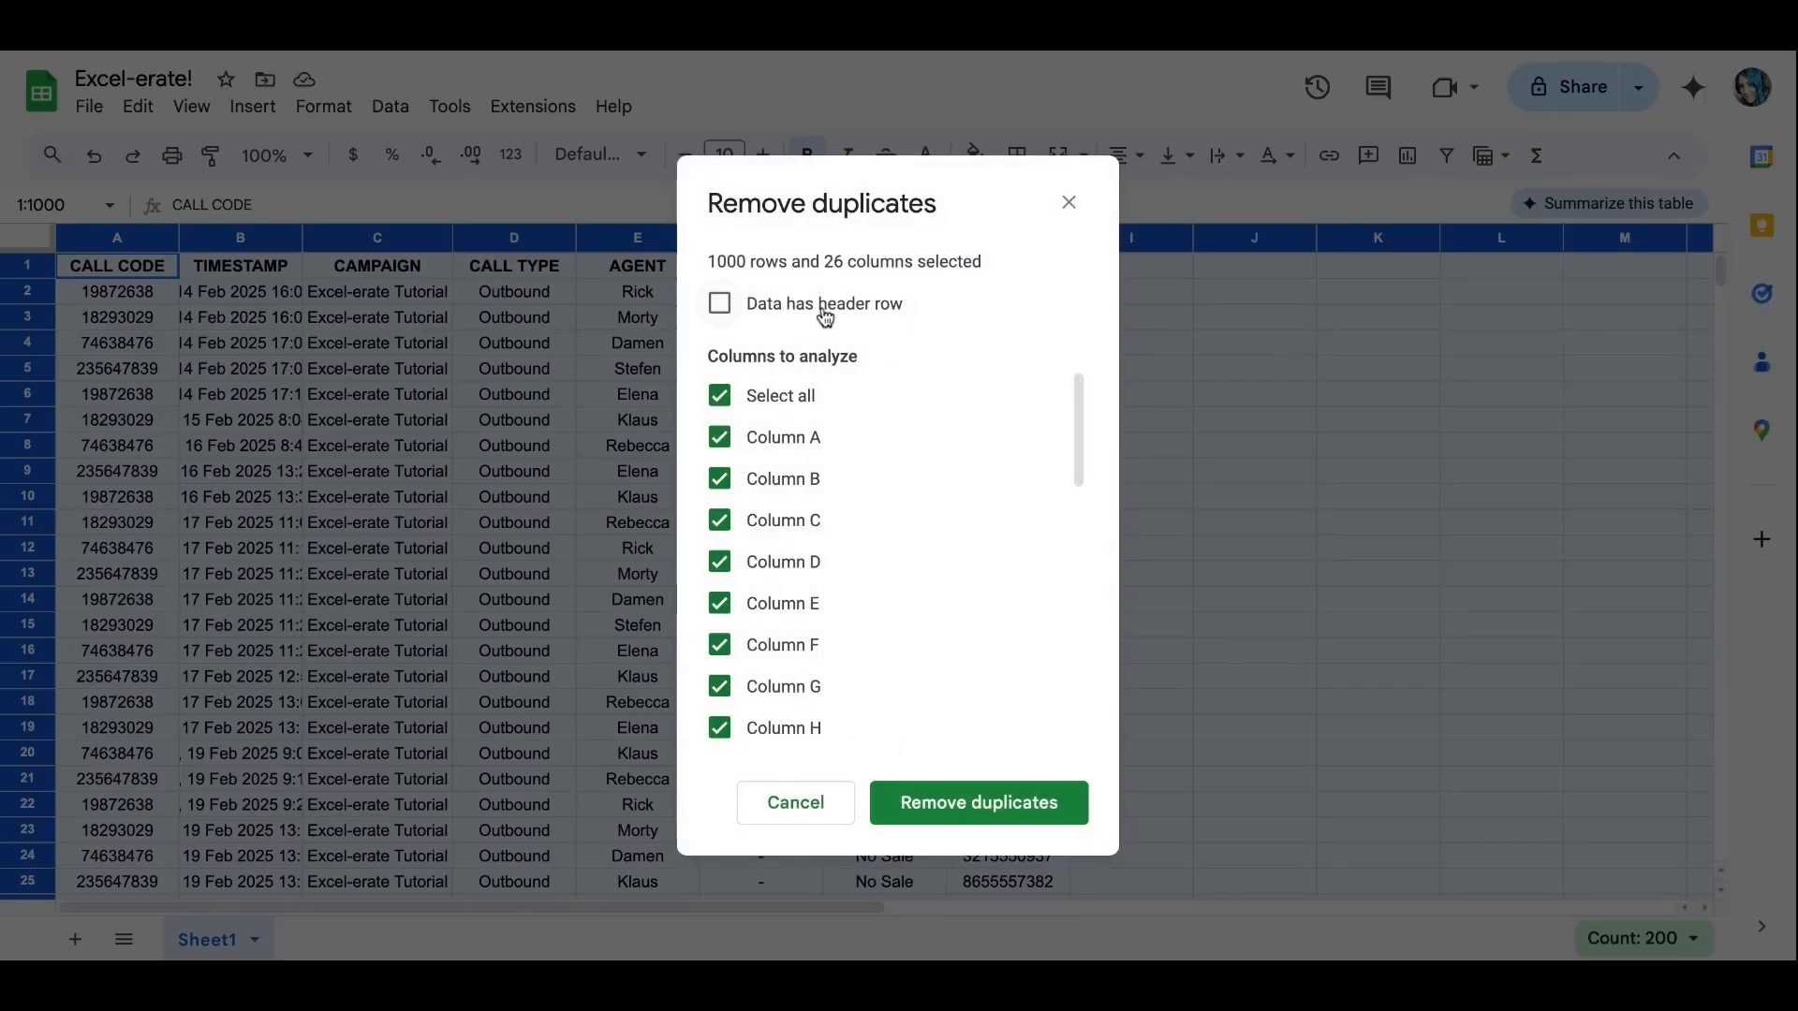
{"action": "left_click", "coordinate": [719, 303]}
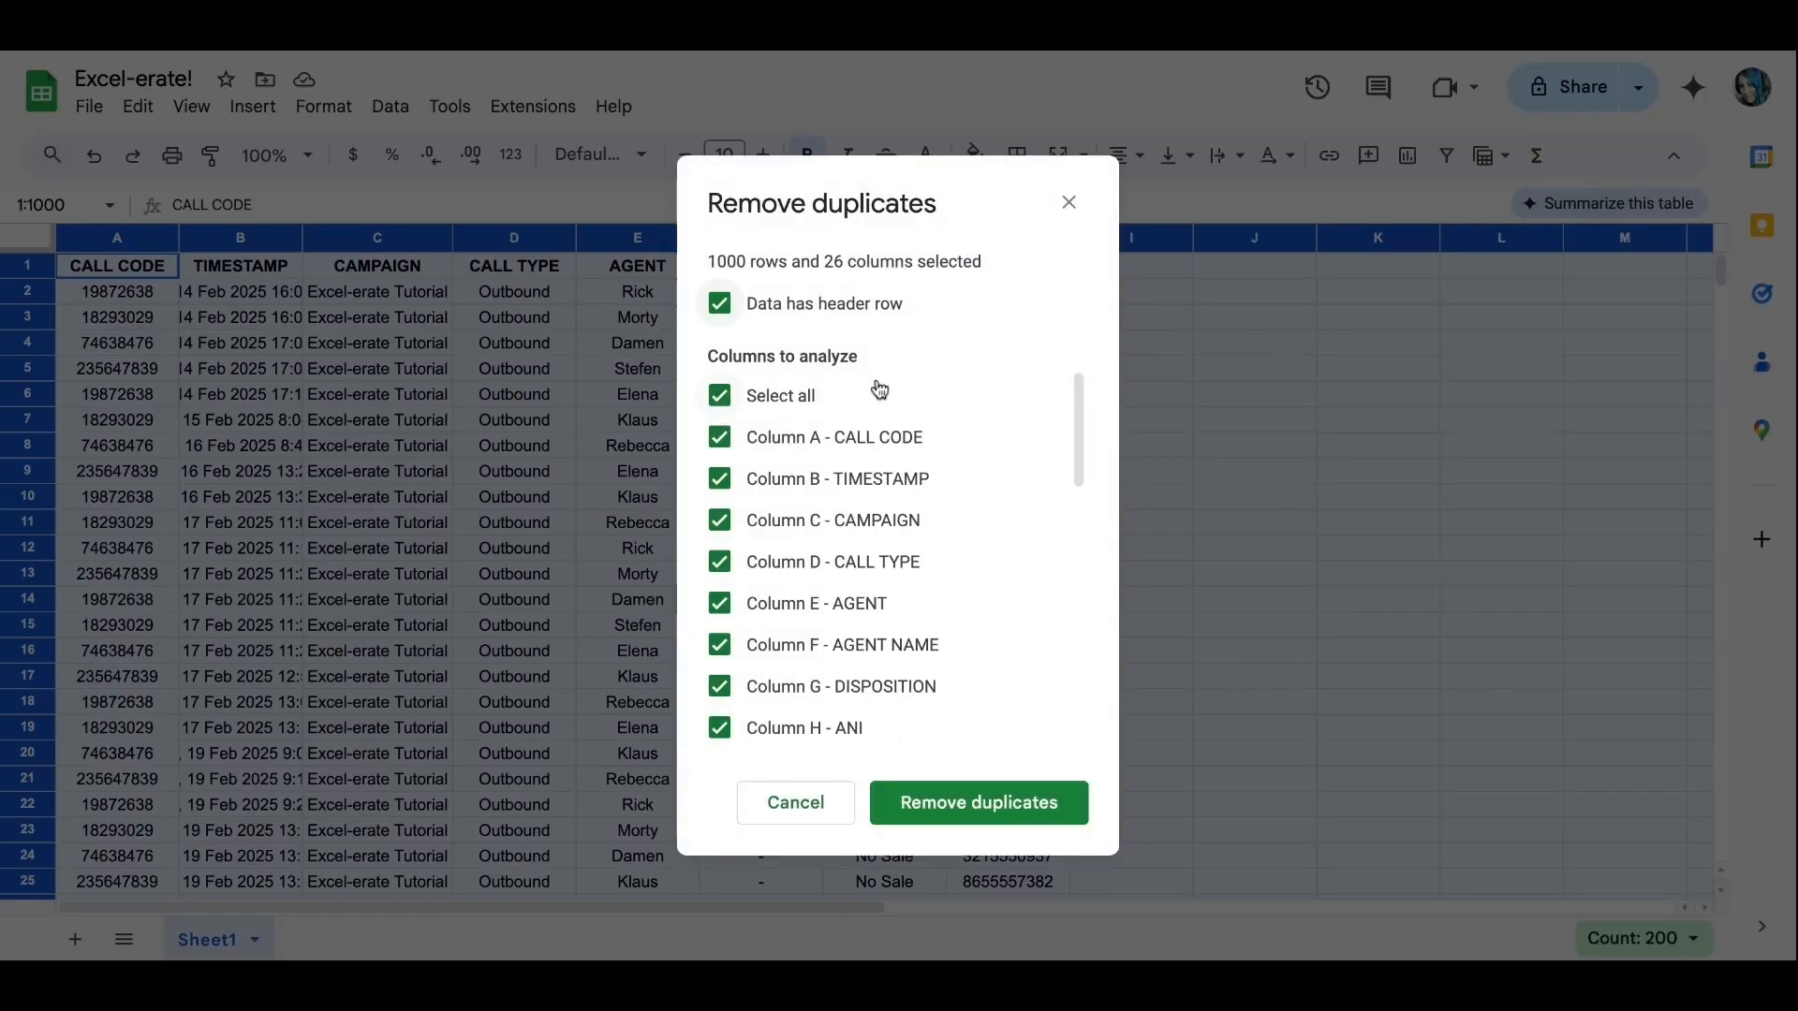
{"action": "mouse_move", "coordinate": [841, 441]}
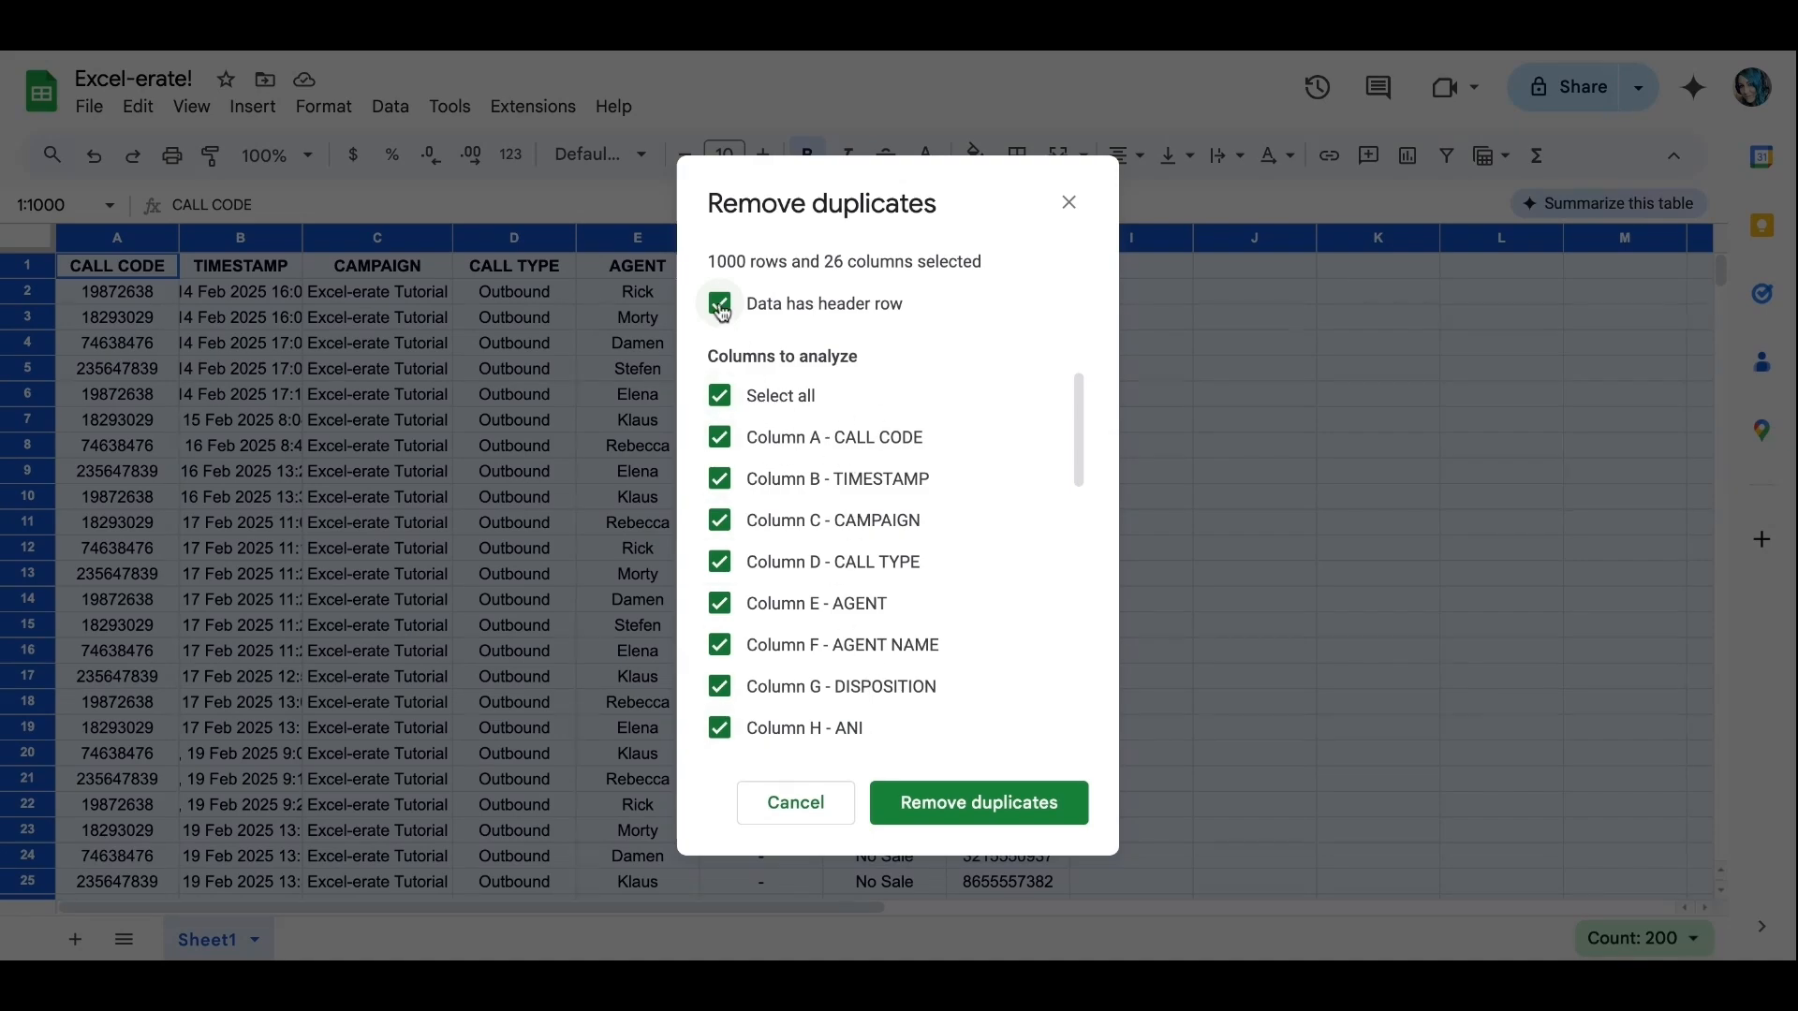
{"action": "left_click", "coordinate": [719, 303]}
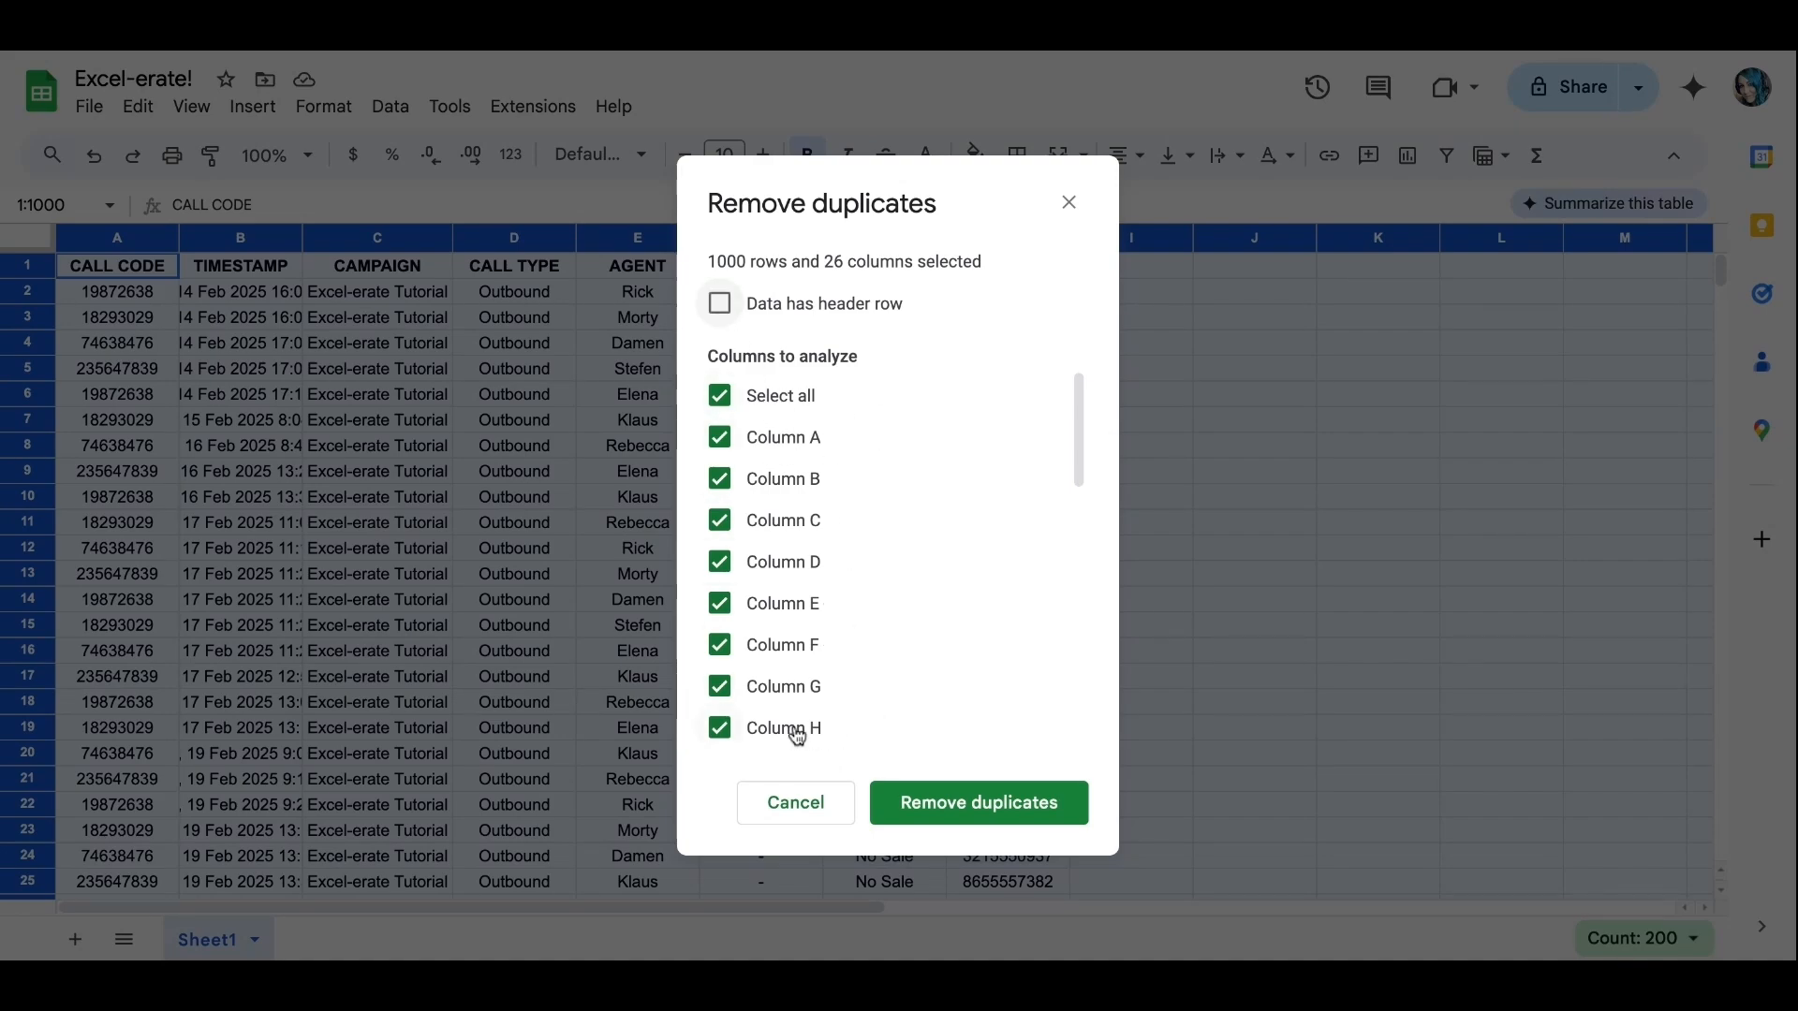
{"action": "left_click", "coordinate": [719, 304]}
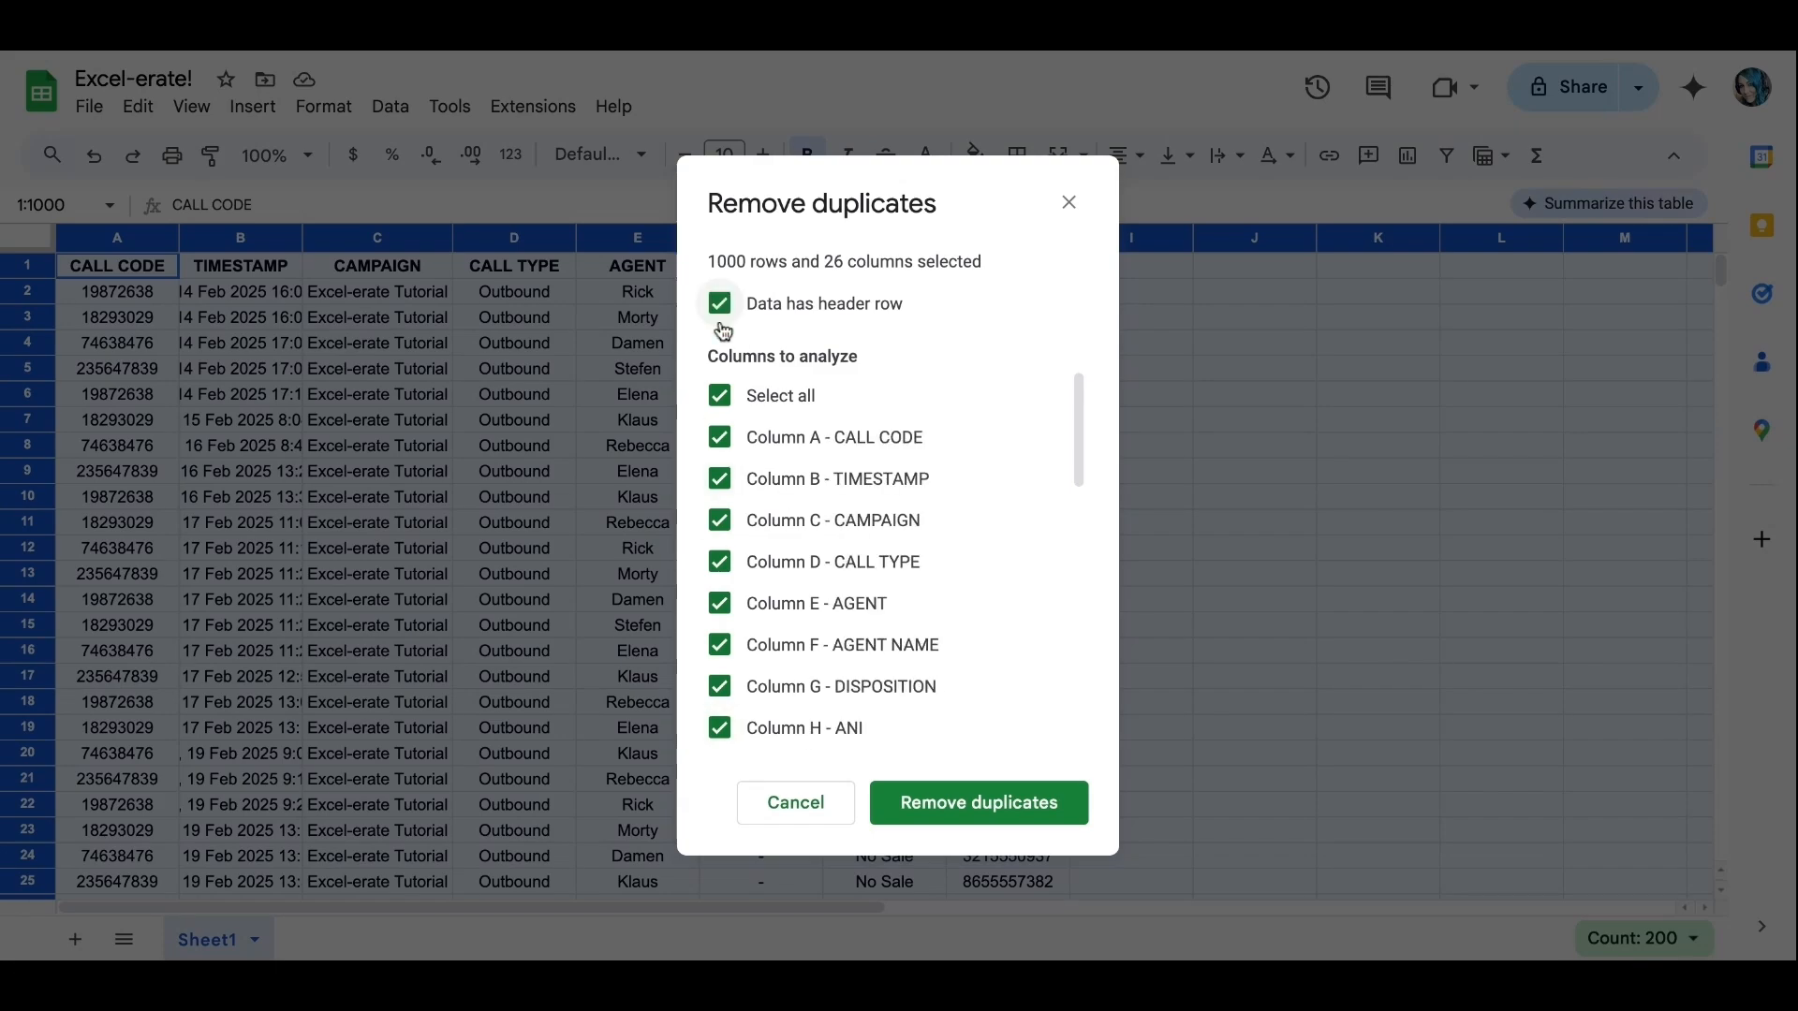
{"action": "mouse_move", "coordinate": [824, 418]}
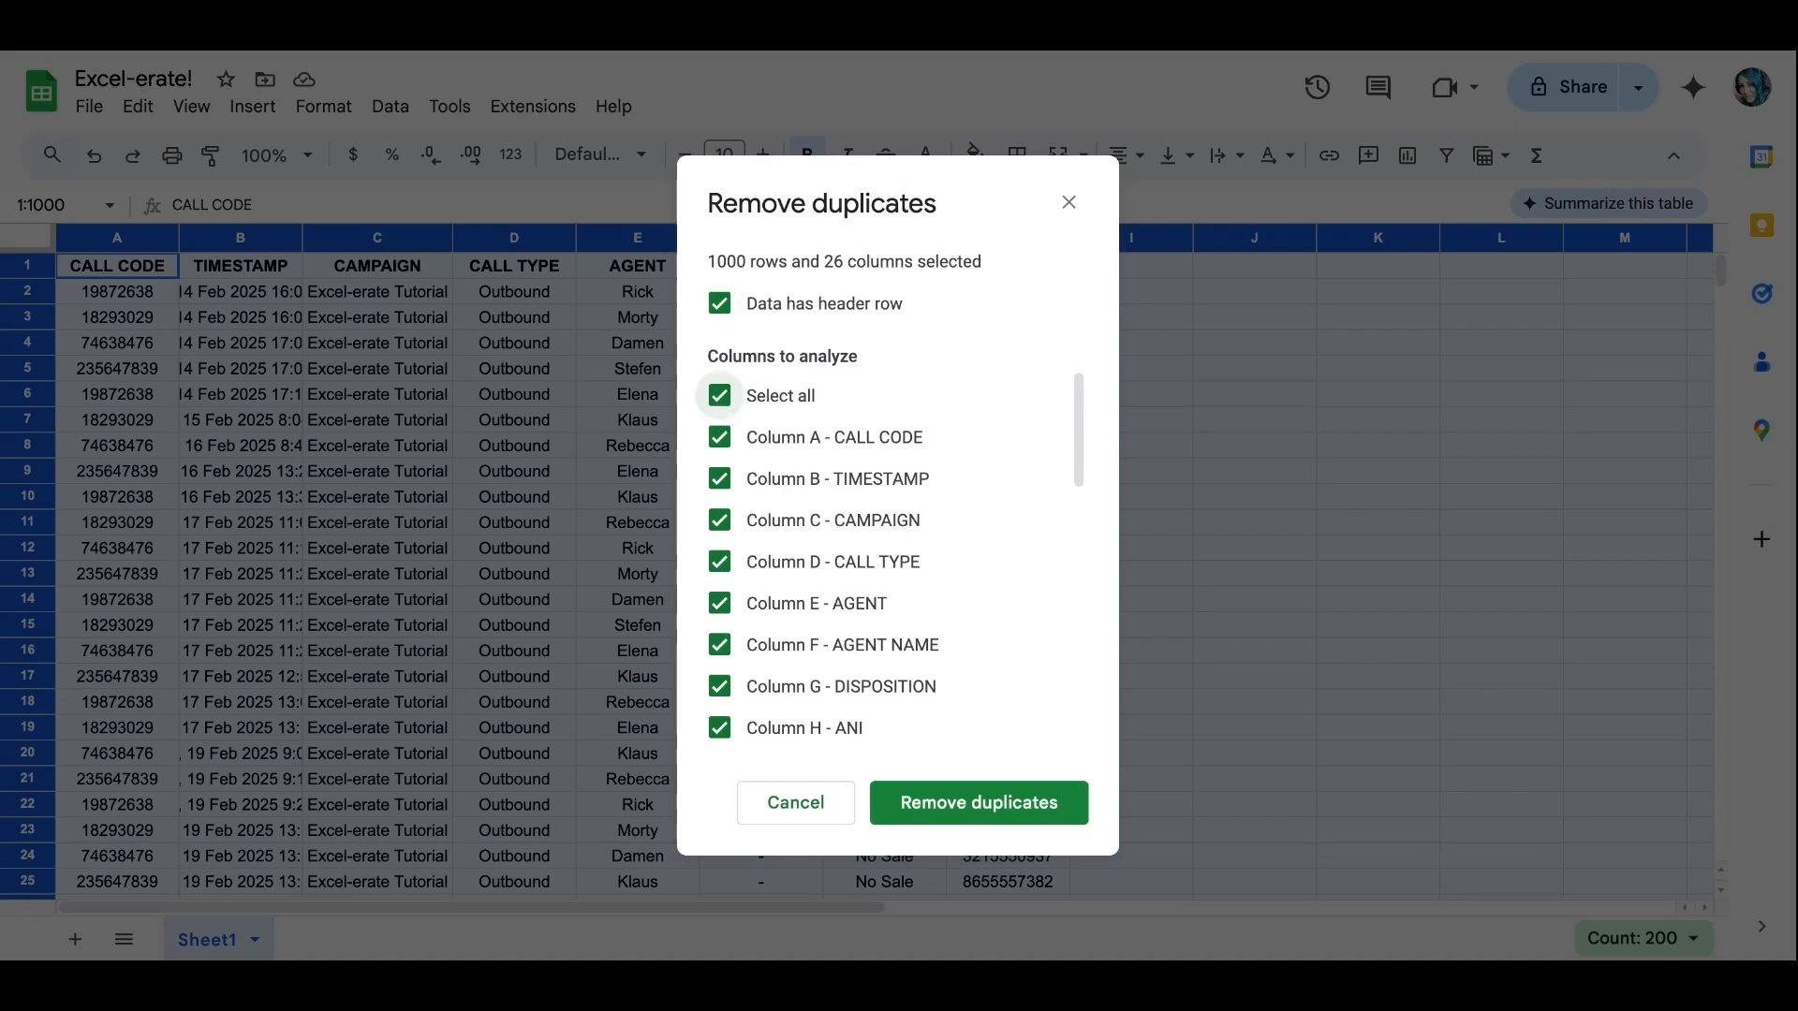
- Compare only Column H - ANI and remove the duplicate rows
{"action": "left_click", "coordinate": [719, 395]}
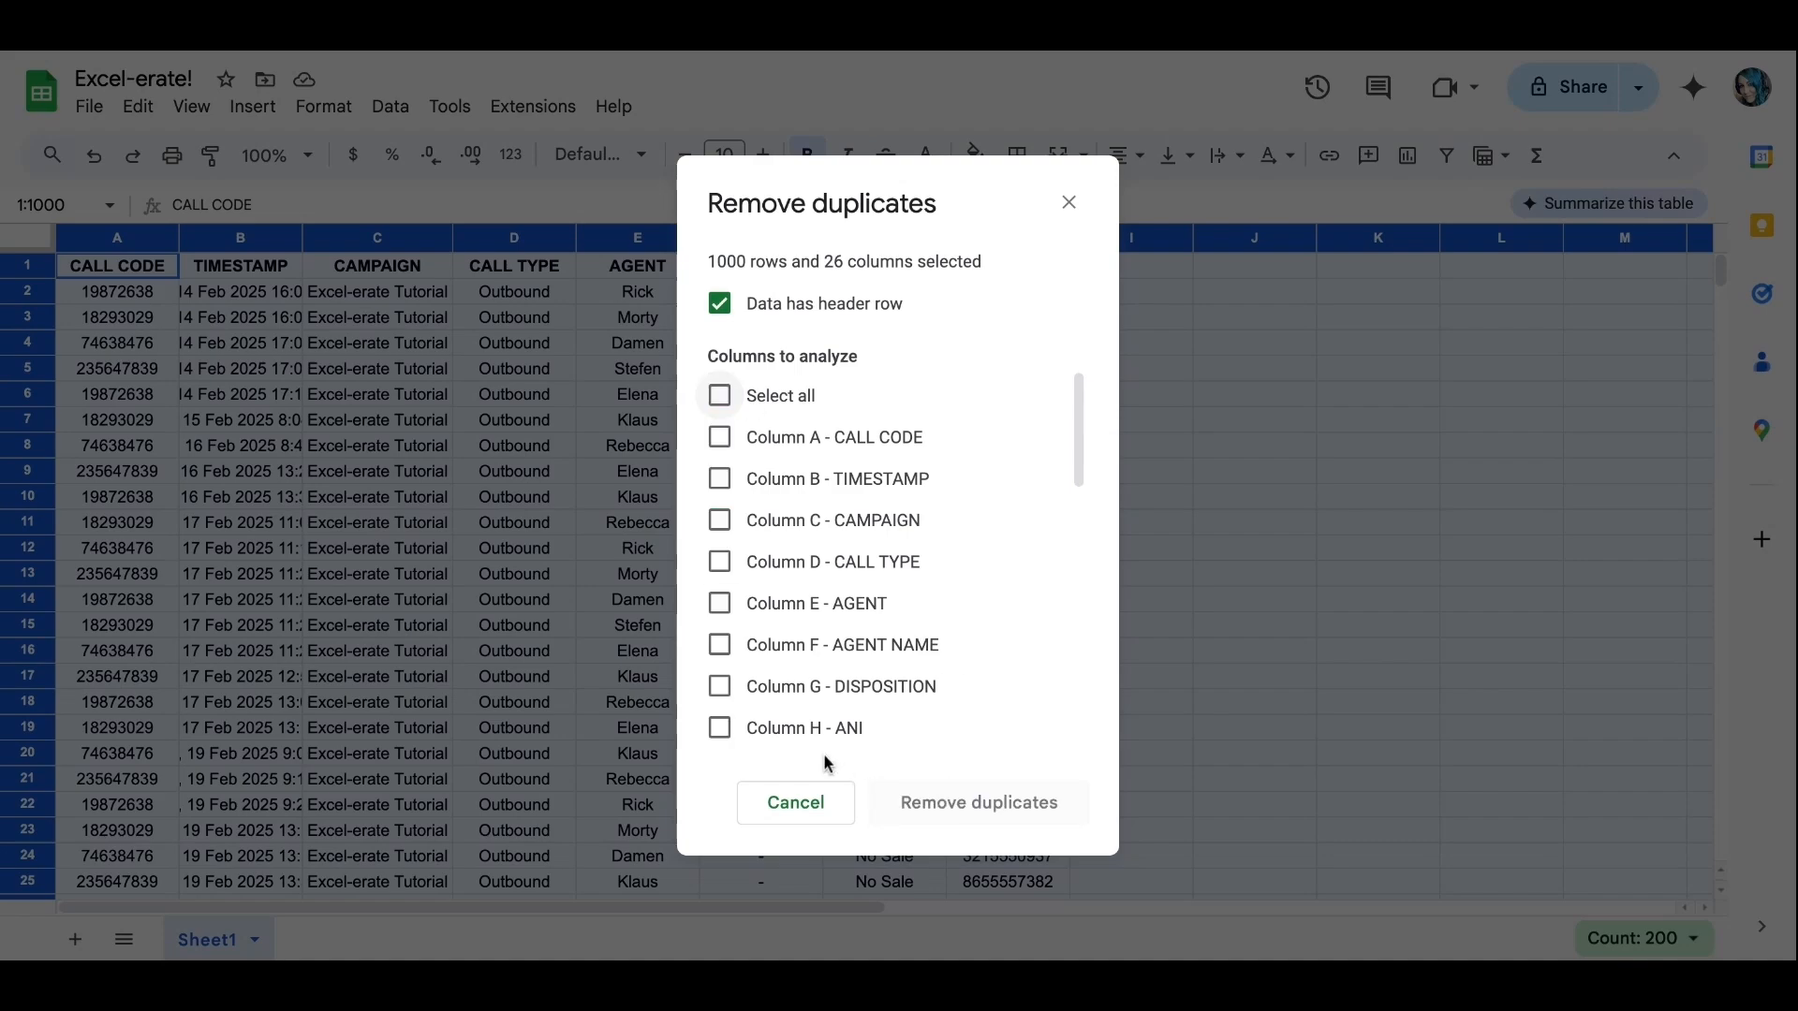
{"action": "mouse_move", "coordinate": [738, 747]}
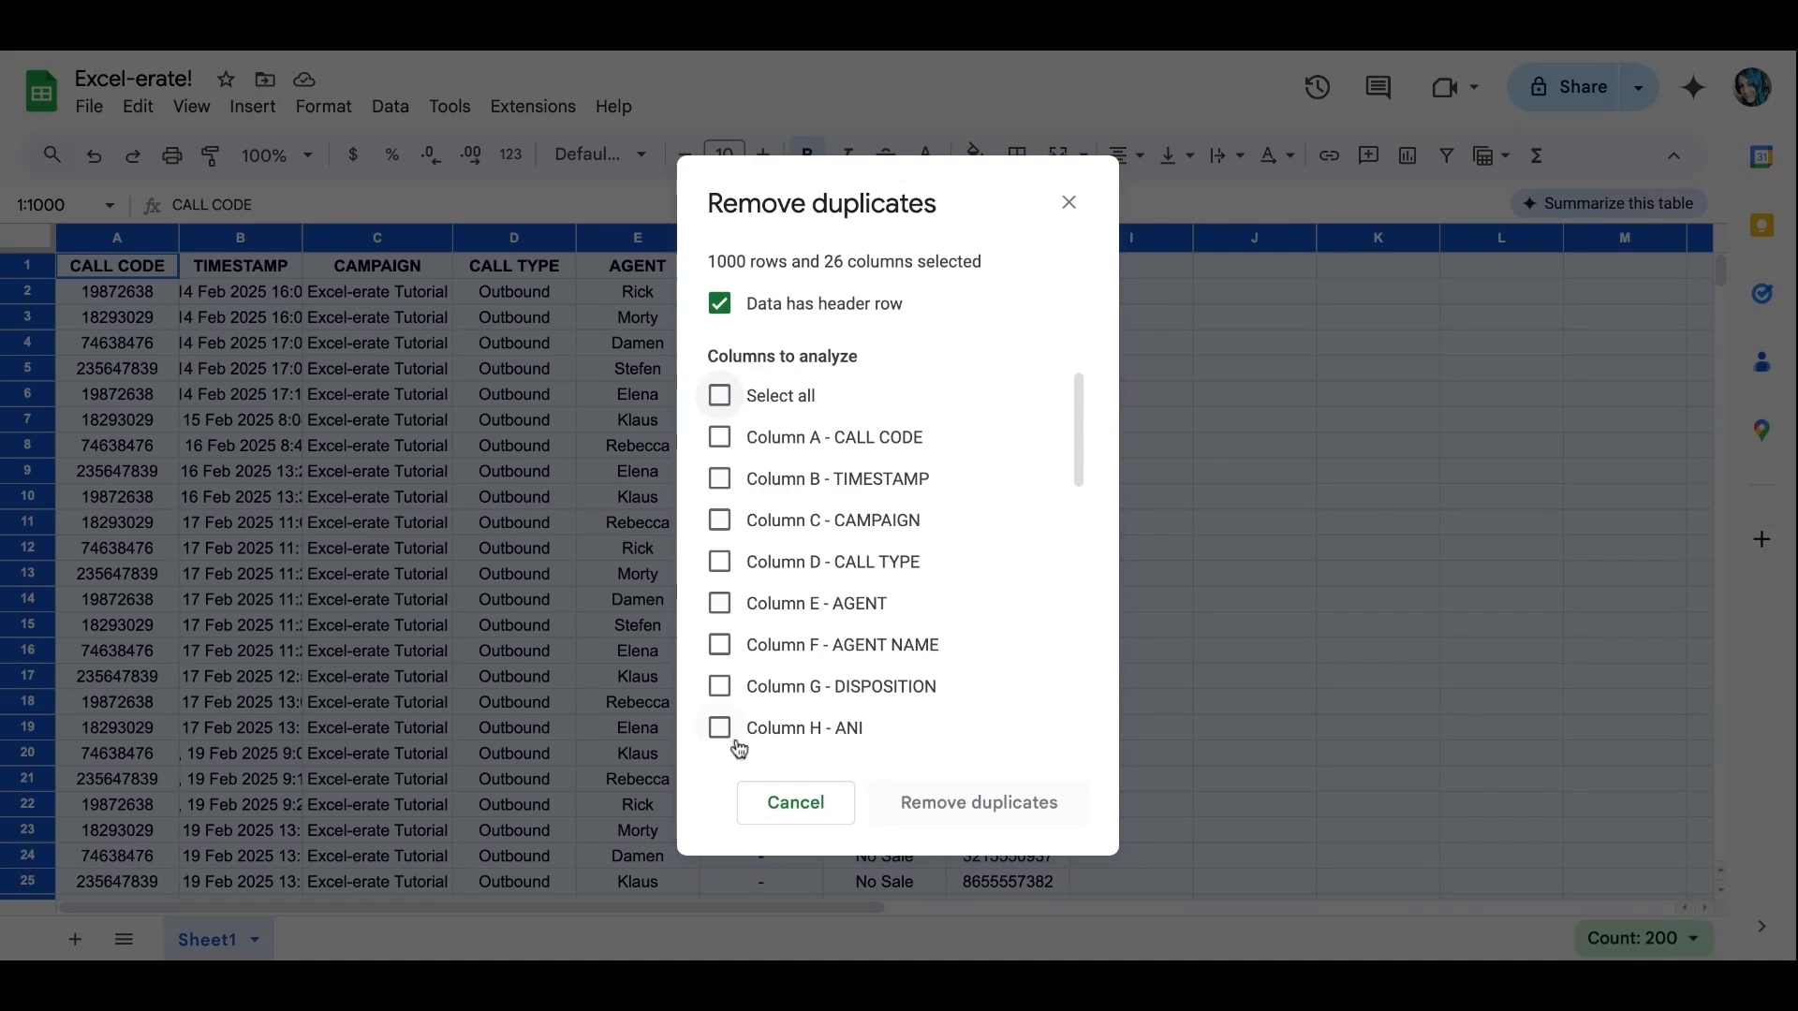
{"action": "left_click", "coordinate": [719, 728]}
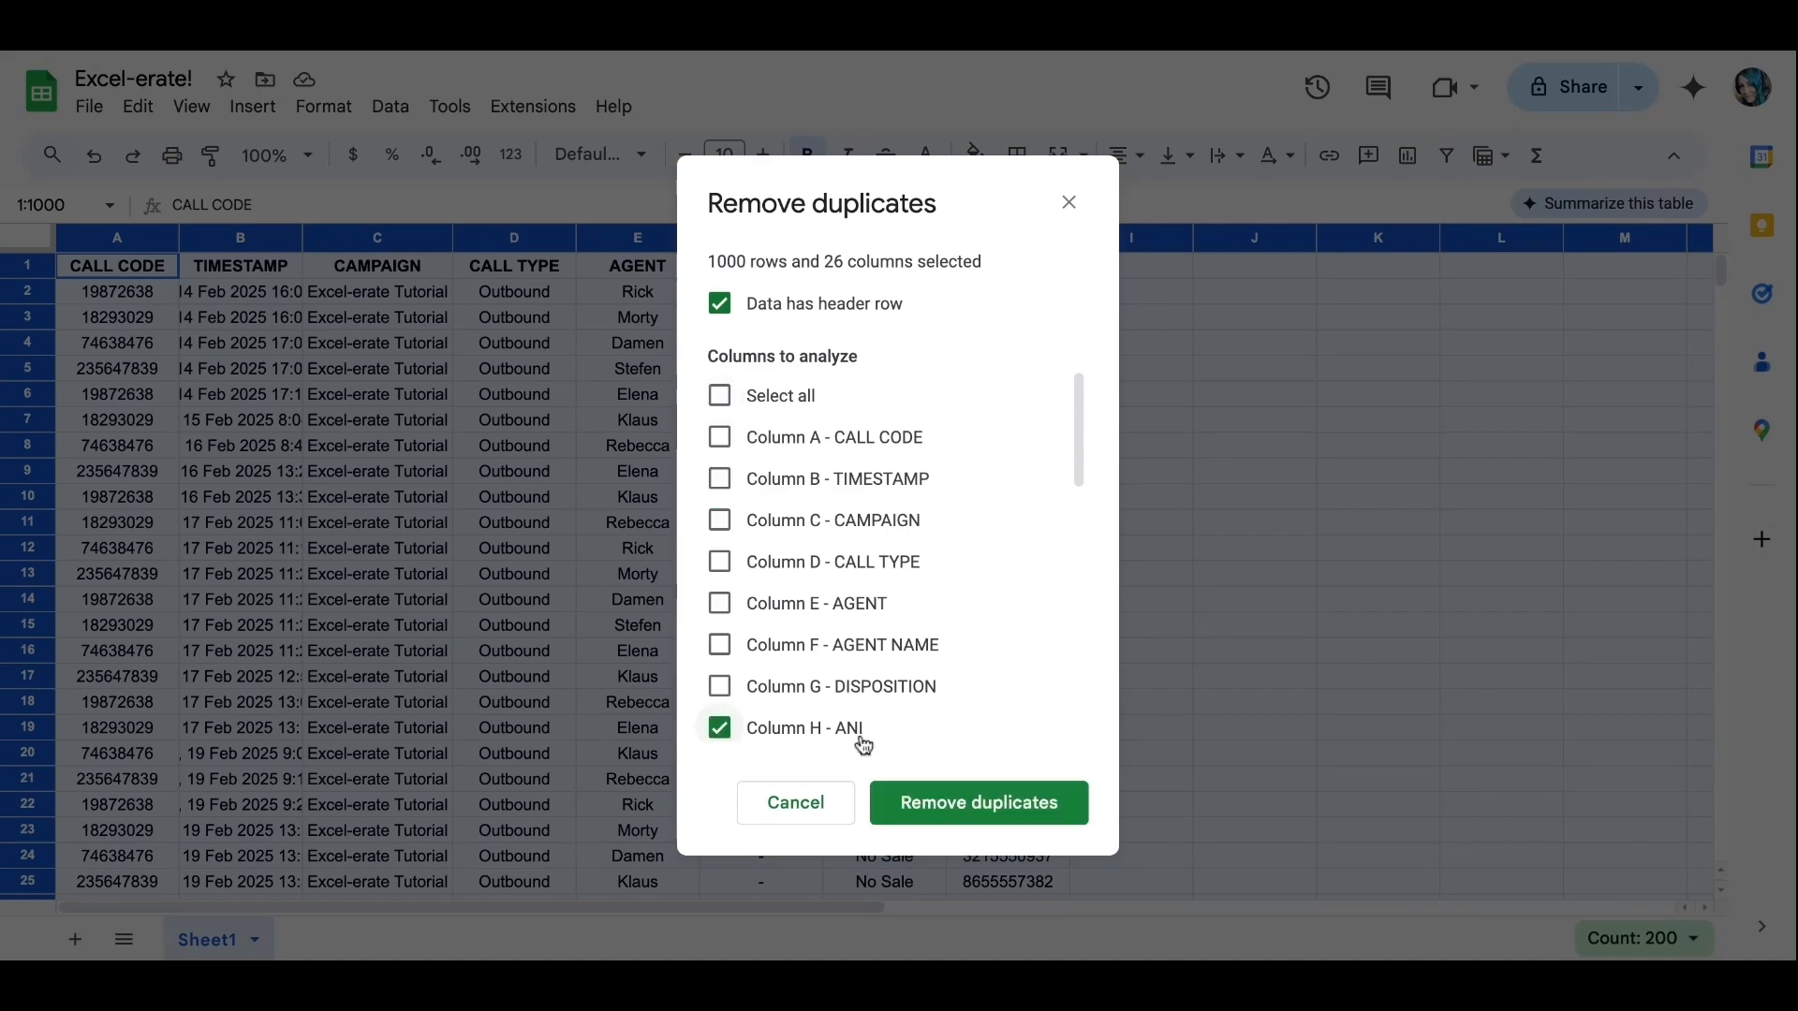
{"action": "left_click", "coordinate": [978, 802]}
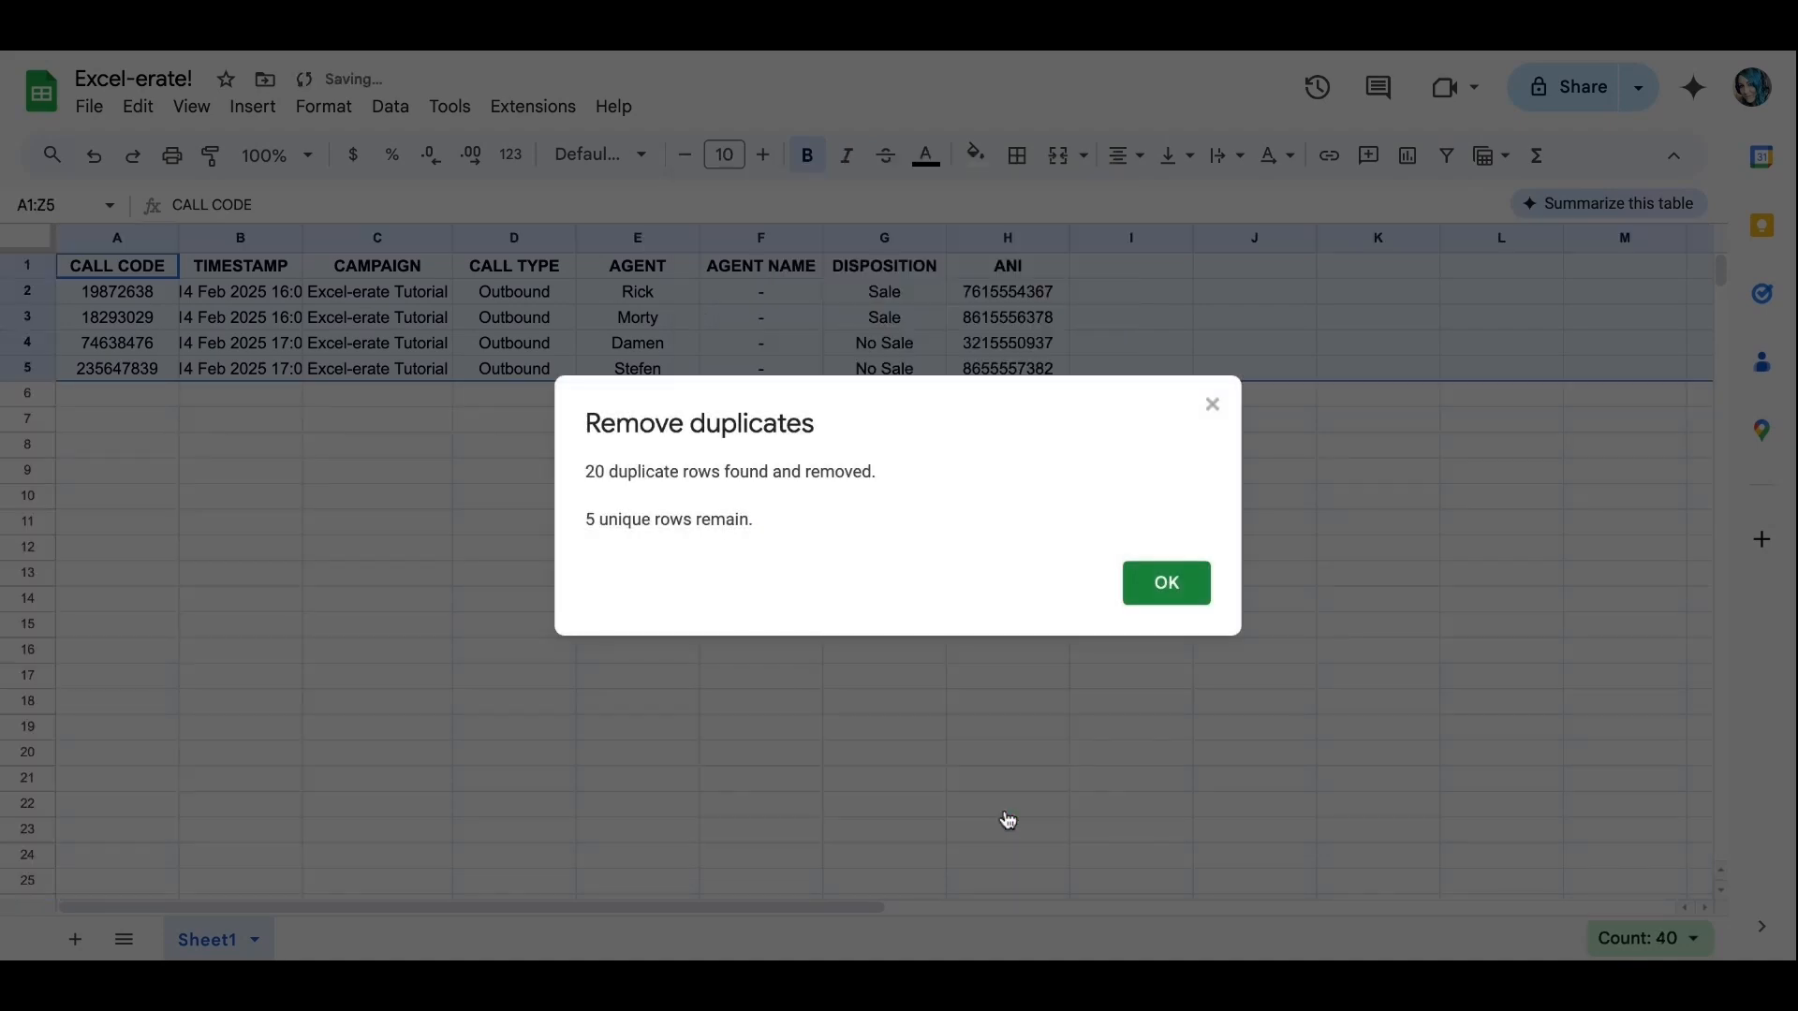
{"action": "mouse_move", "coordinate": [886, 522]}
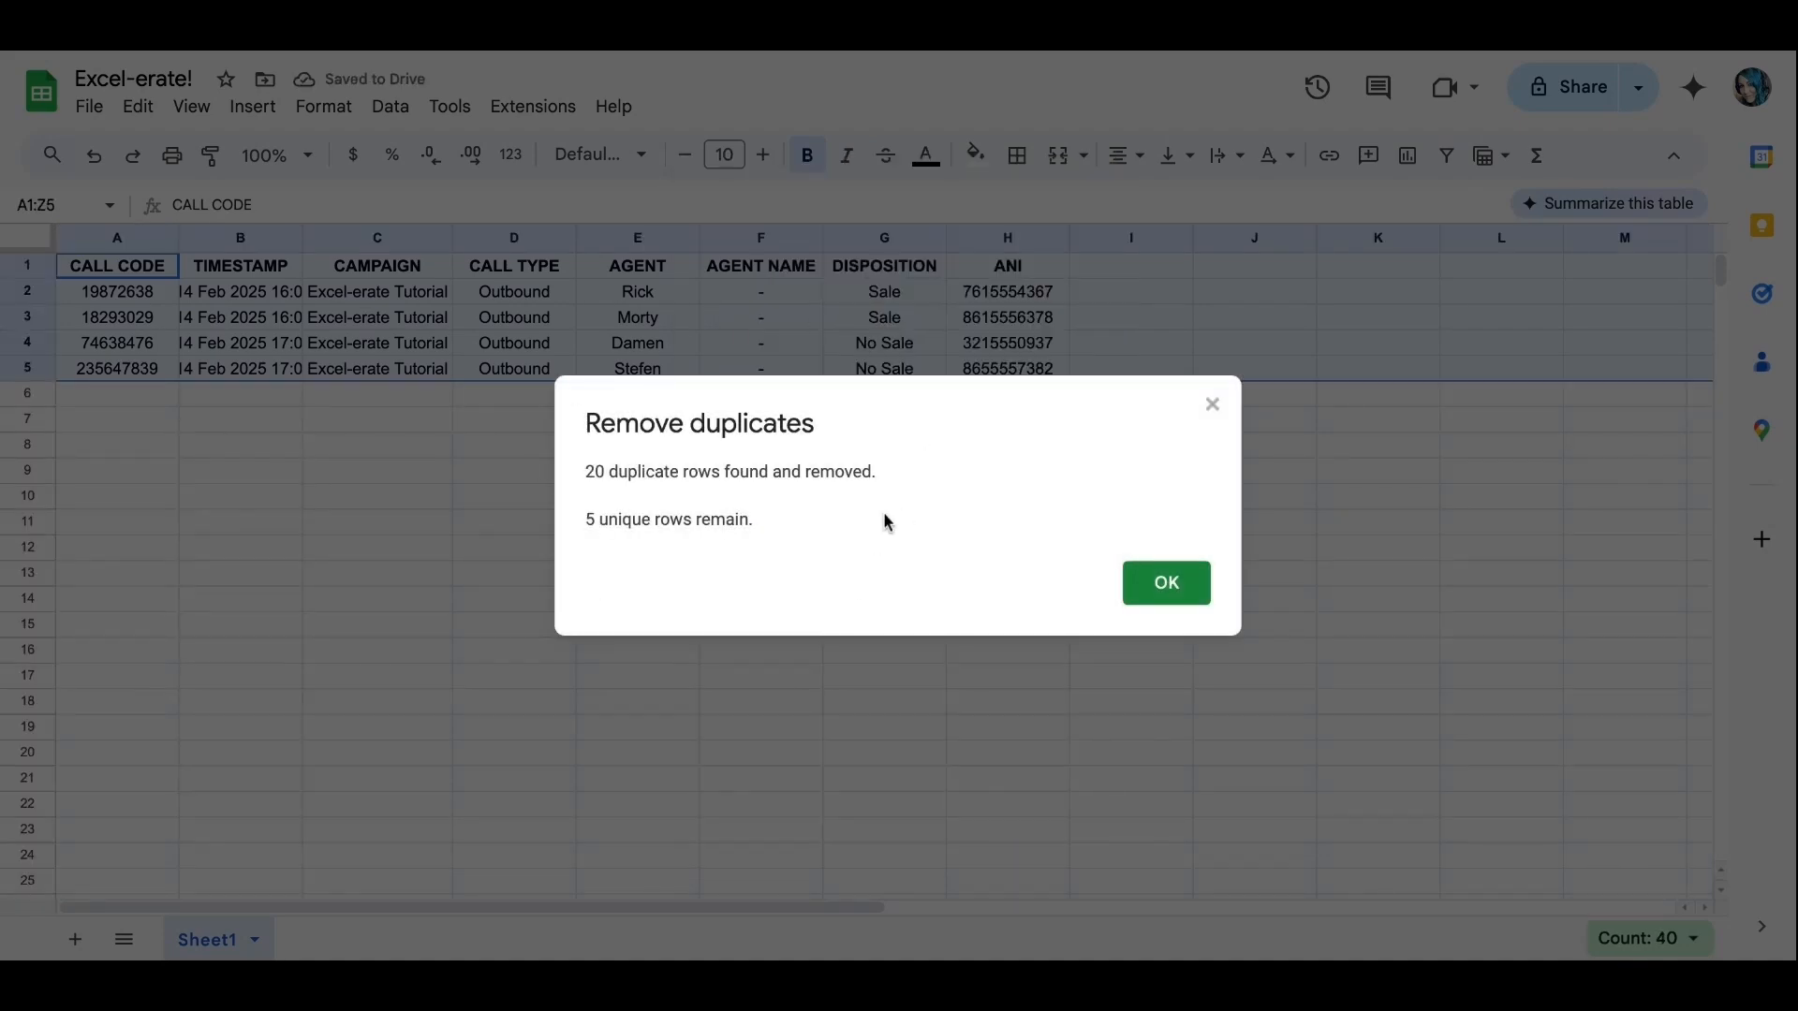
{"action": "mouse_move", "coordinate": [713, 519]}
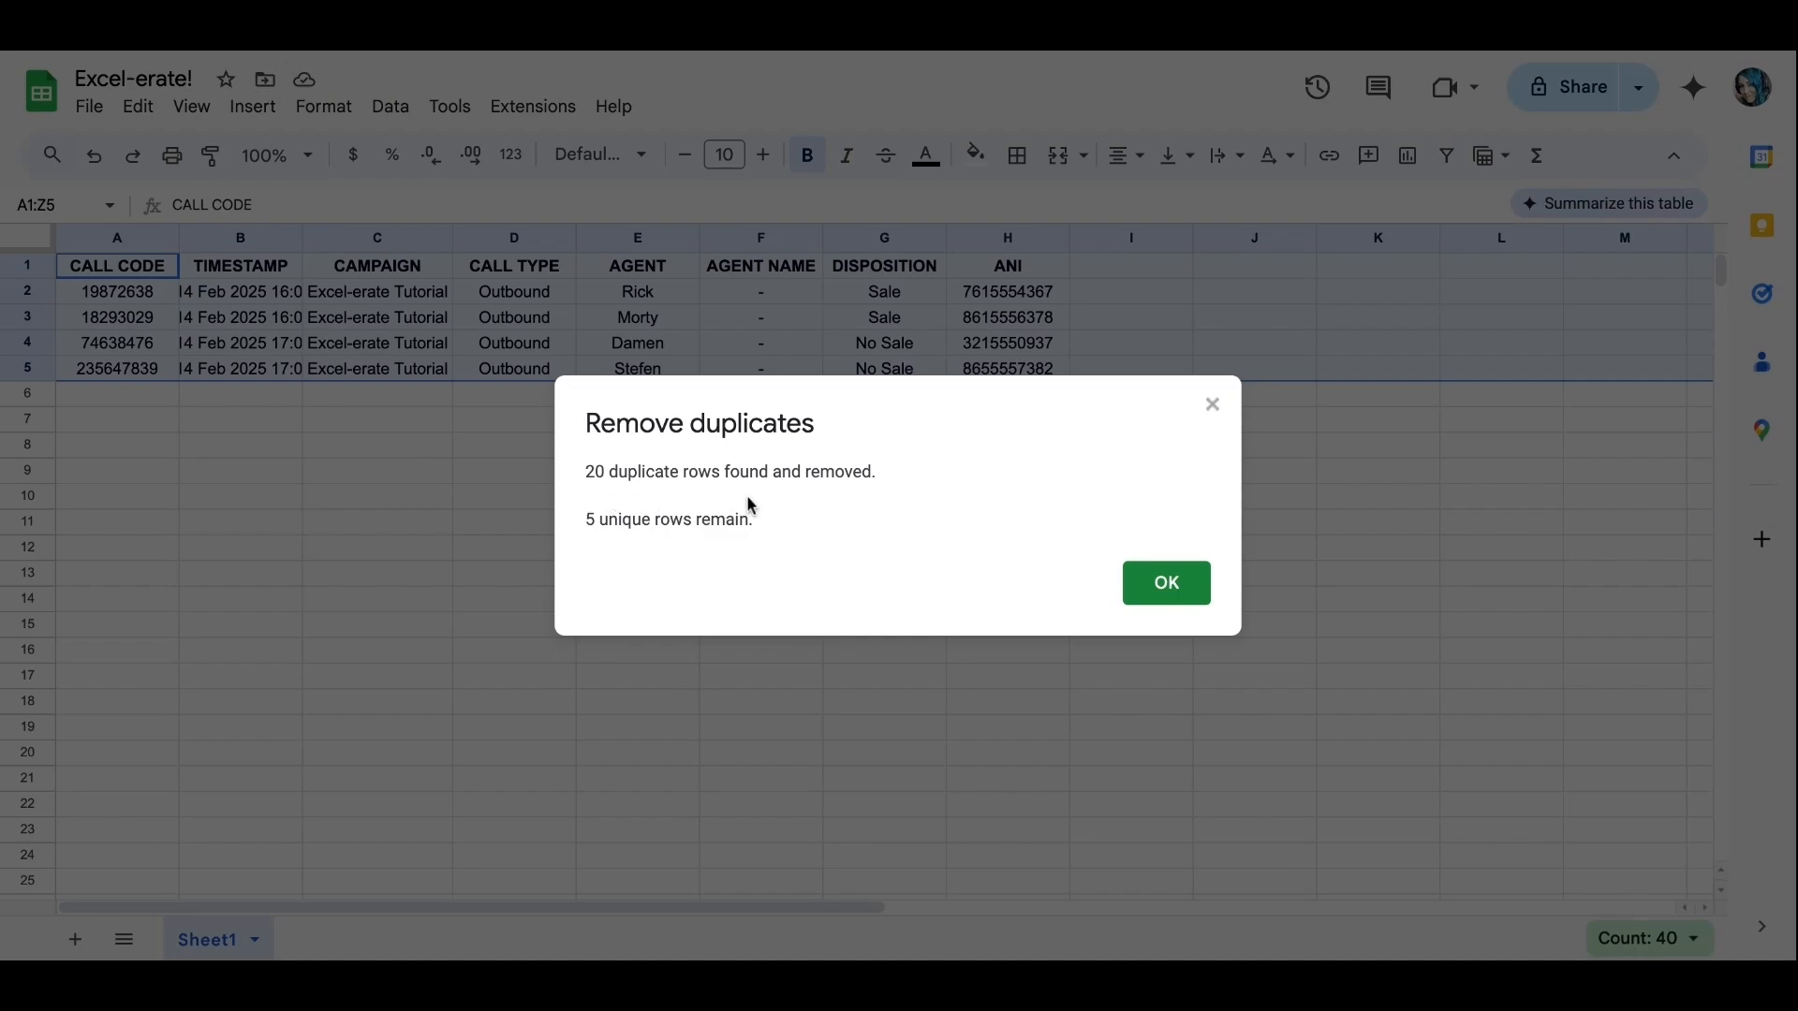
{"action": "mouse_move", "coordinate": [704, 551]}
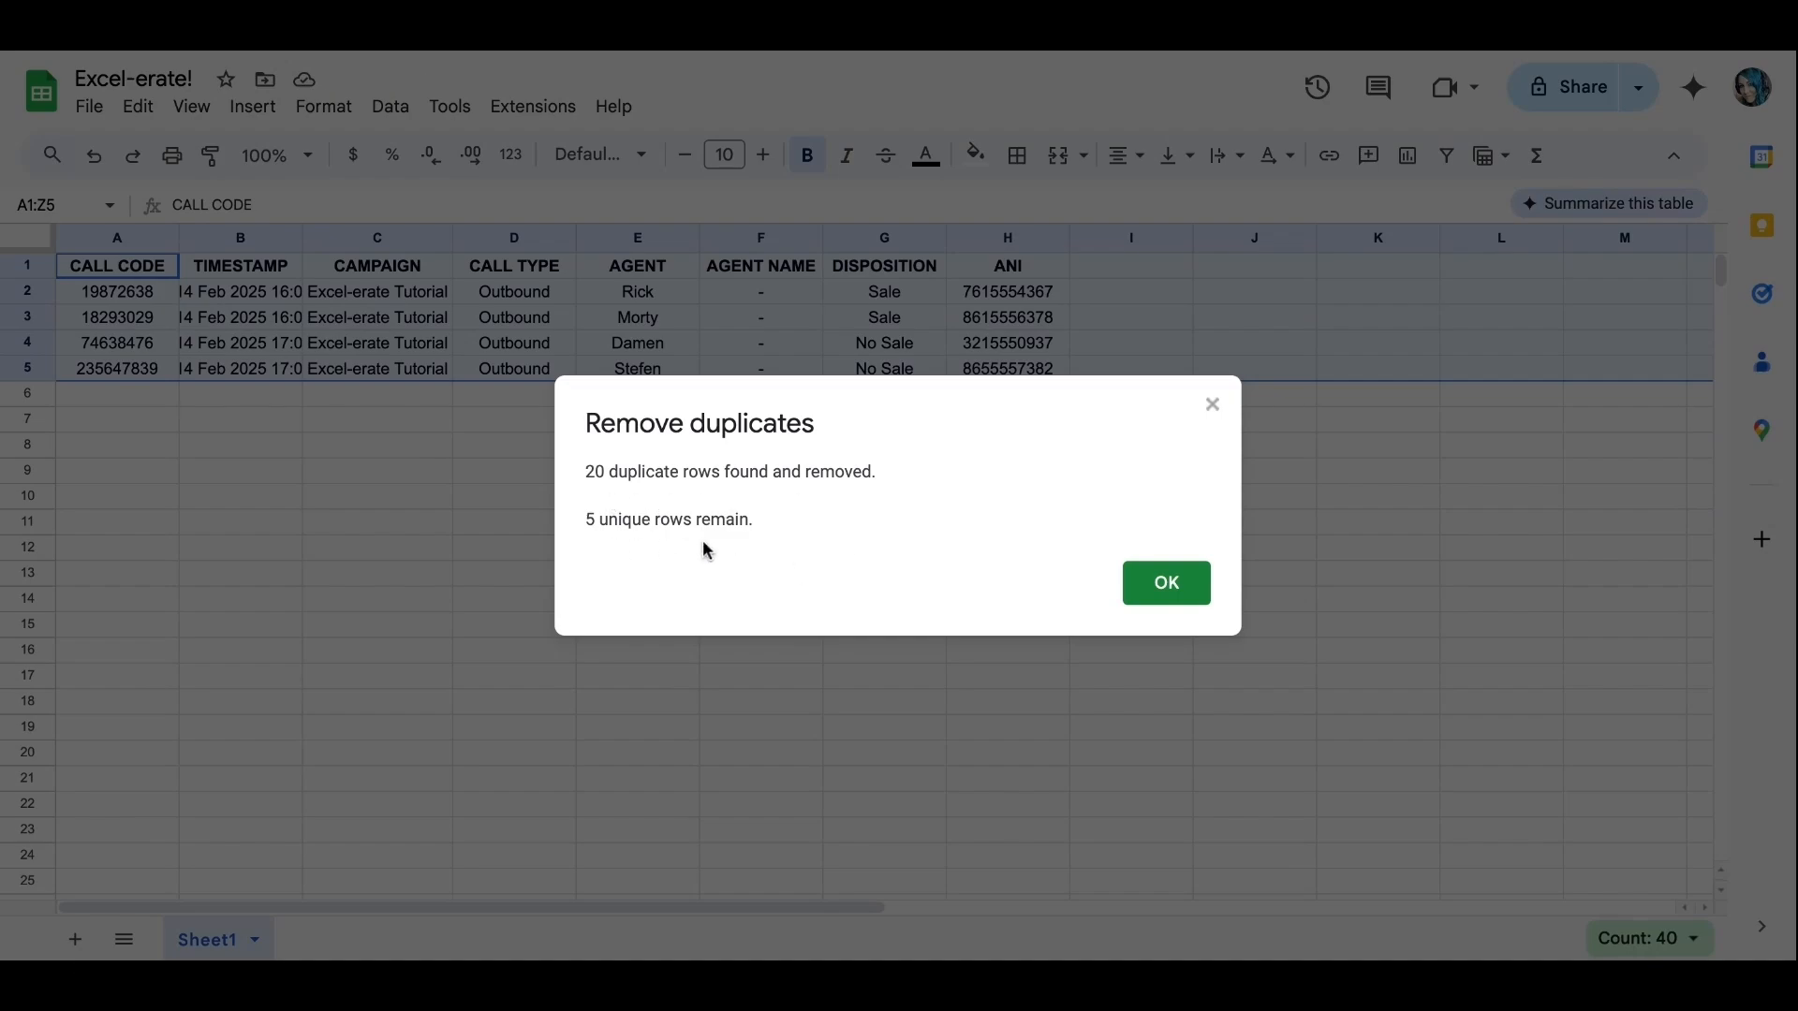
- Dismiss the removal summary, then undo the removal to restore all call rows
{"action": "left_click", "coordinate": [1165, 582]}
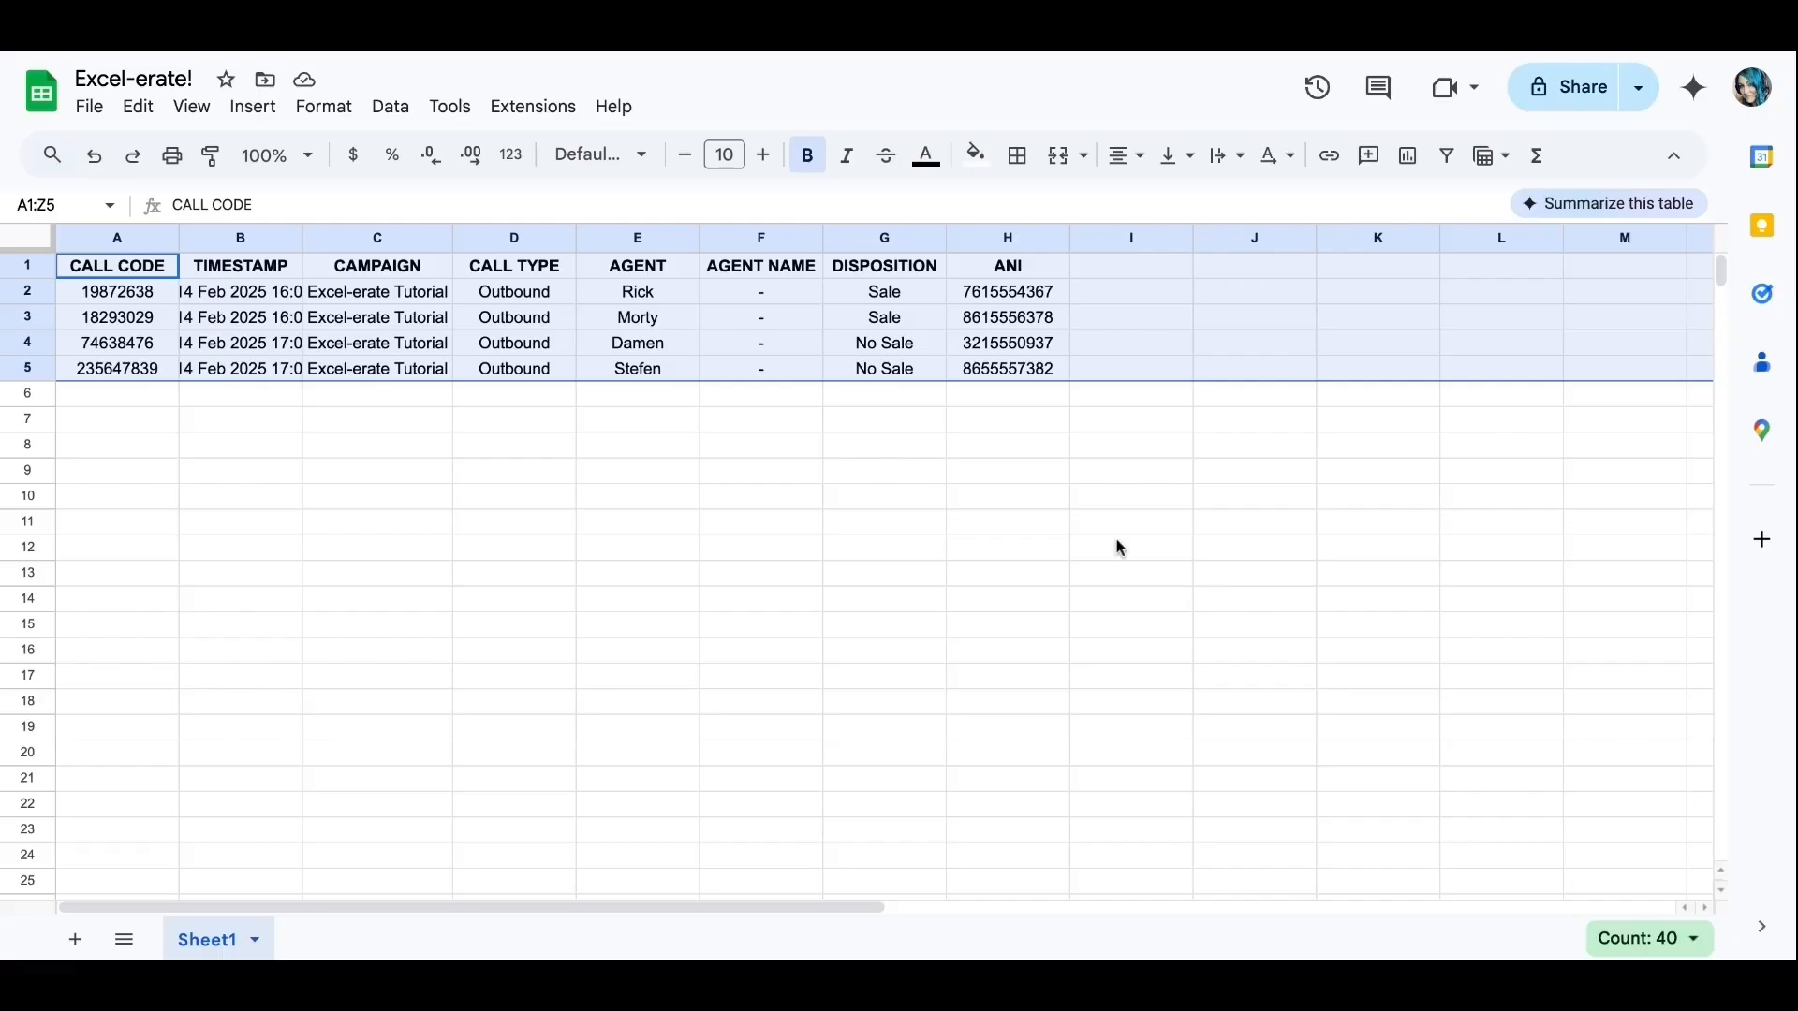
{"action": "mouse_move", "coordinate": [1035, 393]}
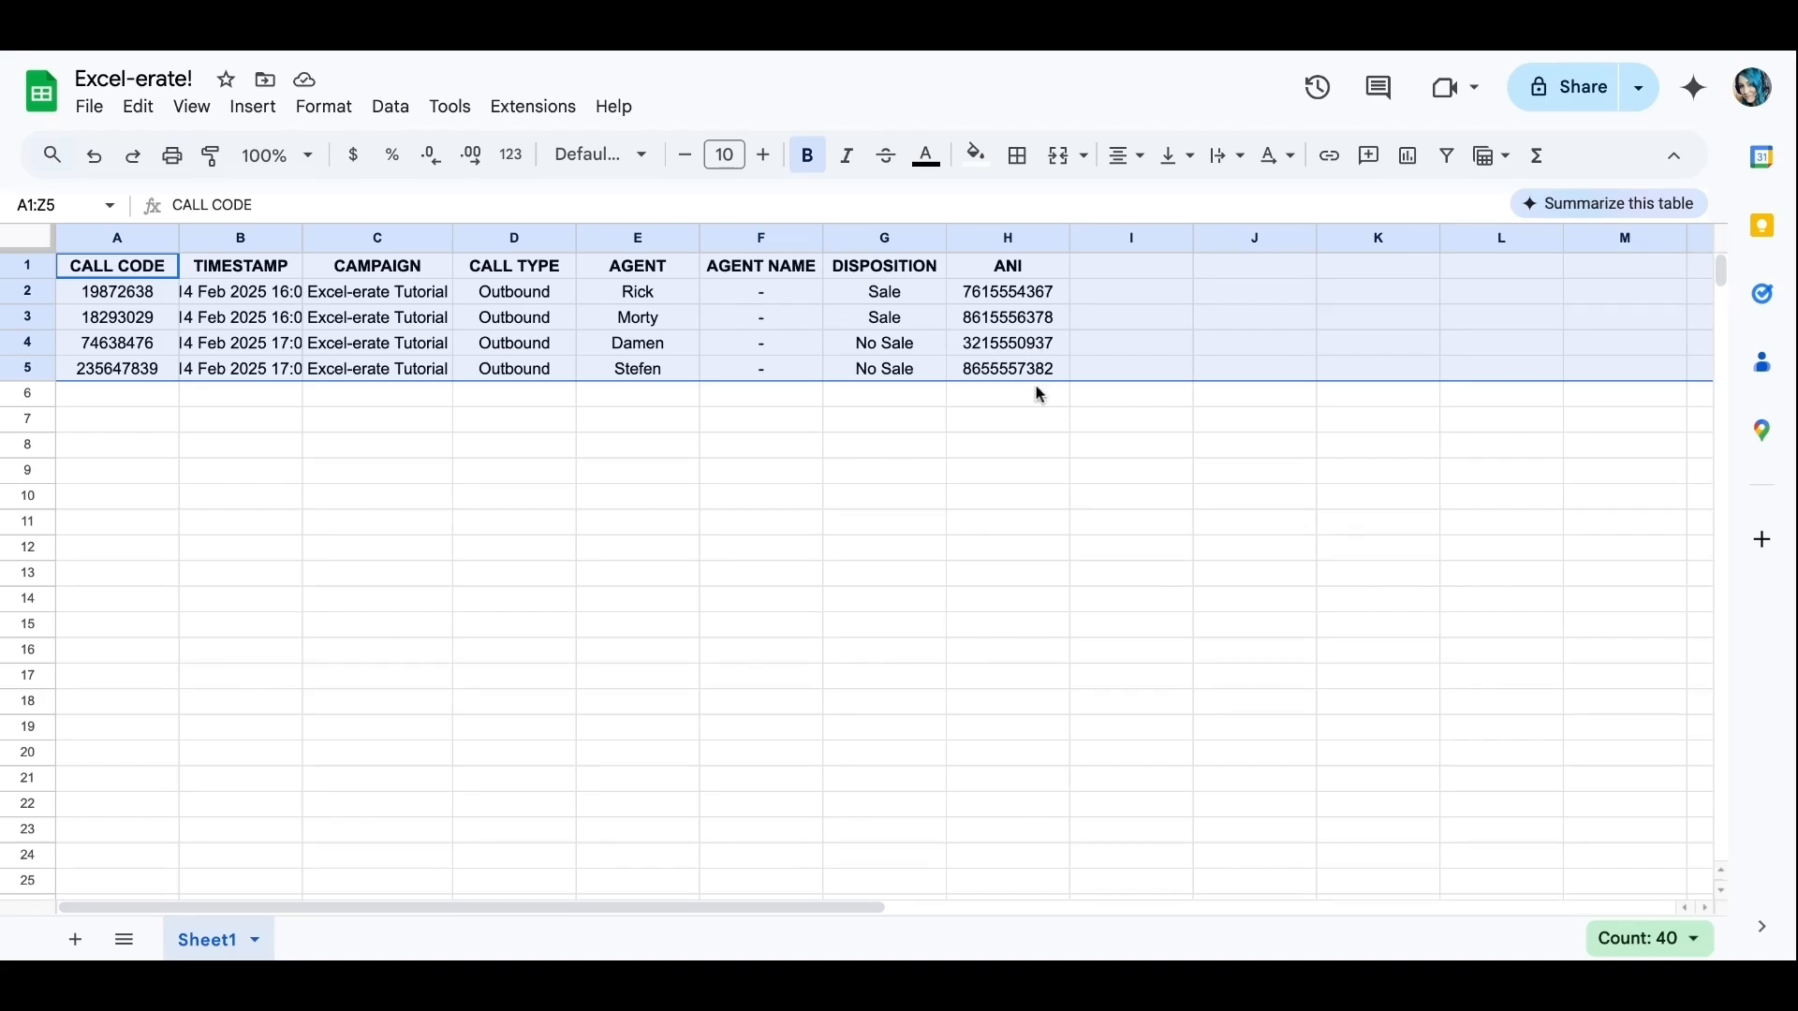
{"action": "mouse_move", "coordinate": [1028, 447]}
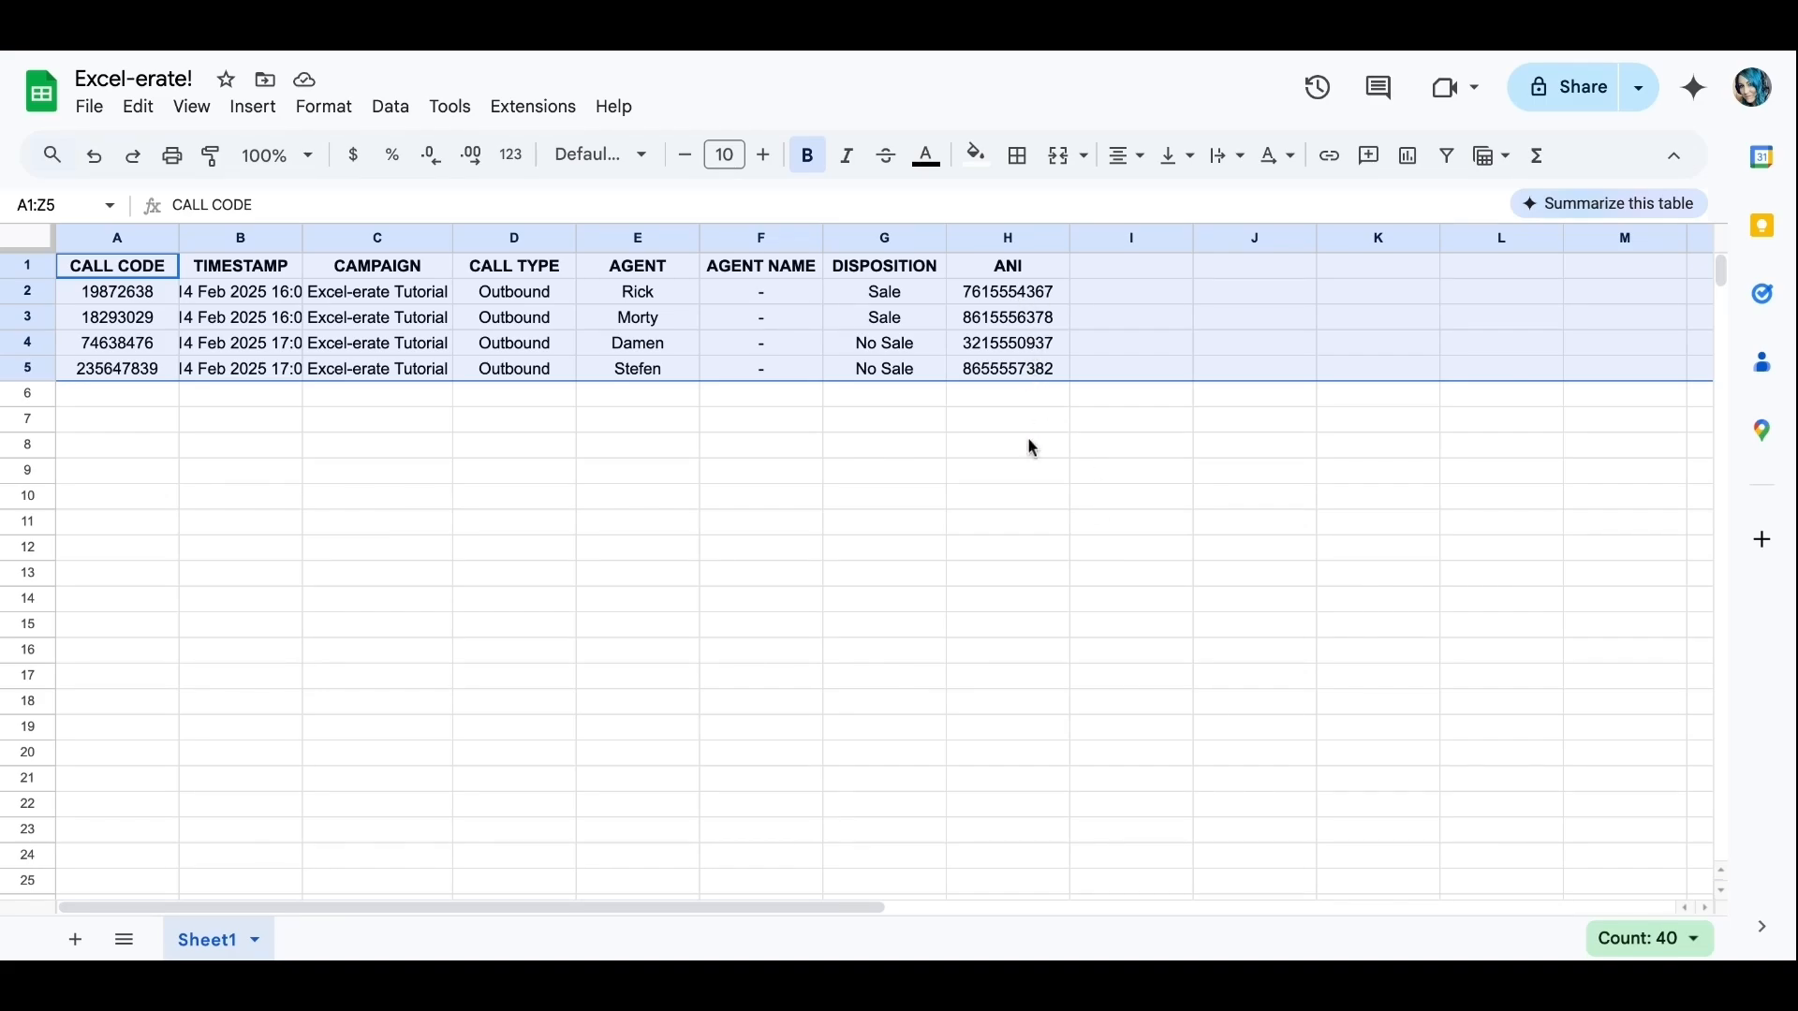
{"action": "mouse_move", "coordinate": [974, 462]}
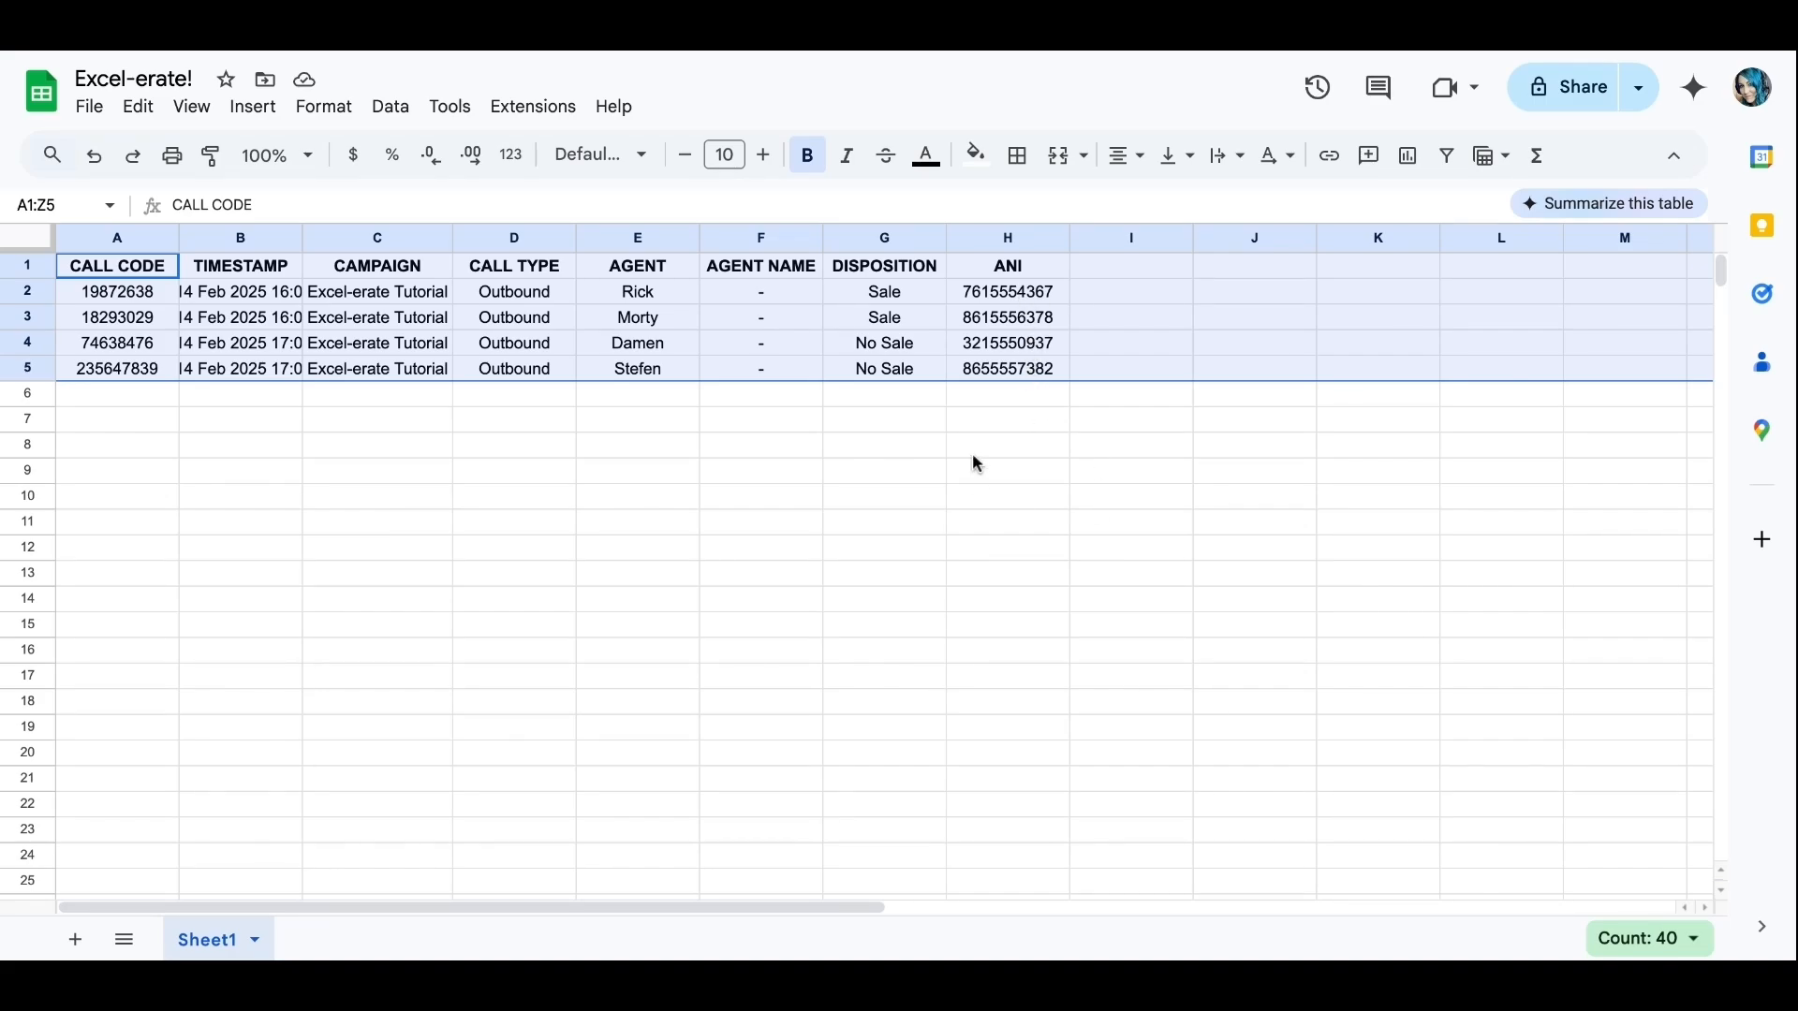
{"action": "mouse_move", "coordinate": [983, 318]}
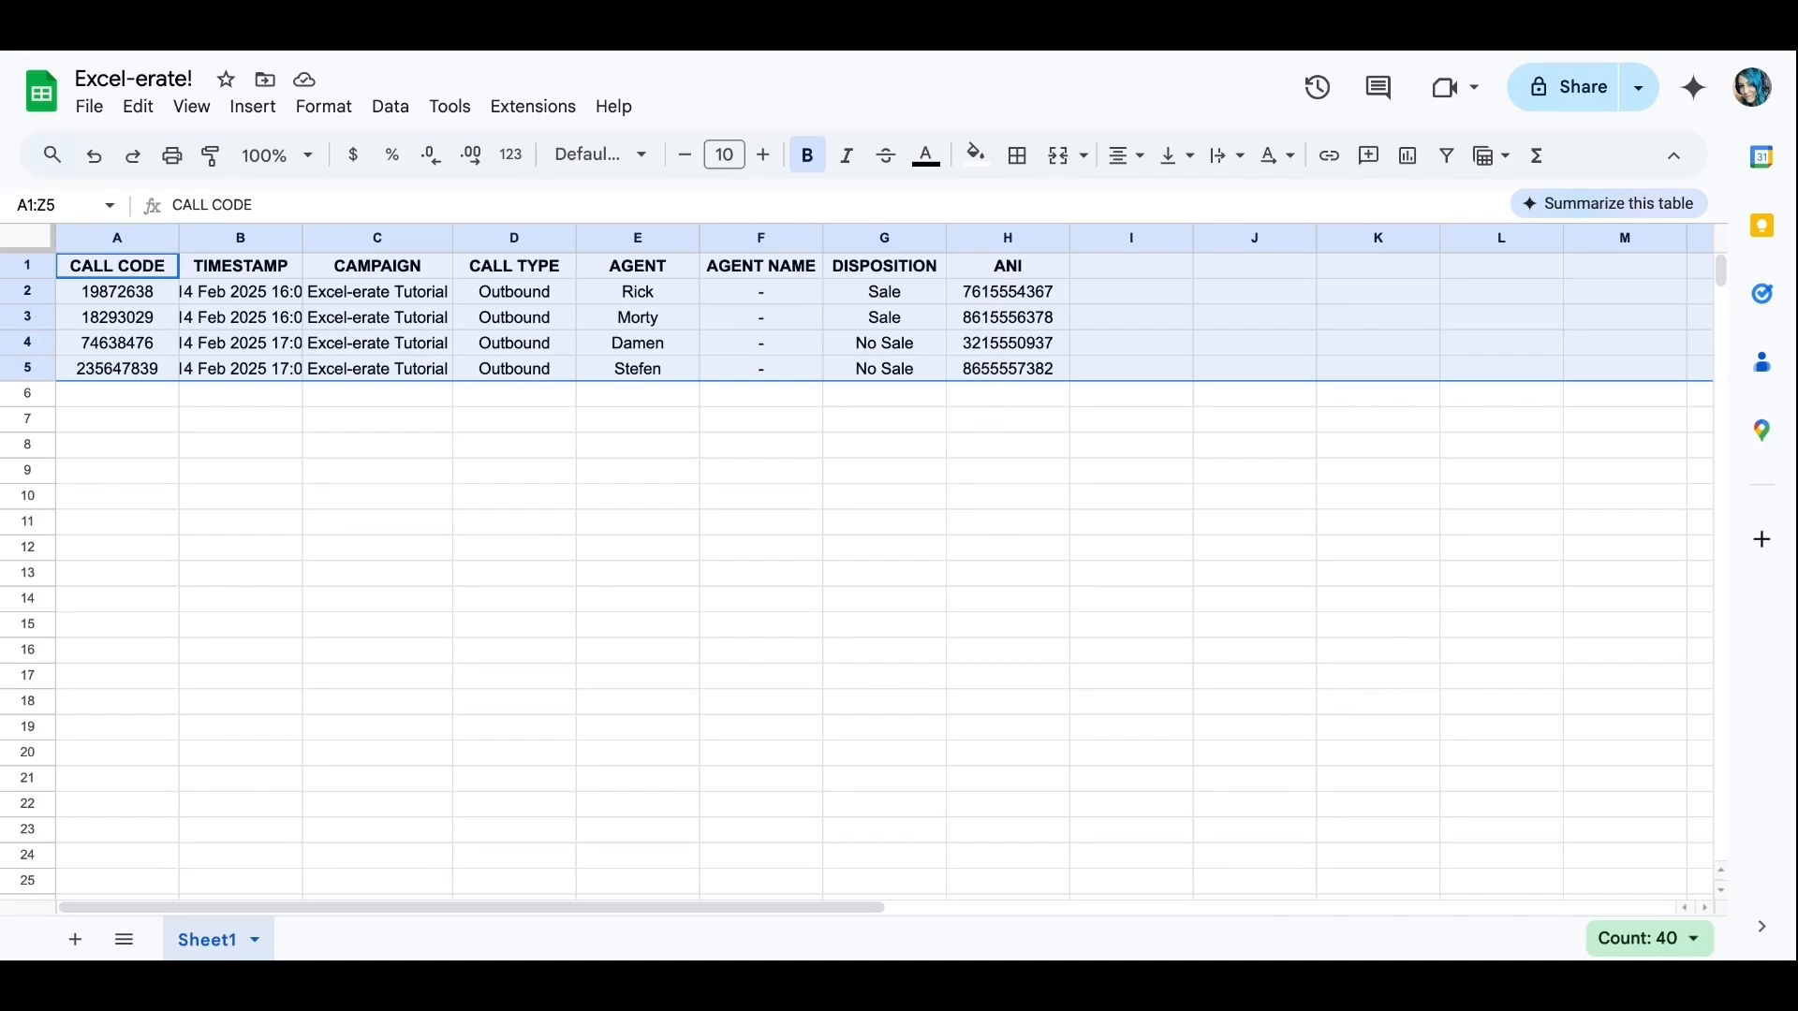
{"action": "mouse_move", "coordinate": [595, 510]}
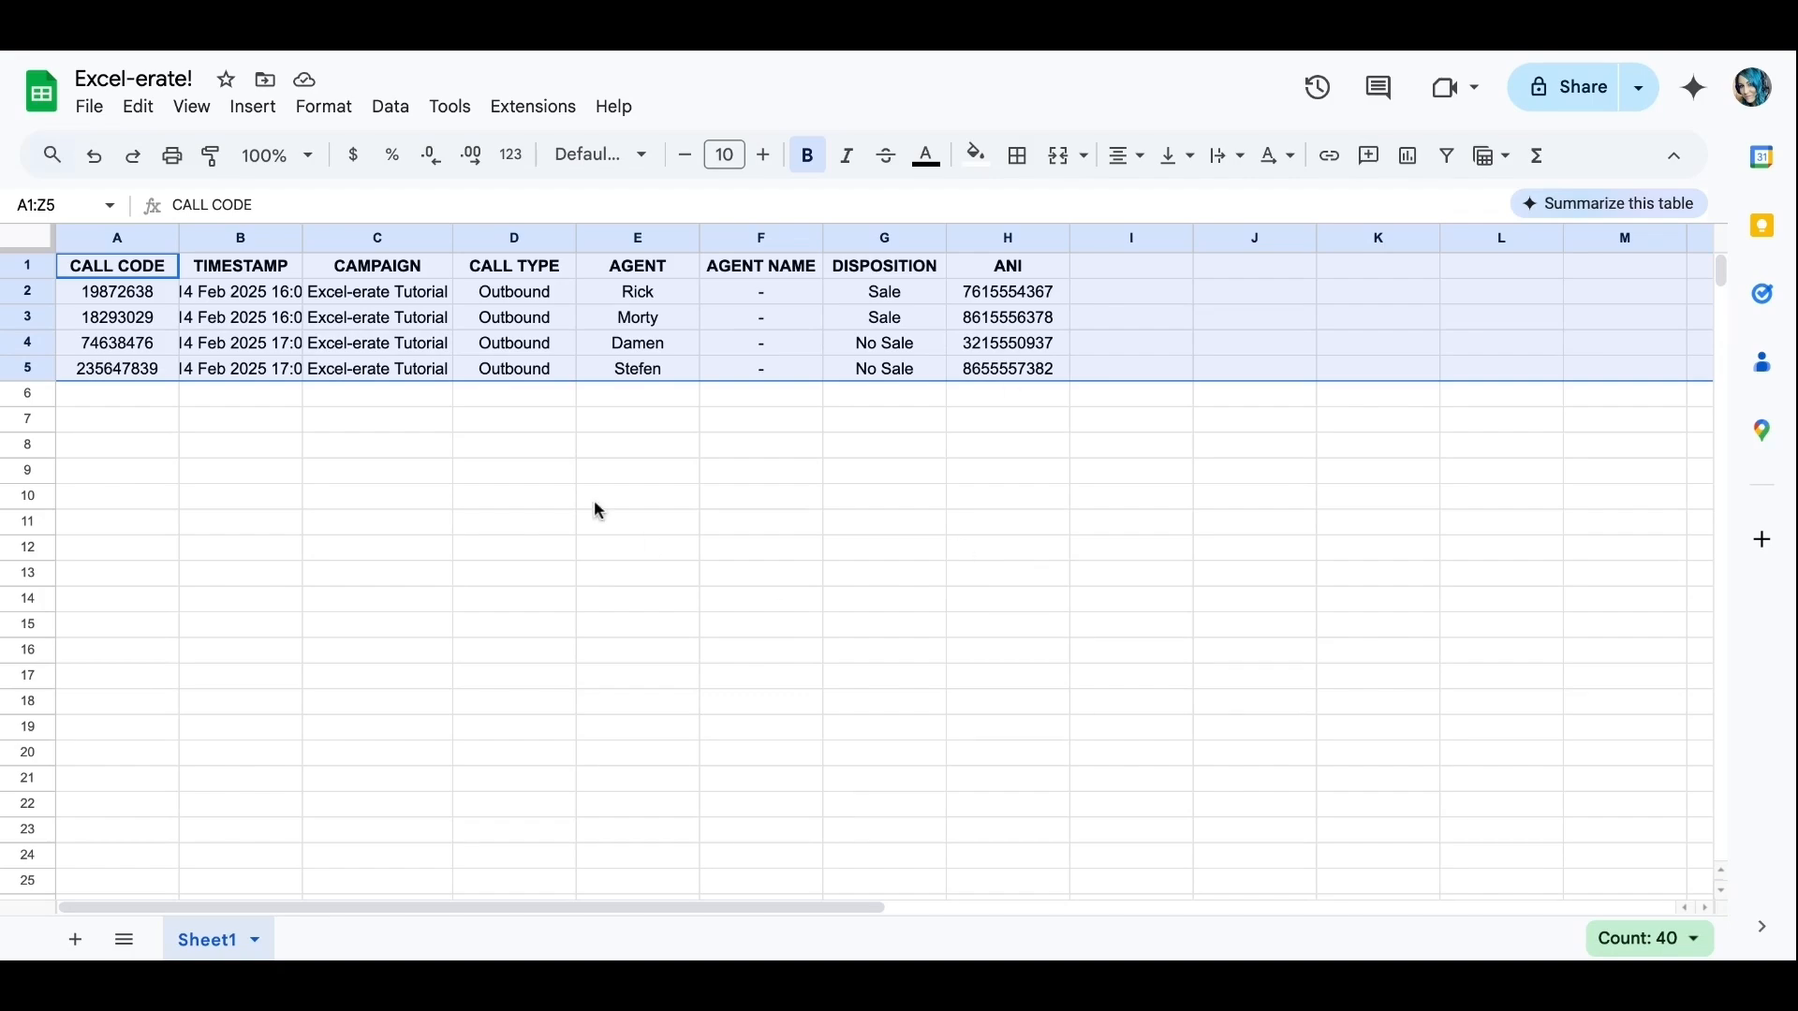
{"action": "left_click", "coordinate": [136, 105]}
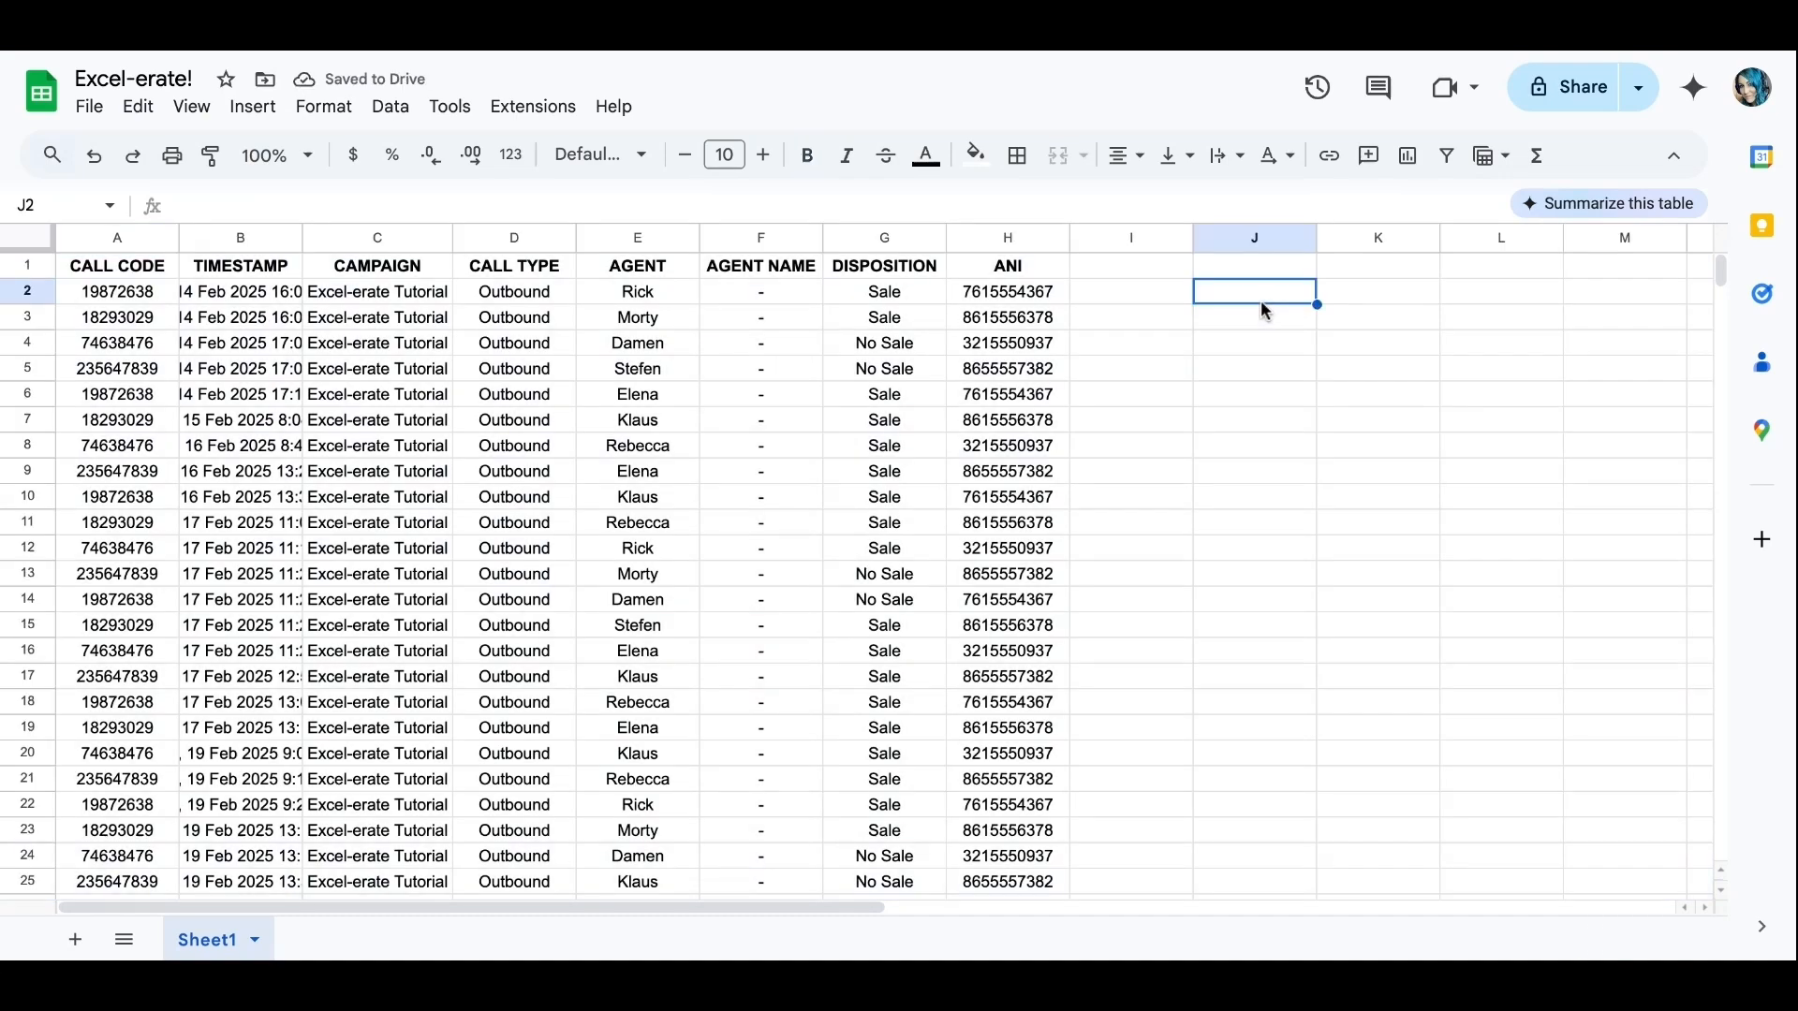
- Select every cell in the restored call log sheet
{"action": "left_click", "coordinate": [1008, 237]}
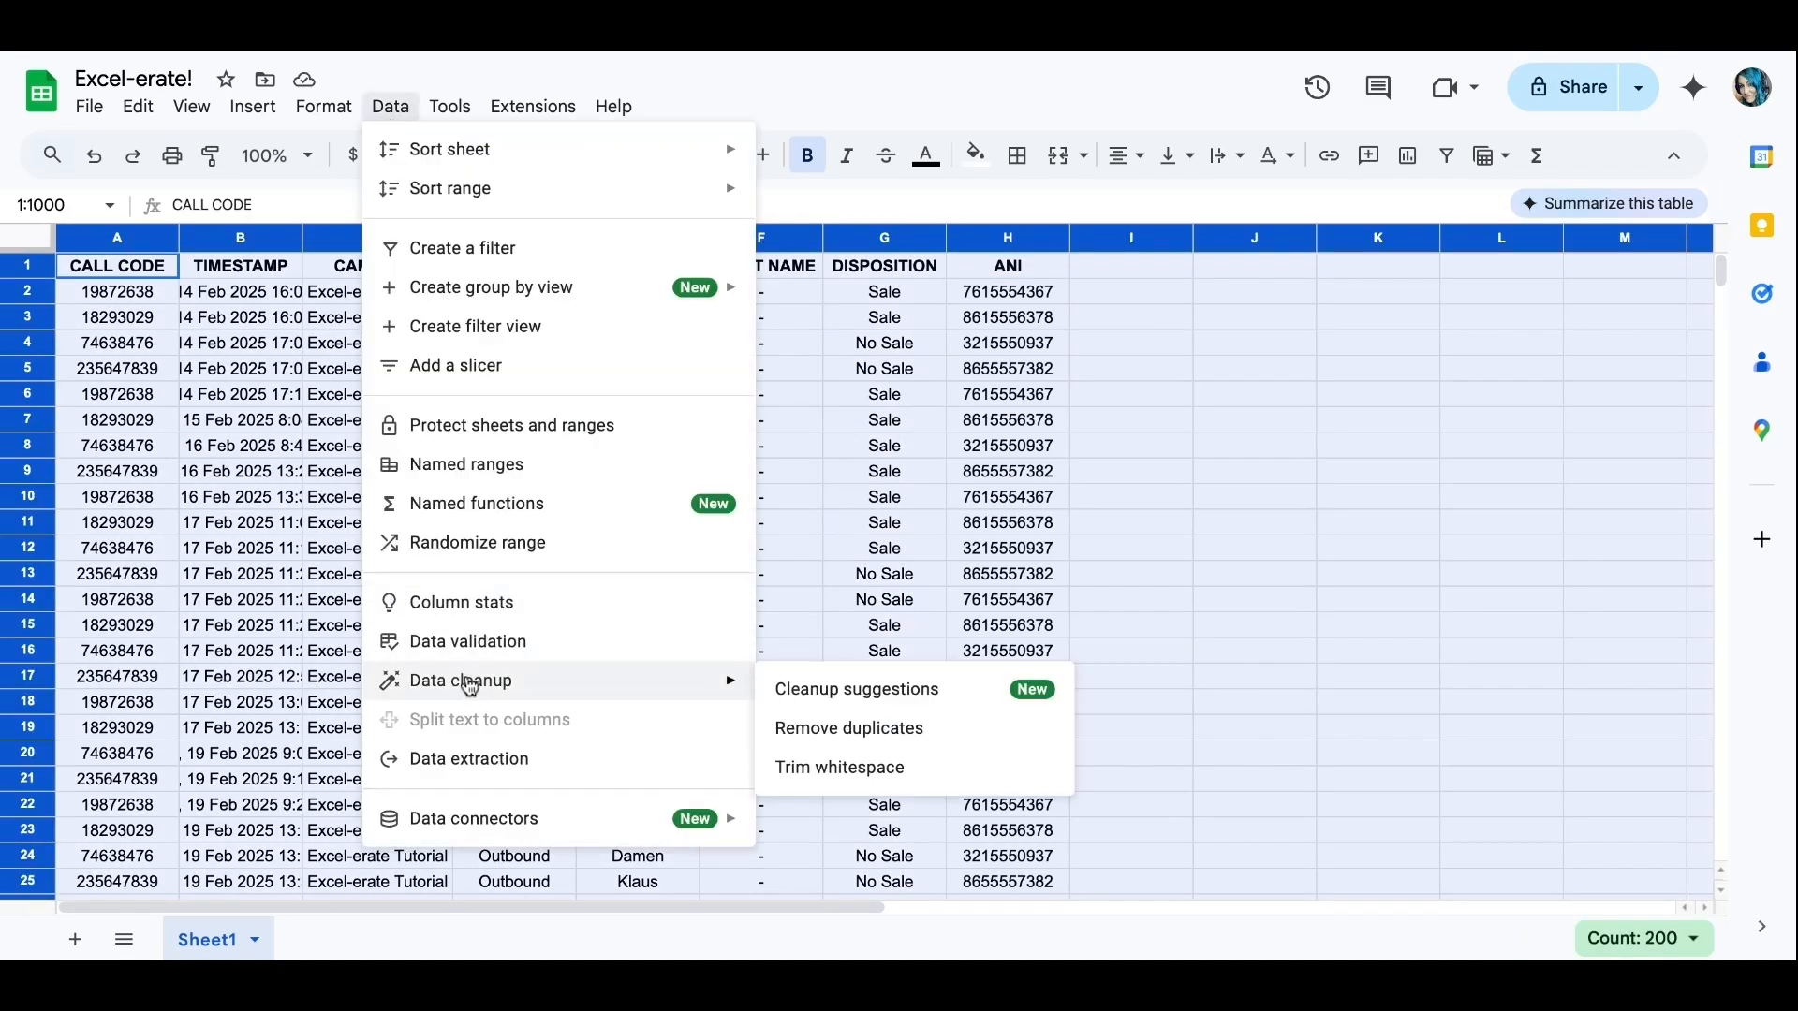
{"action": "mouse_move", "coordinate": [849, 726]}
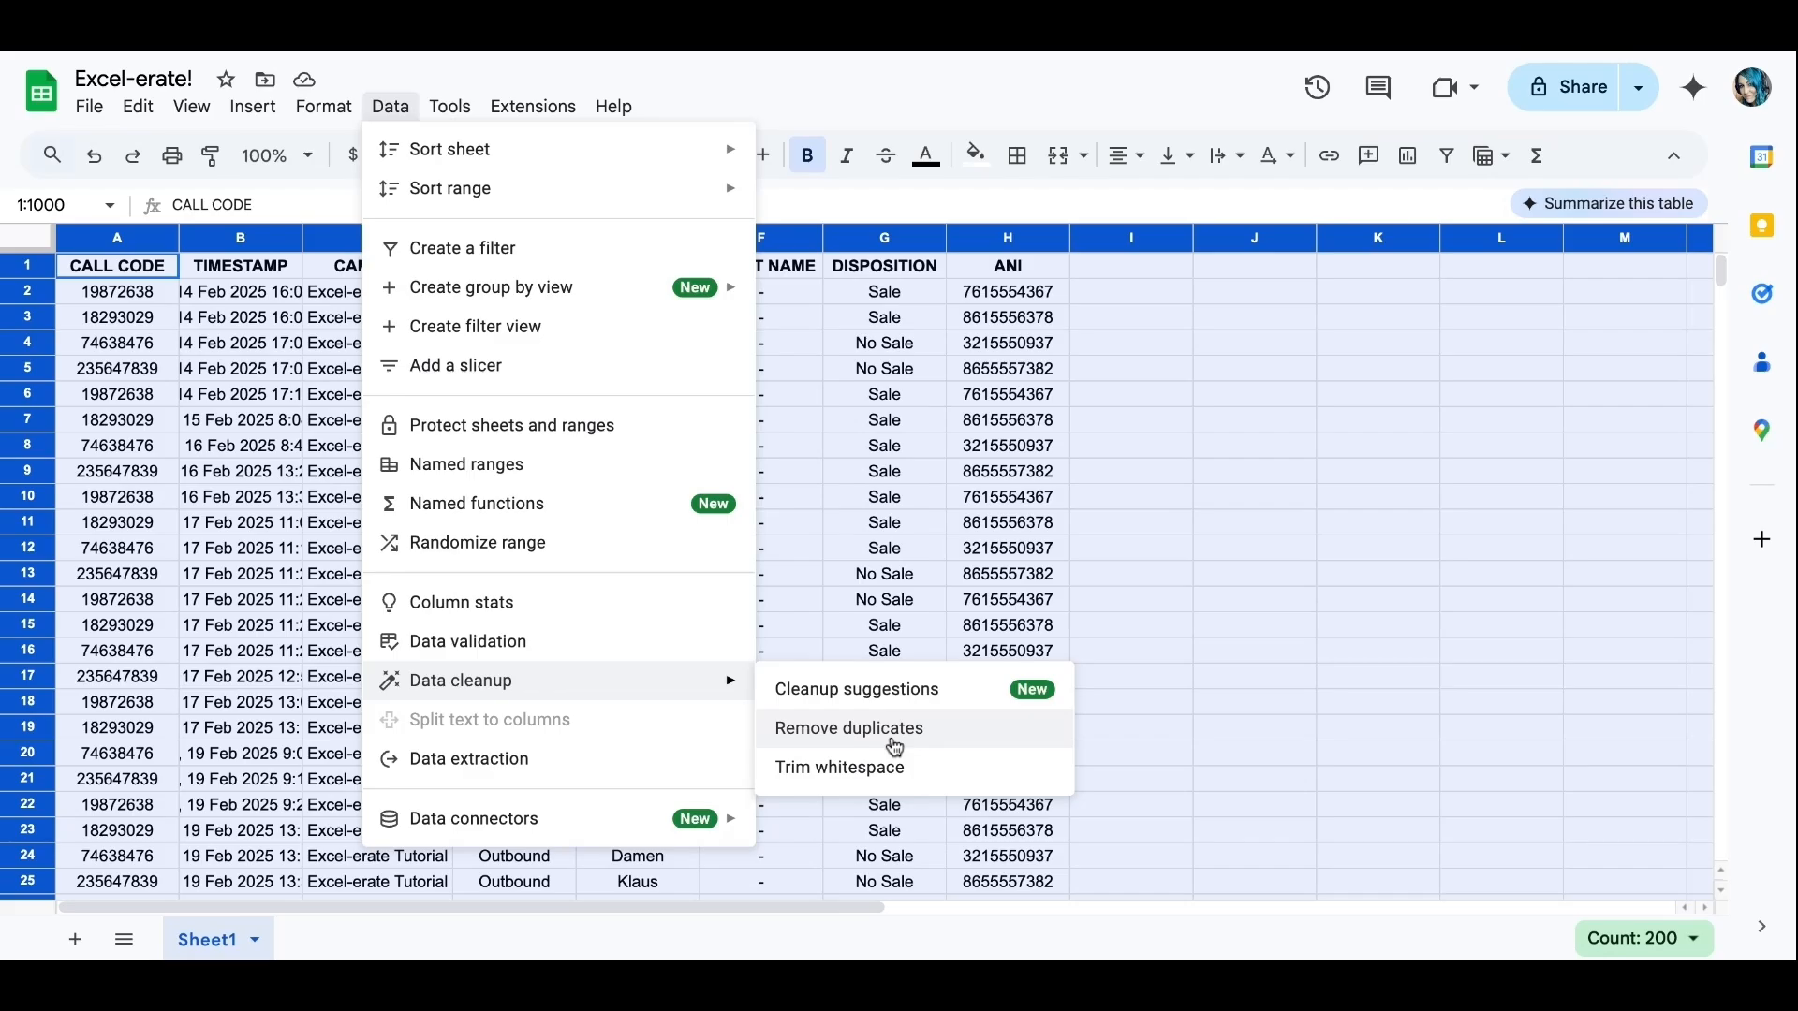
- Remove duplicate rows comparing only column H, without a header row
{"action": "left_click", "coordinate": [848, 729]}
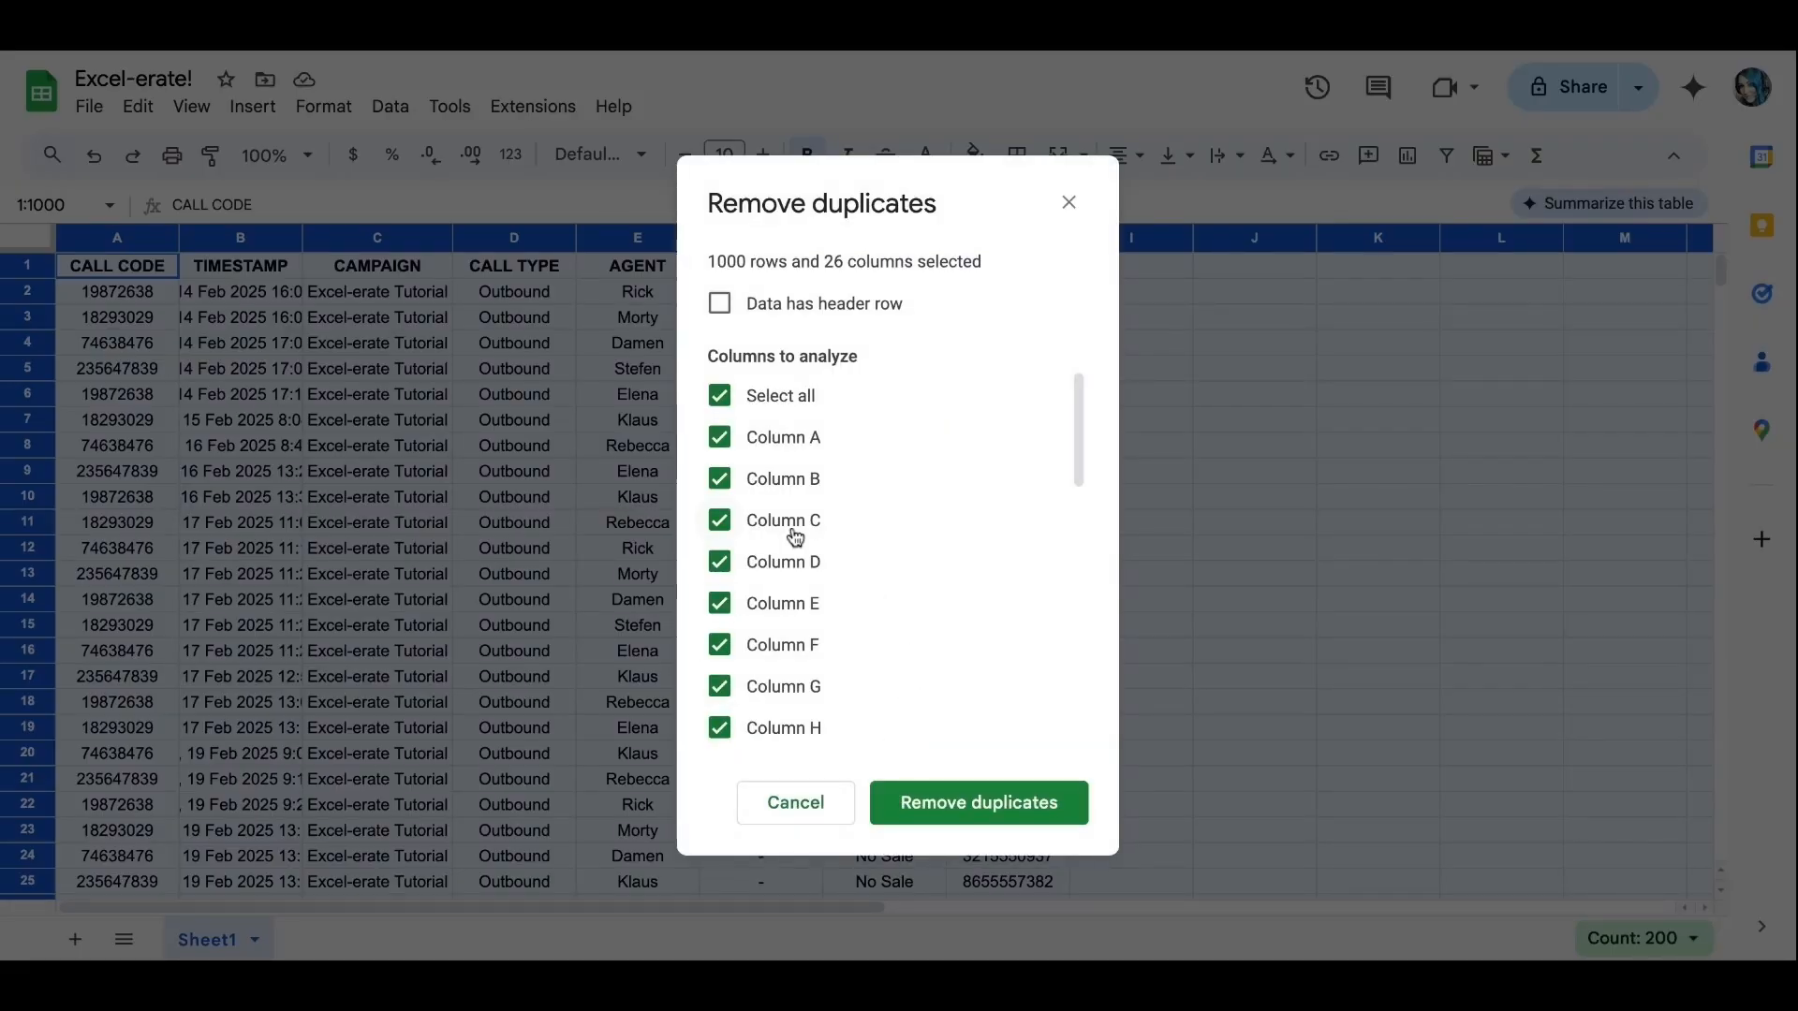
{"action": "mouse_move", "coordinate": [764, 395]}
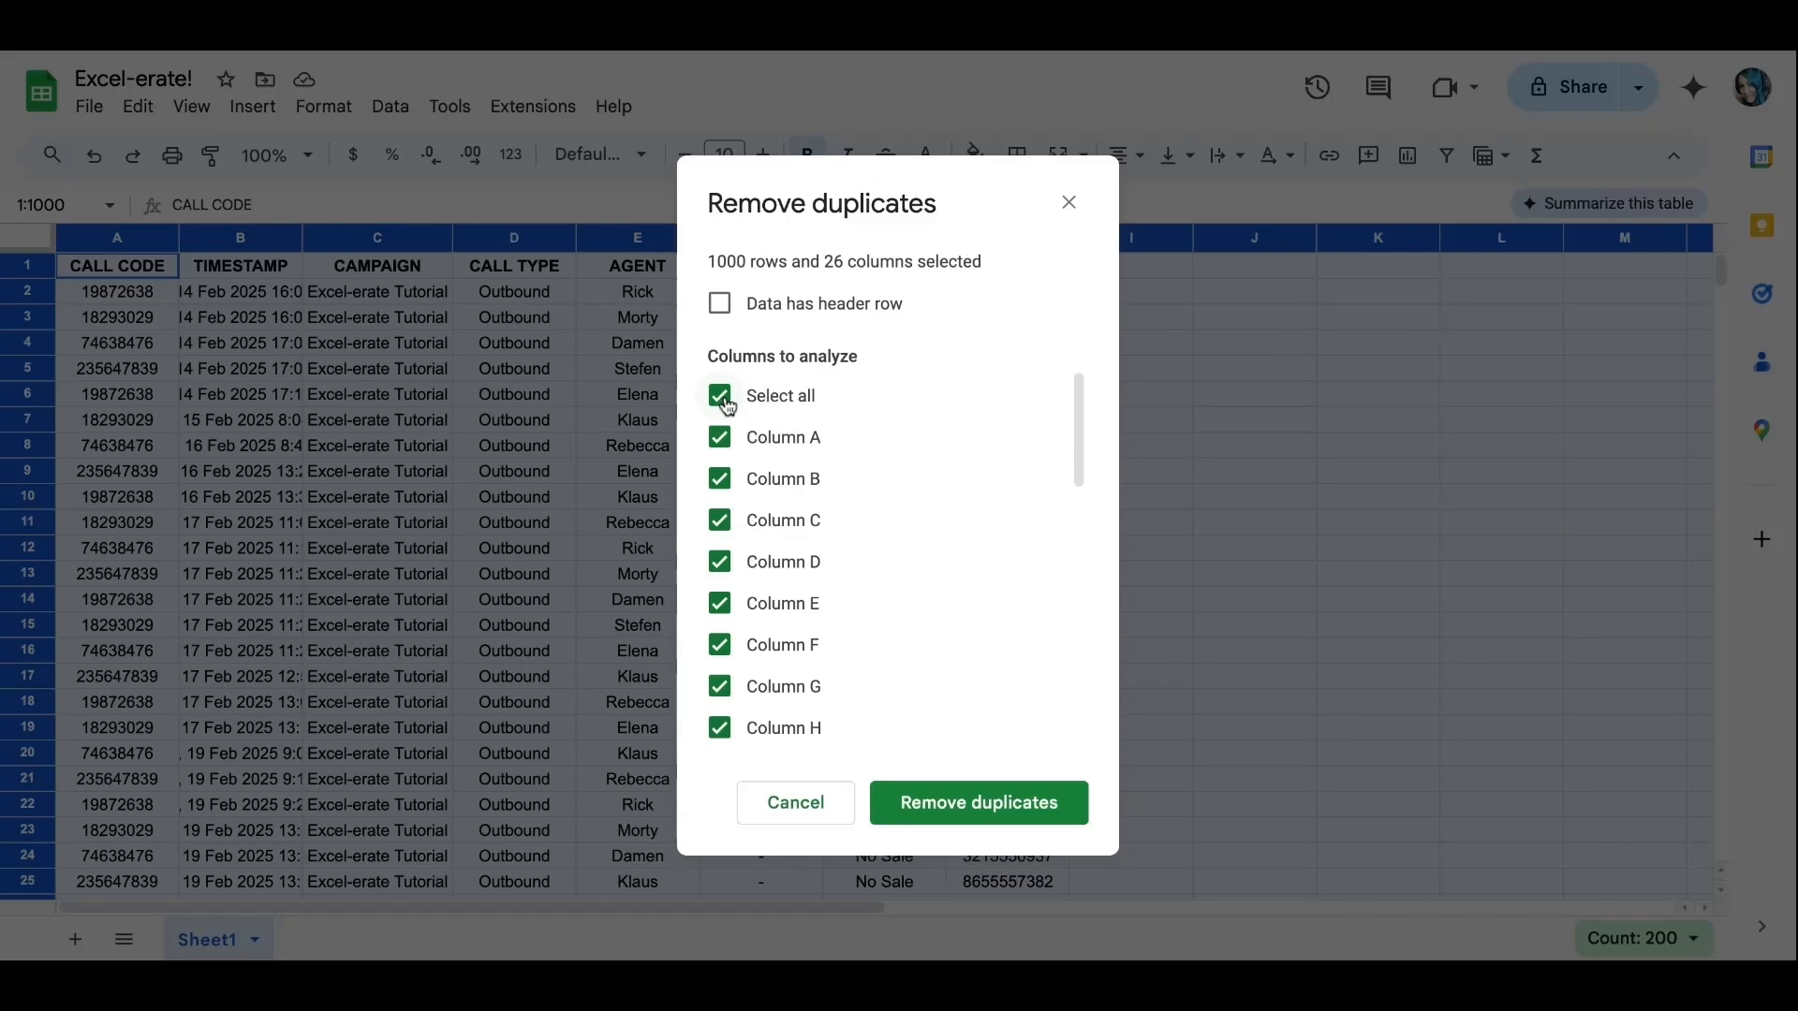
{"action": "left_click", "coordinate": [719, 395]}
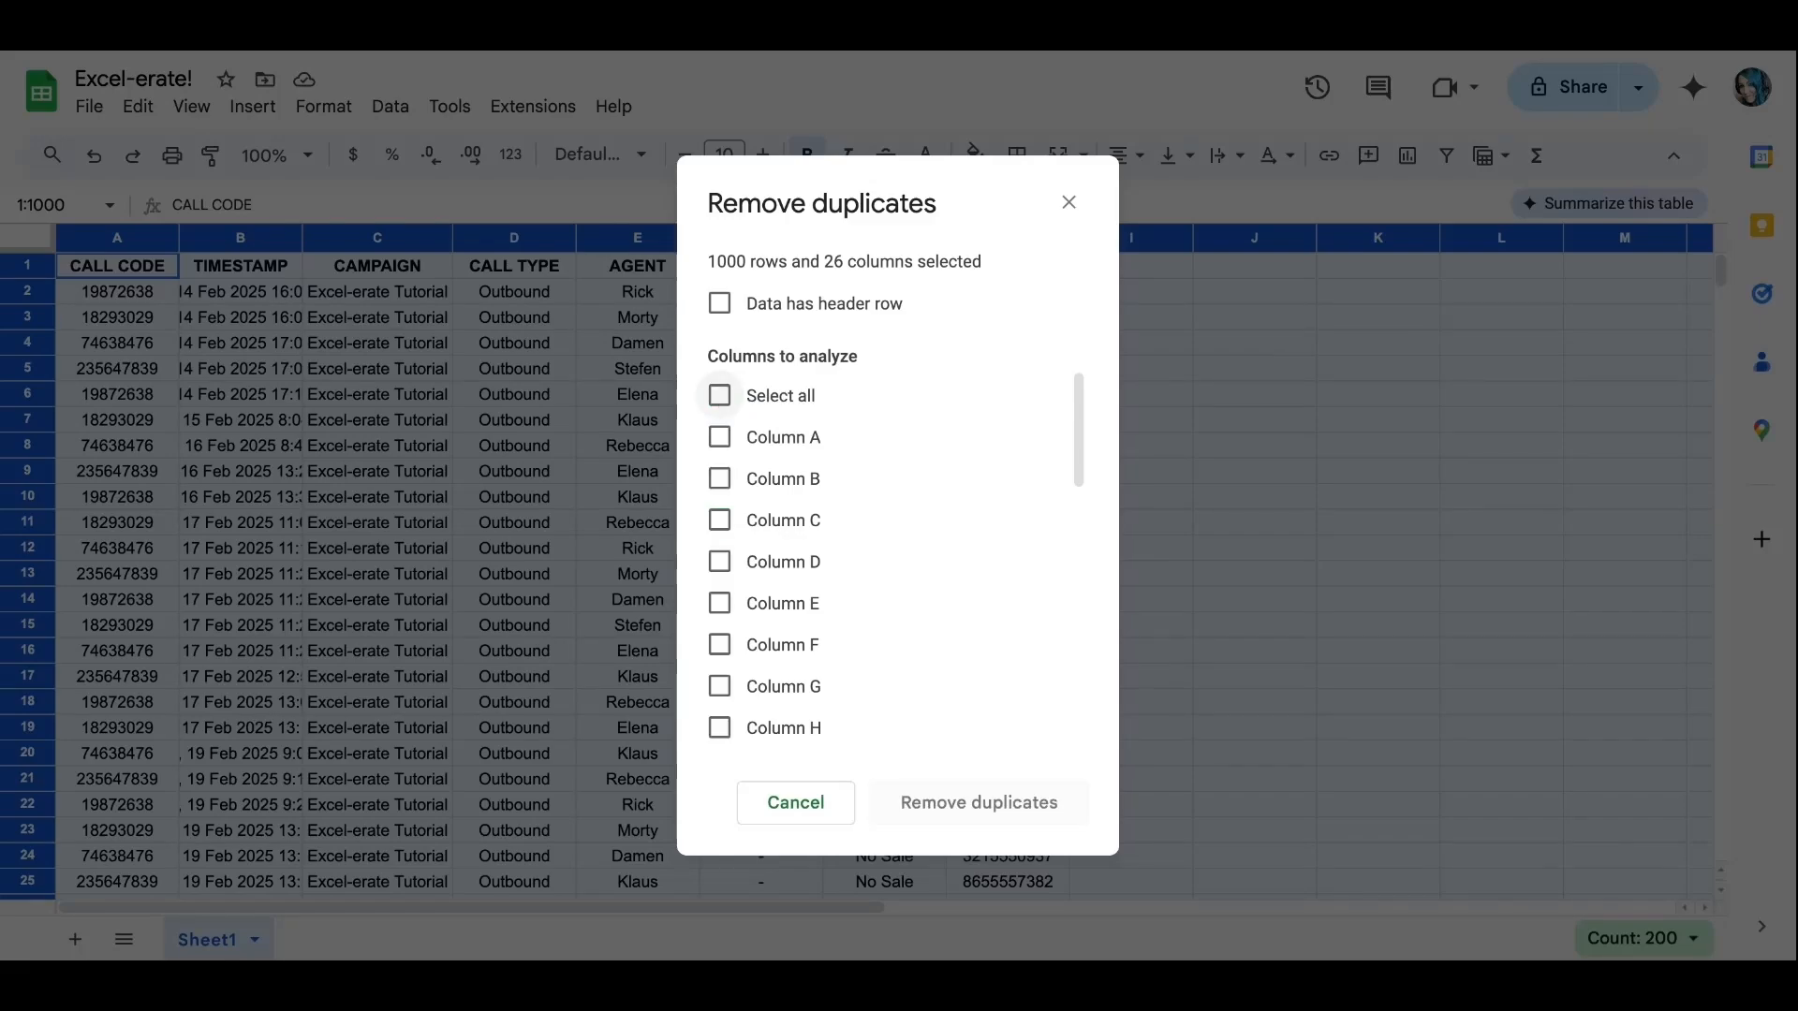
{"action": "mouse_move", "coordinate": [731, 743]}
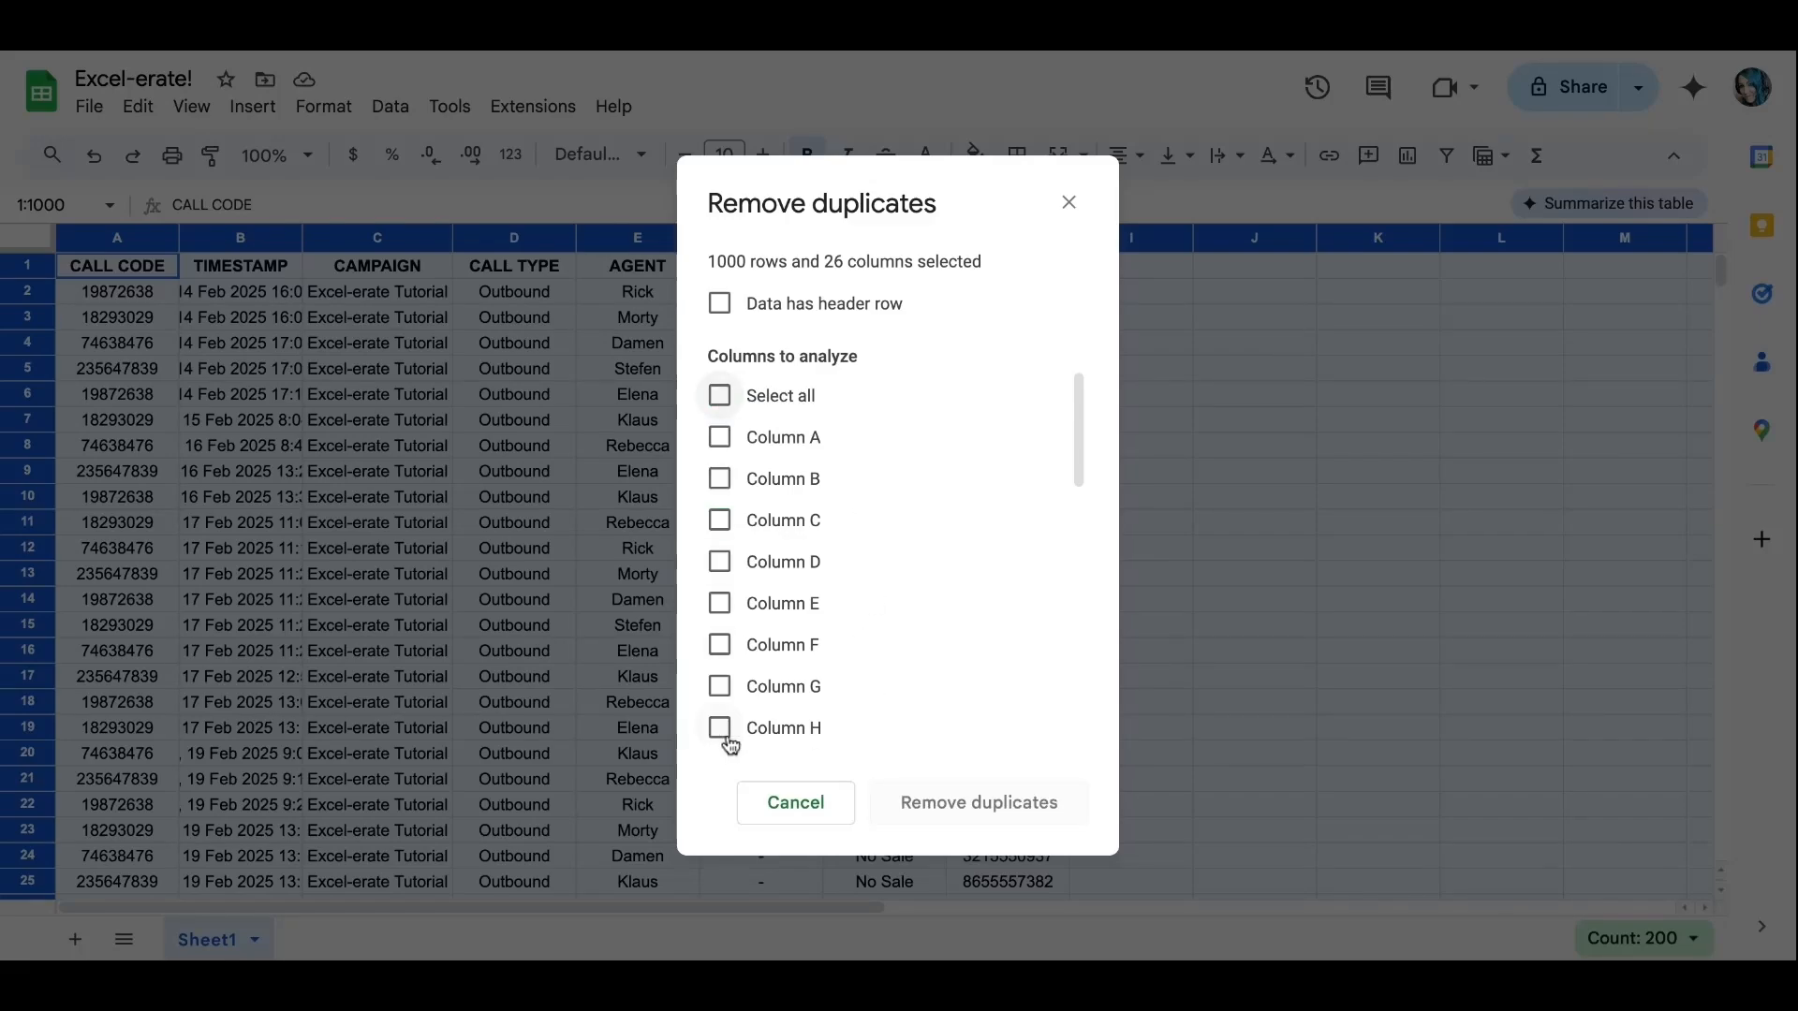
{"action": "left_click", "coordinate": [719, 729]}
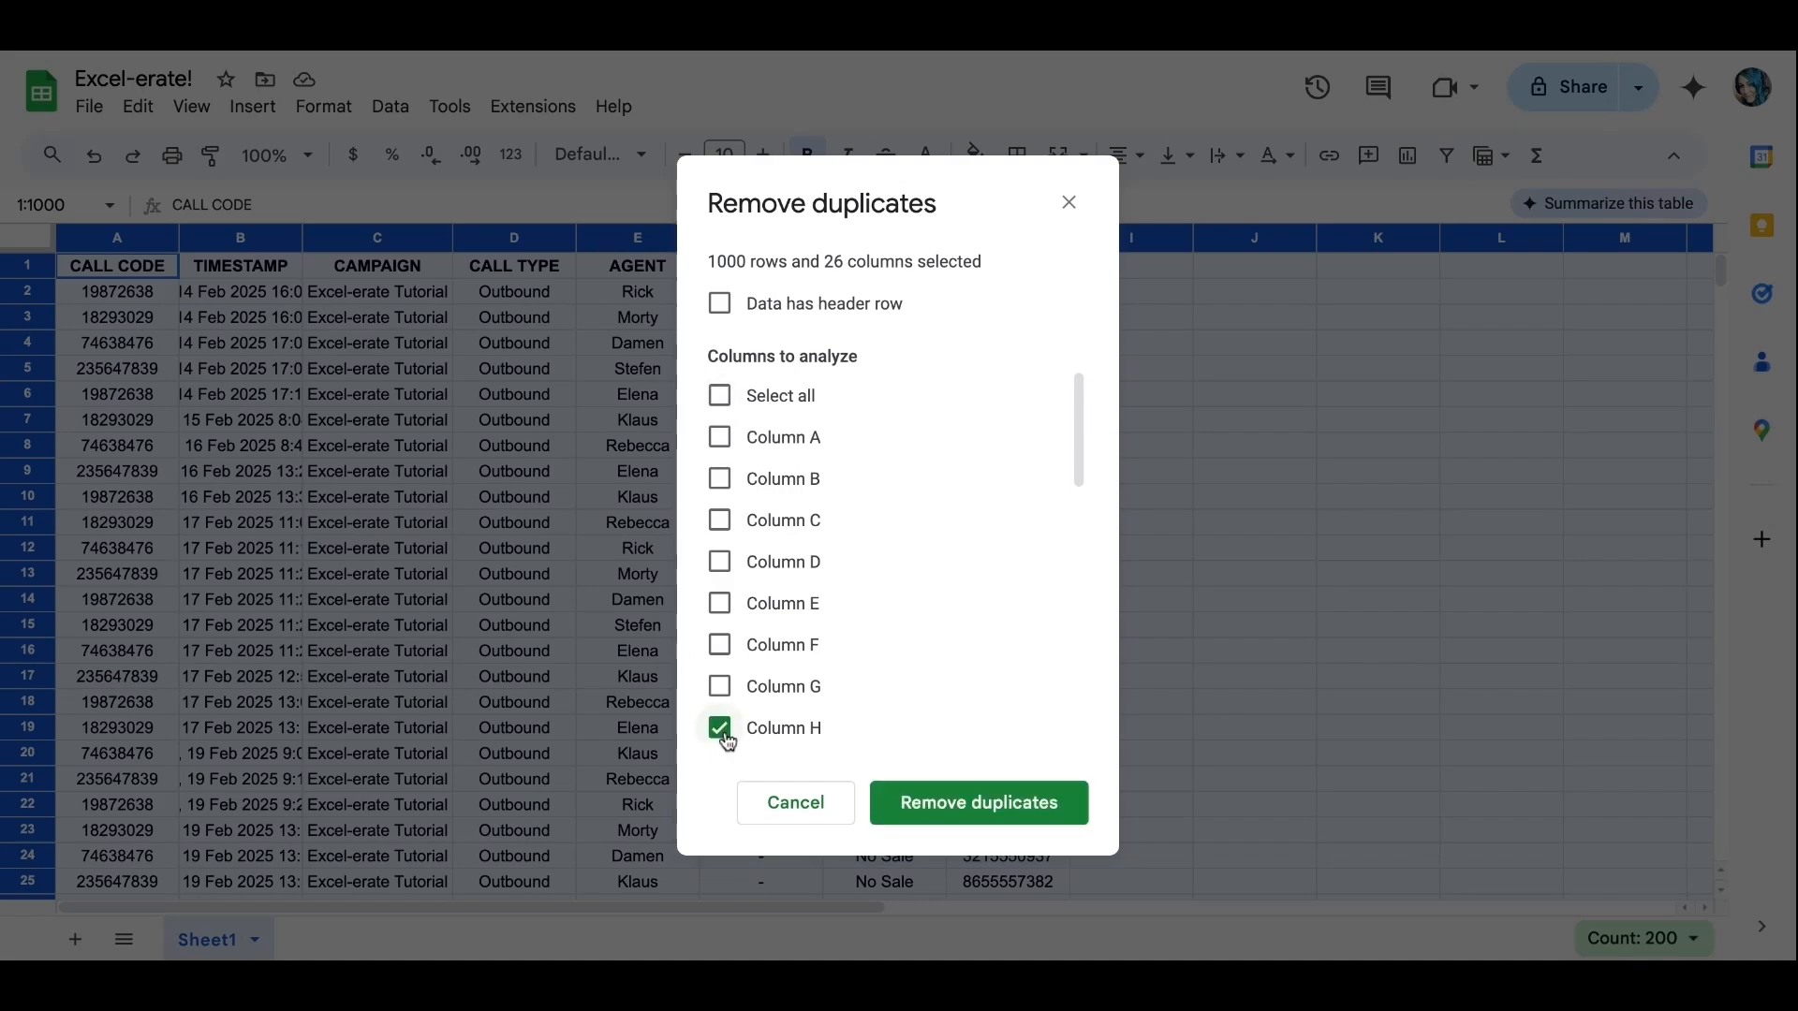
{"action": "mouse_move", "coordinate": [977, 801]}
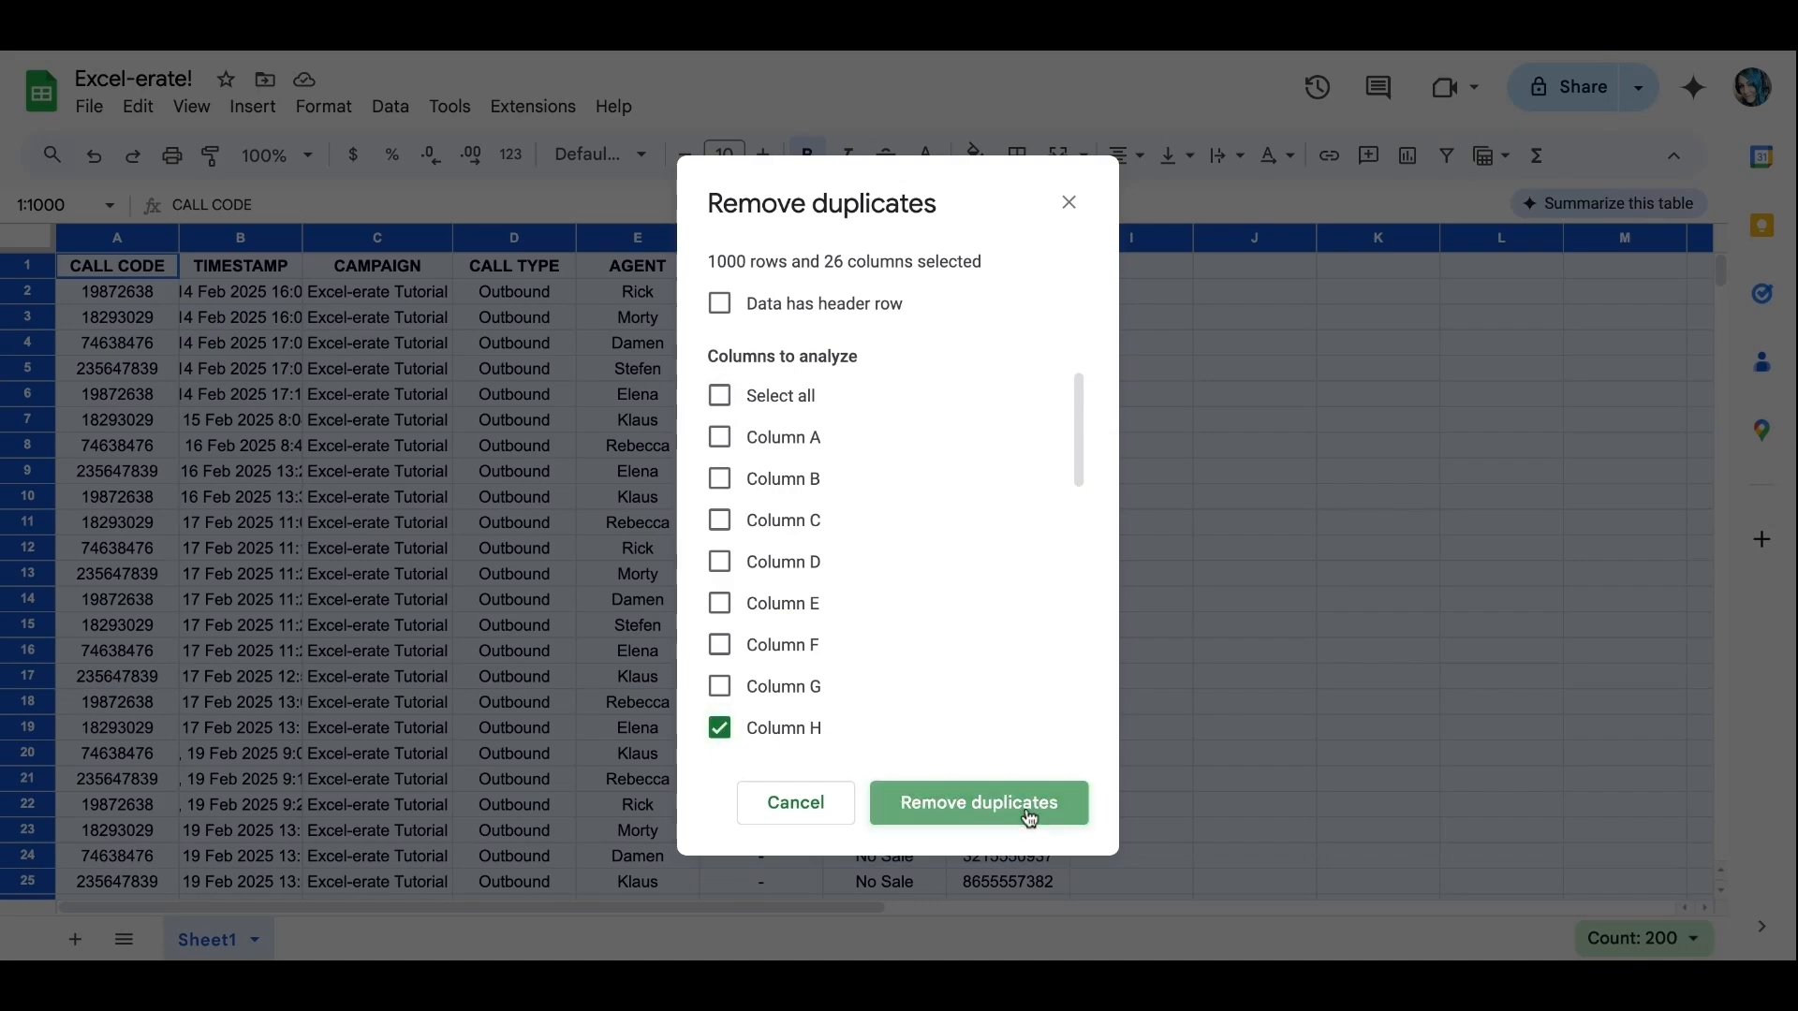
{"action": "left_click", "coordinate": [978, 803]}
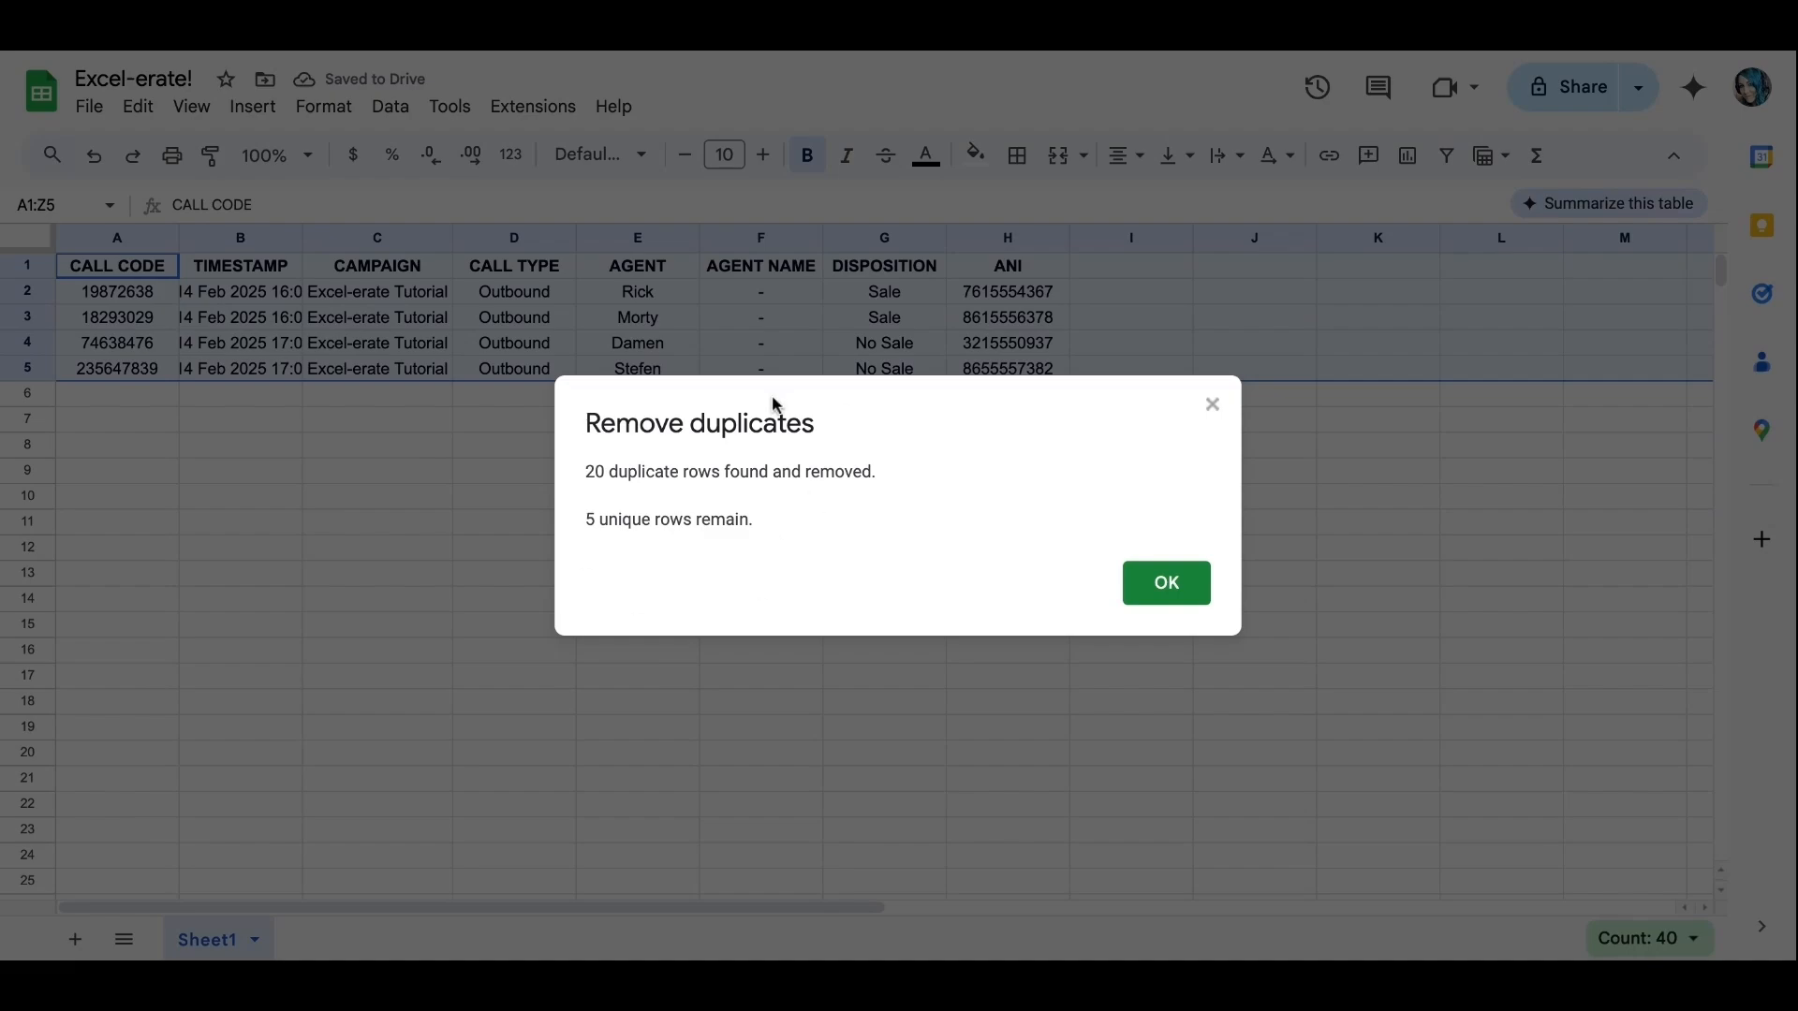
{"action": "mouse_move", "coordinate": [773, 599]}
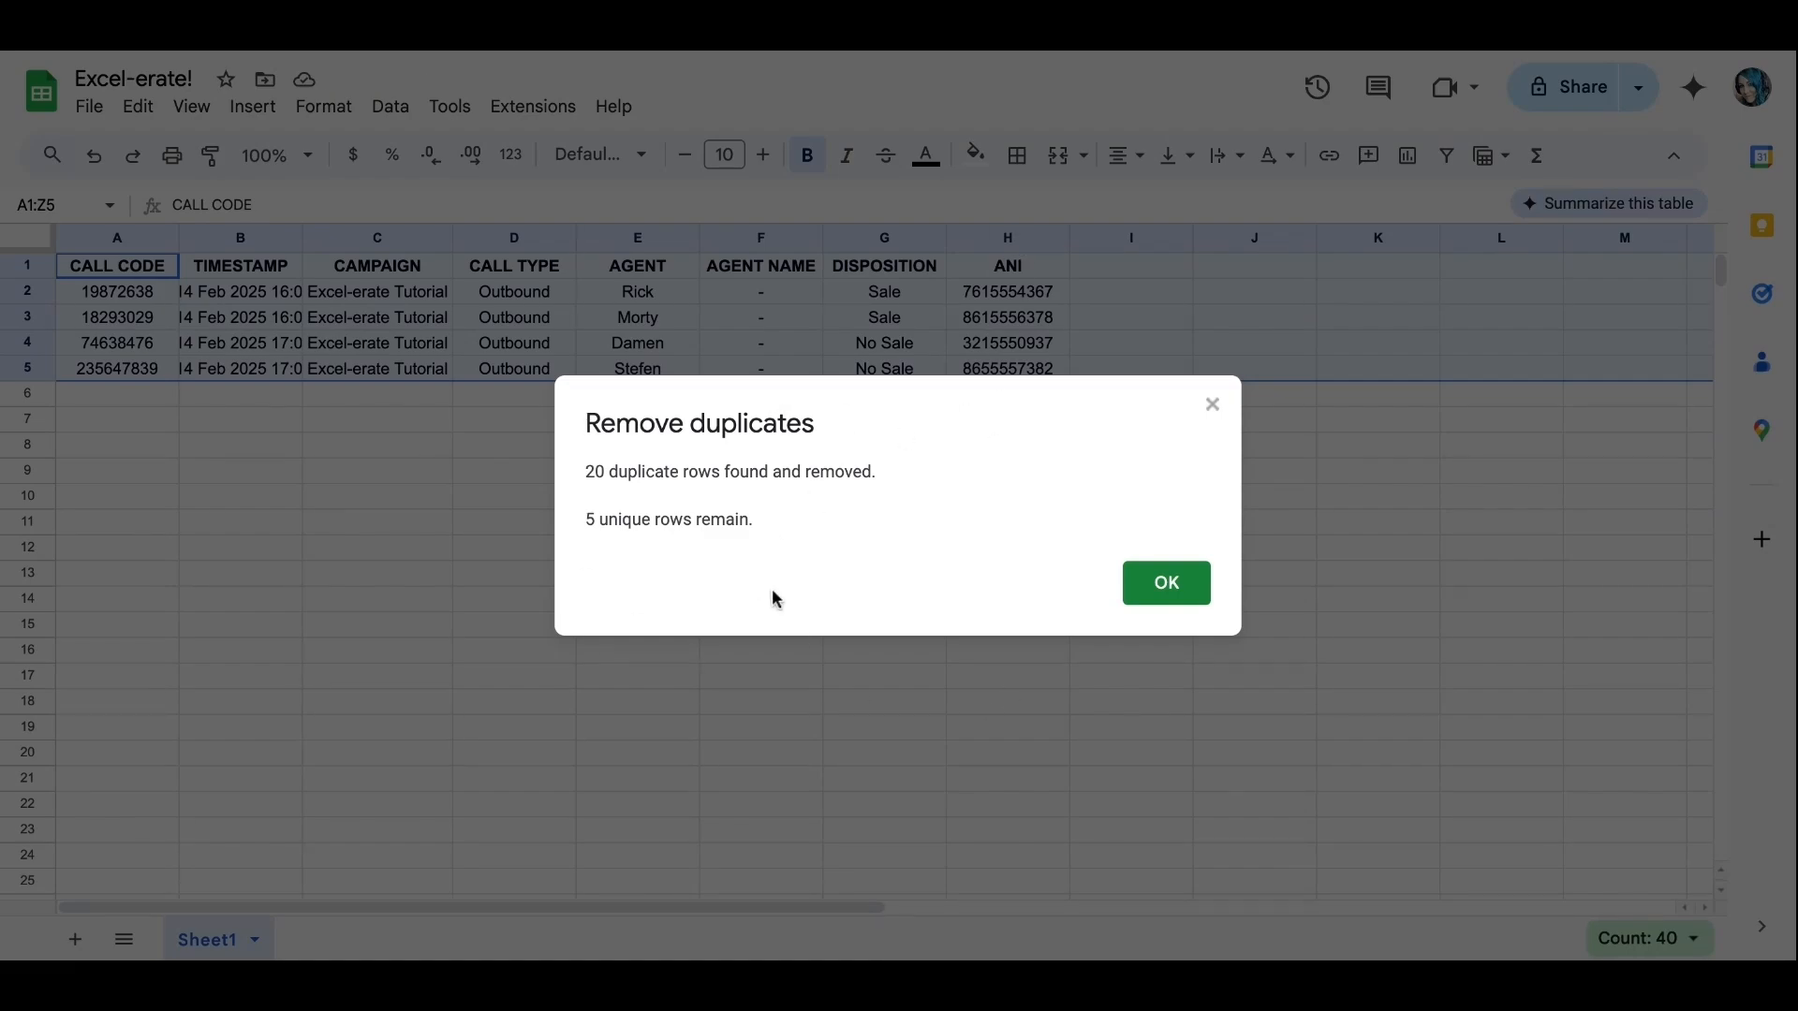
- Dismiss the summary reporting 20 duplicates removed and 5 unique rows kept
{"action": "left_click", "coordinate": [1164, 583]}
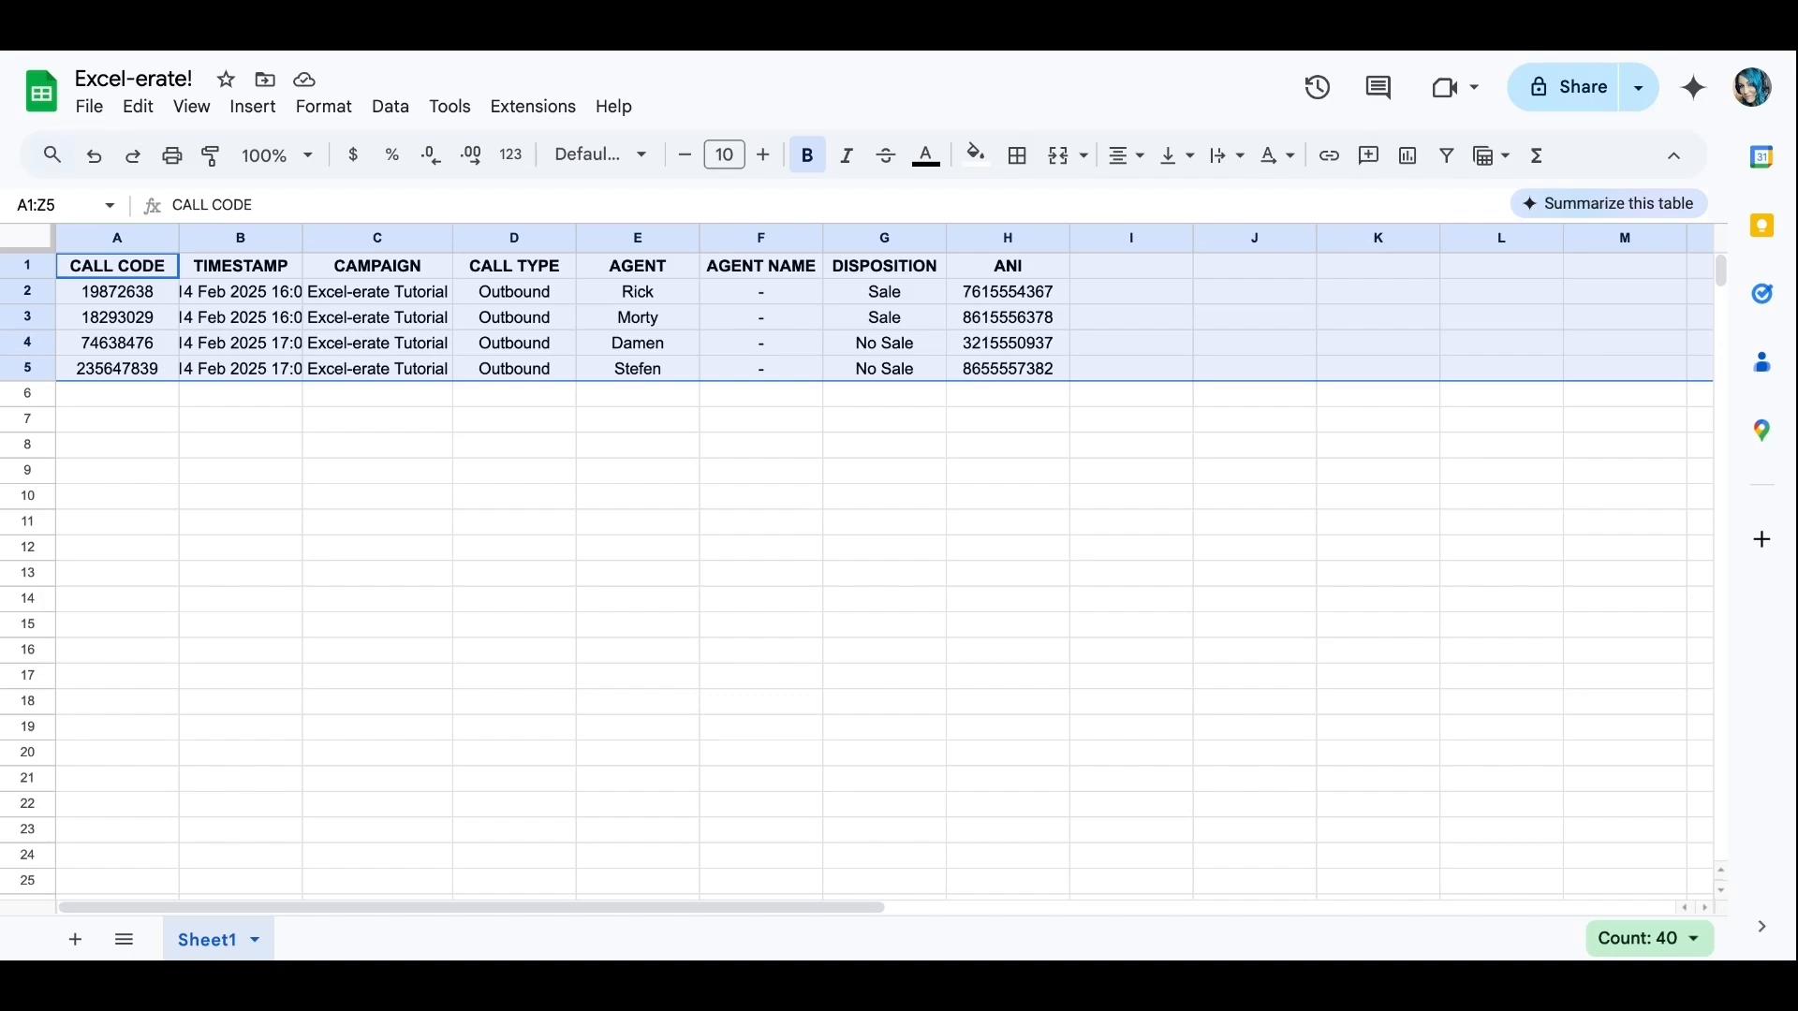
{"action": "mouse_move", "coordinate": [354, 630]}
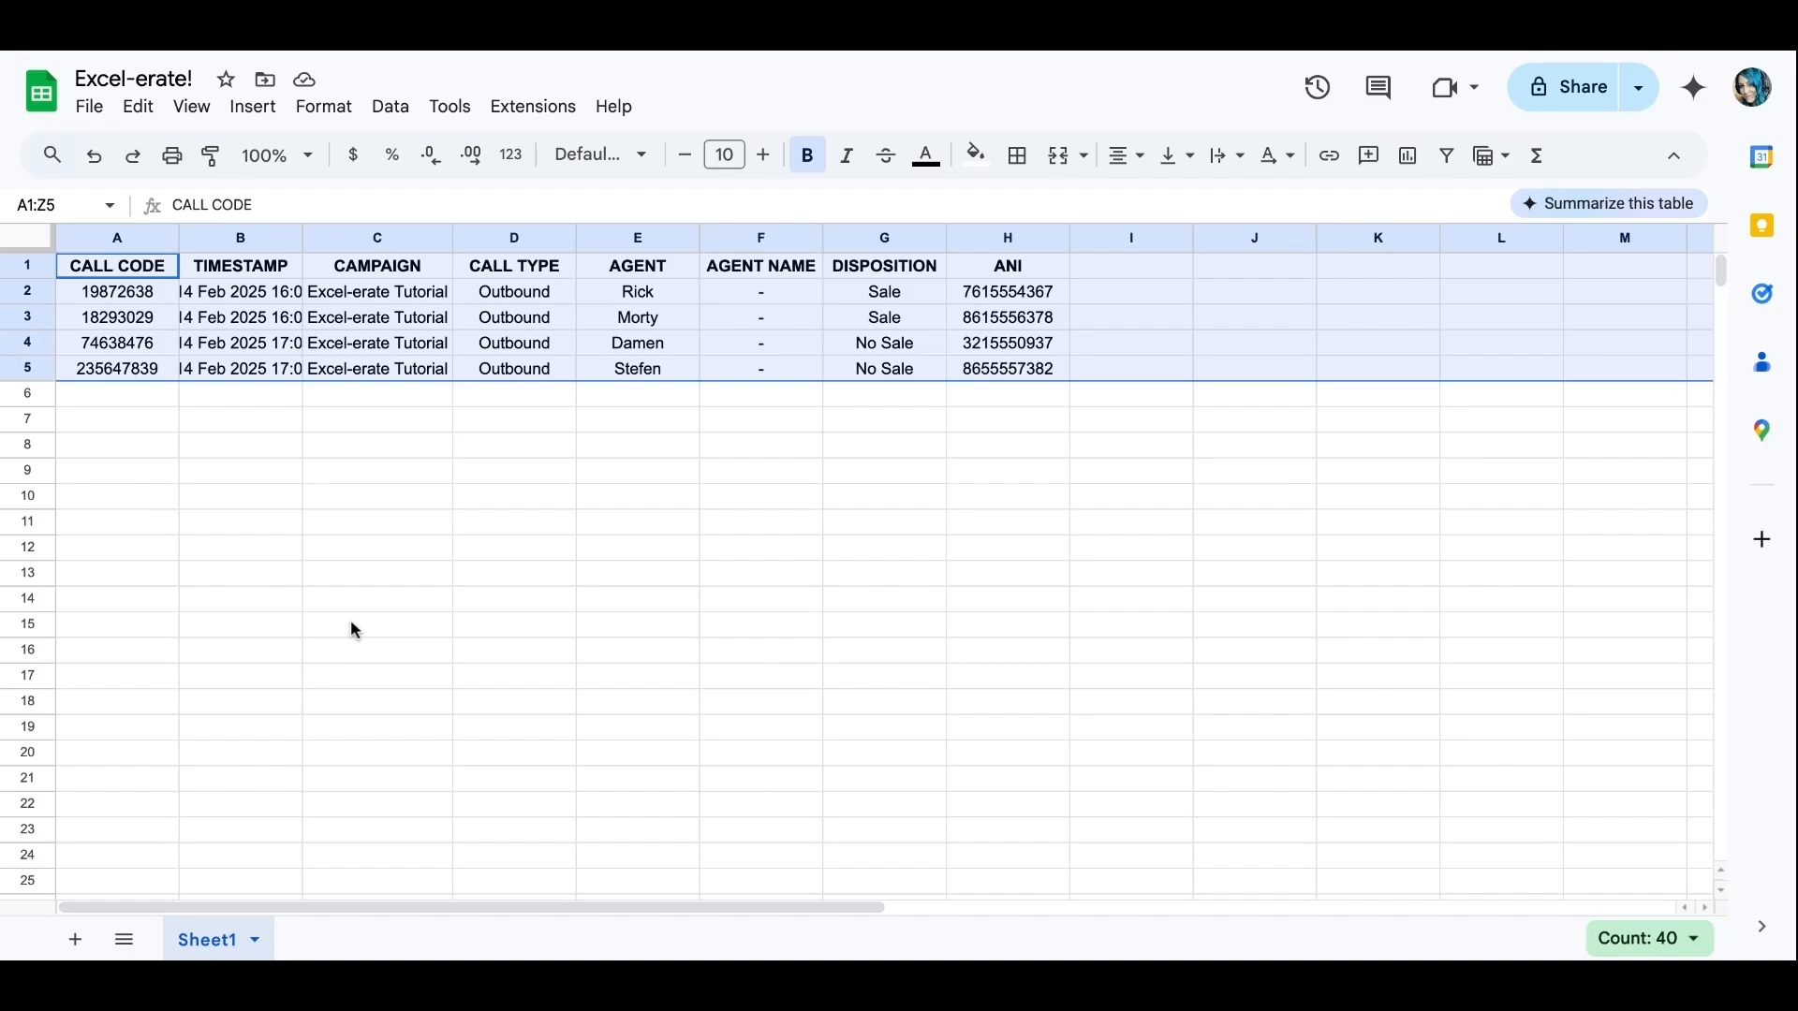